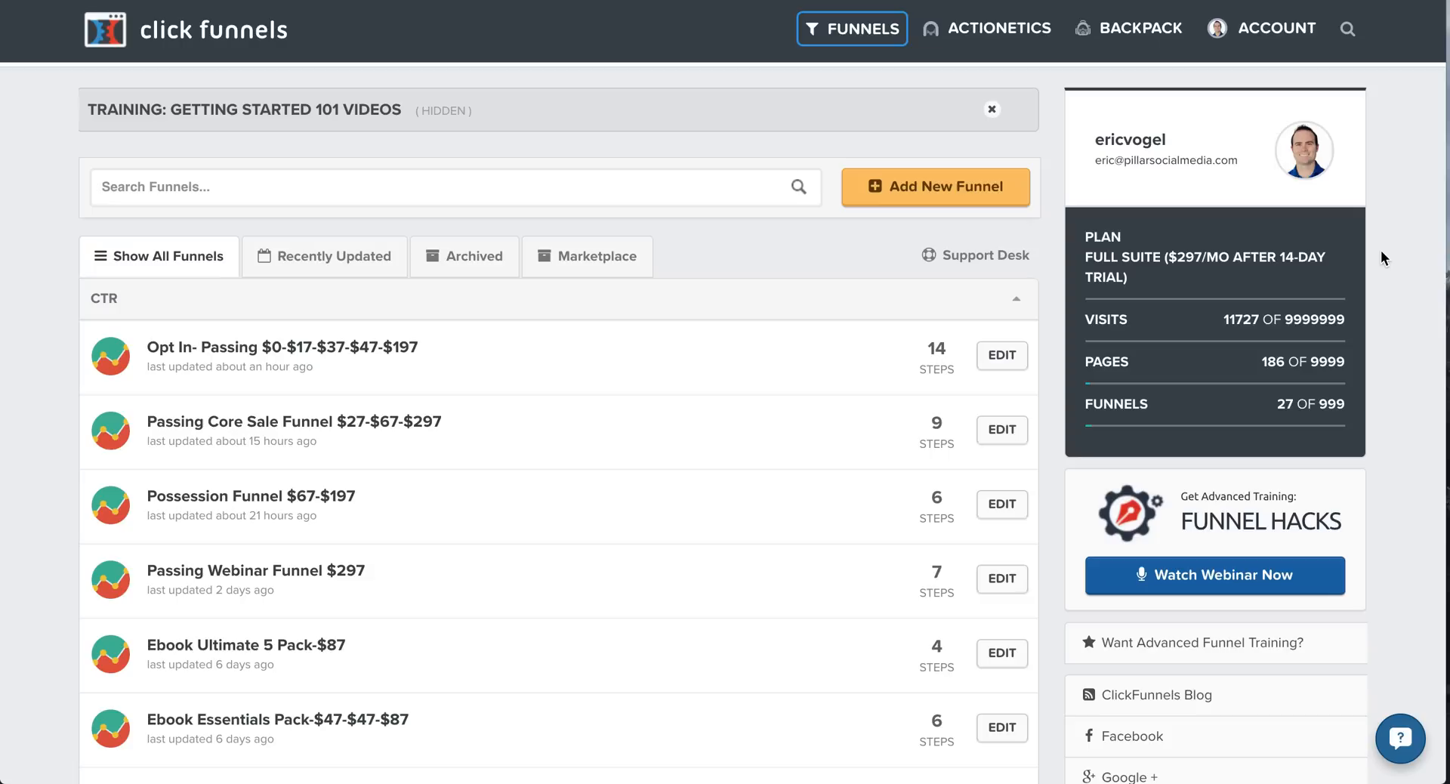
mouse_move(1435, 413)
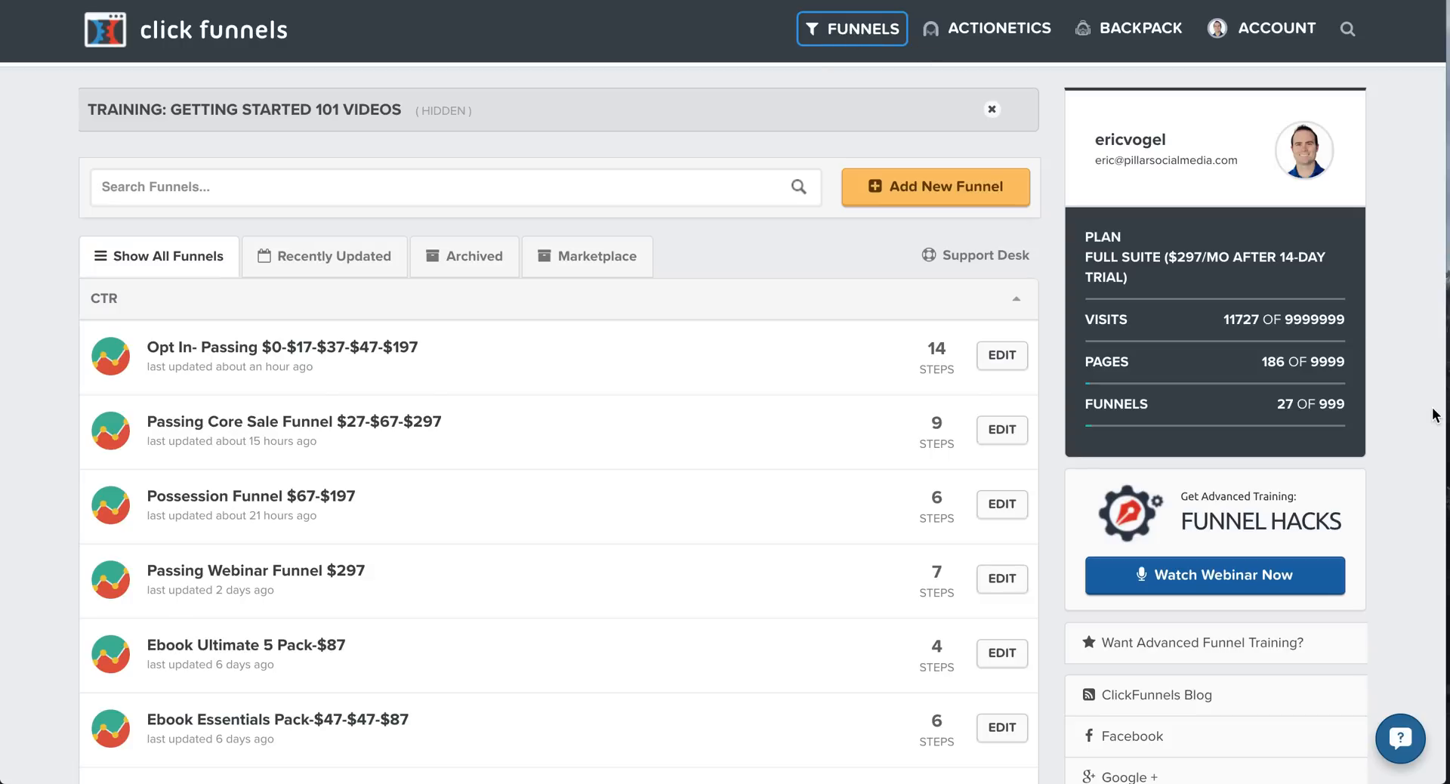
mouse_move(188, 87)
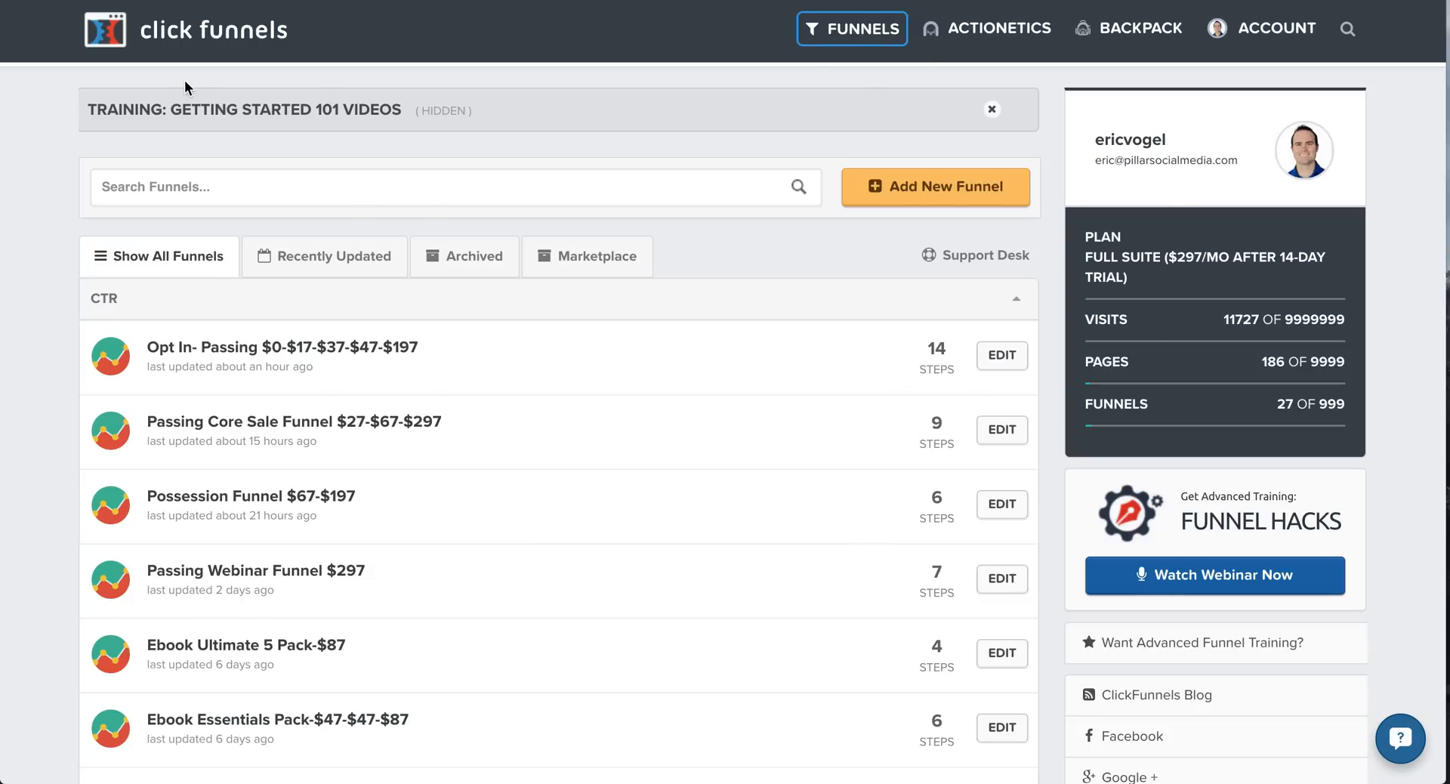
mouse_move(1111, 240)
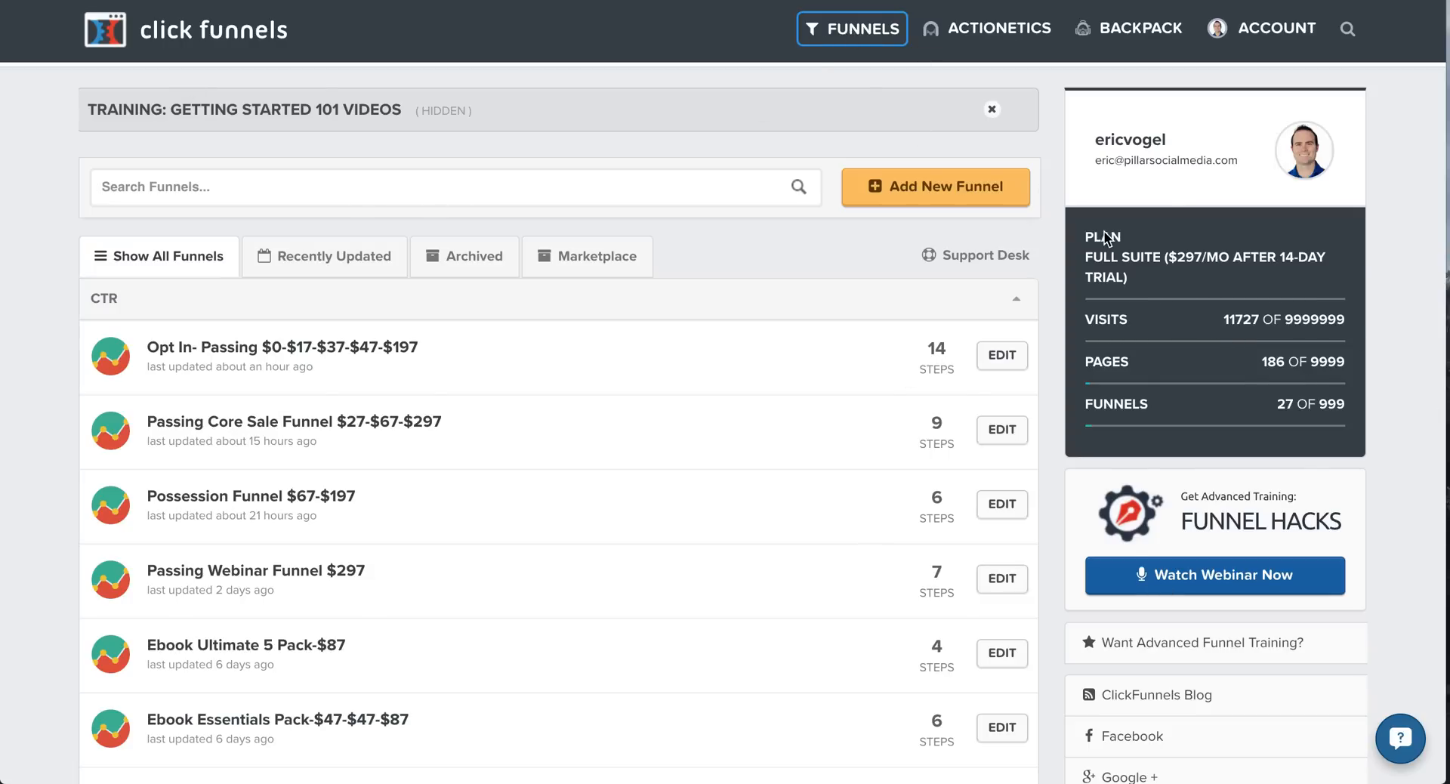
mouse_move(1117, 316)
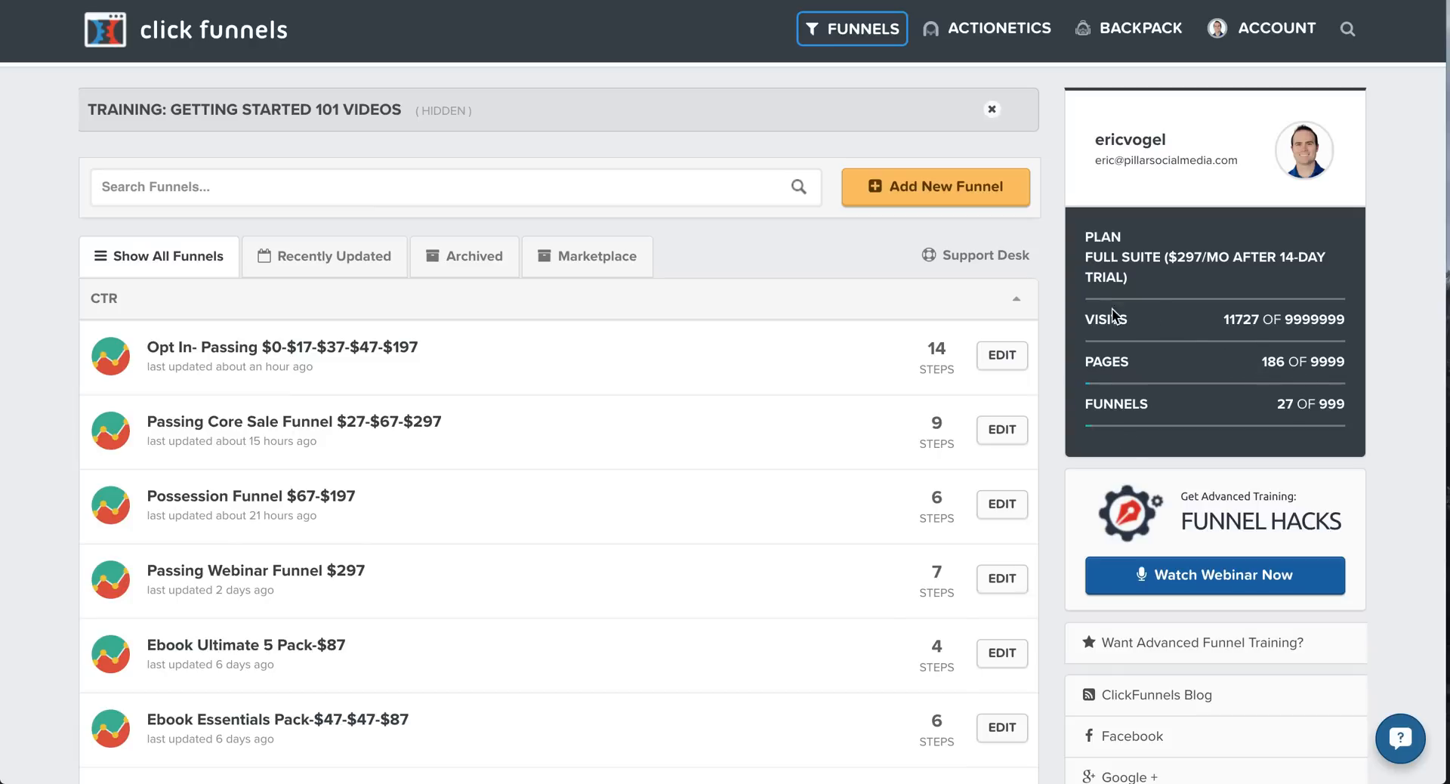
mouse_move(1387, 443)
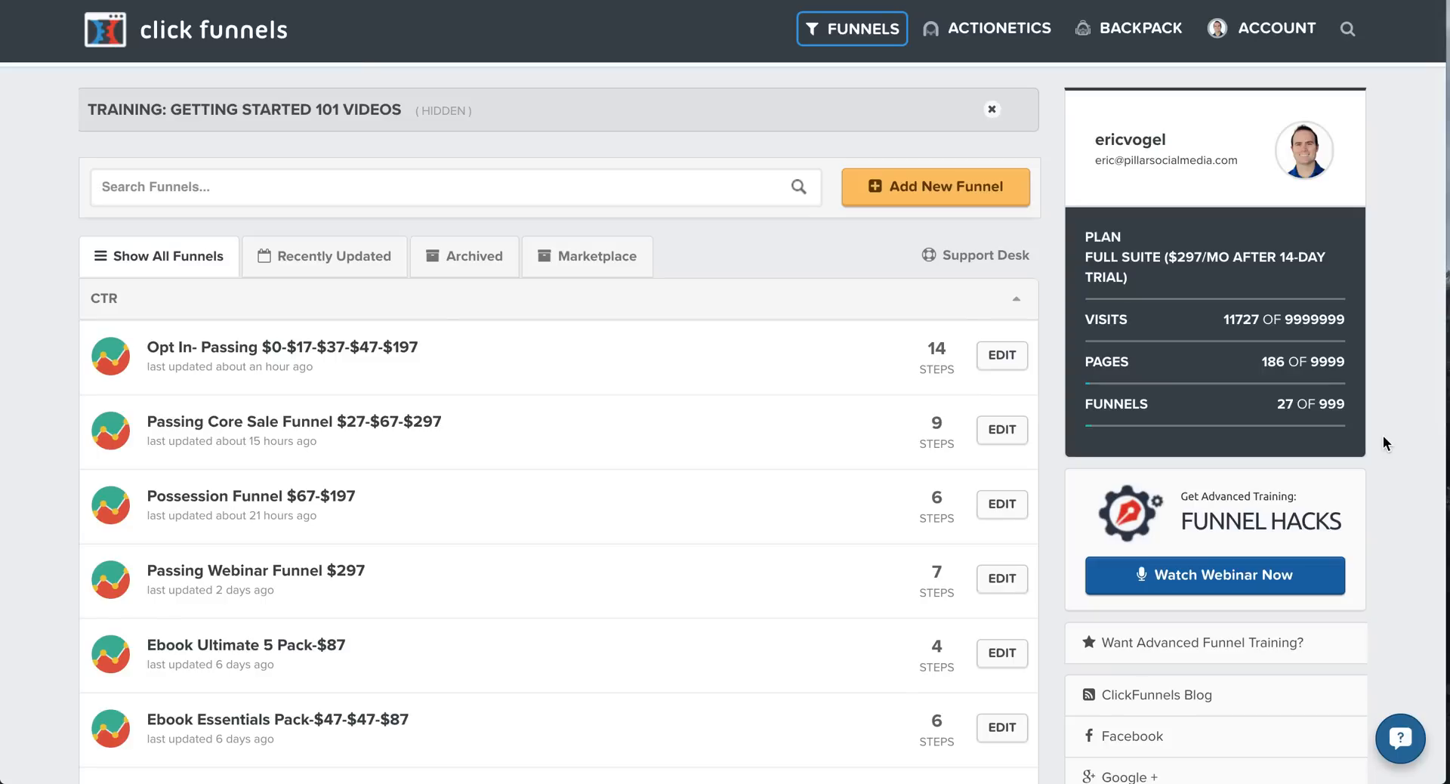
mouse_move(959, 42)
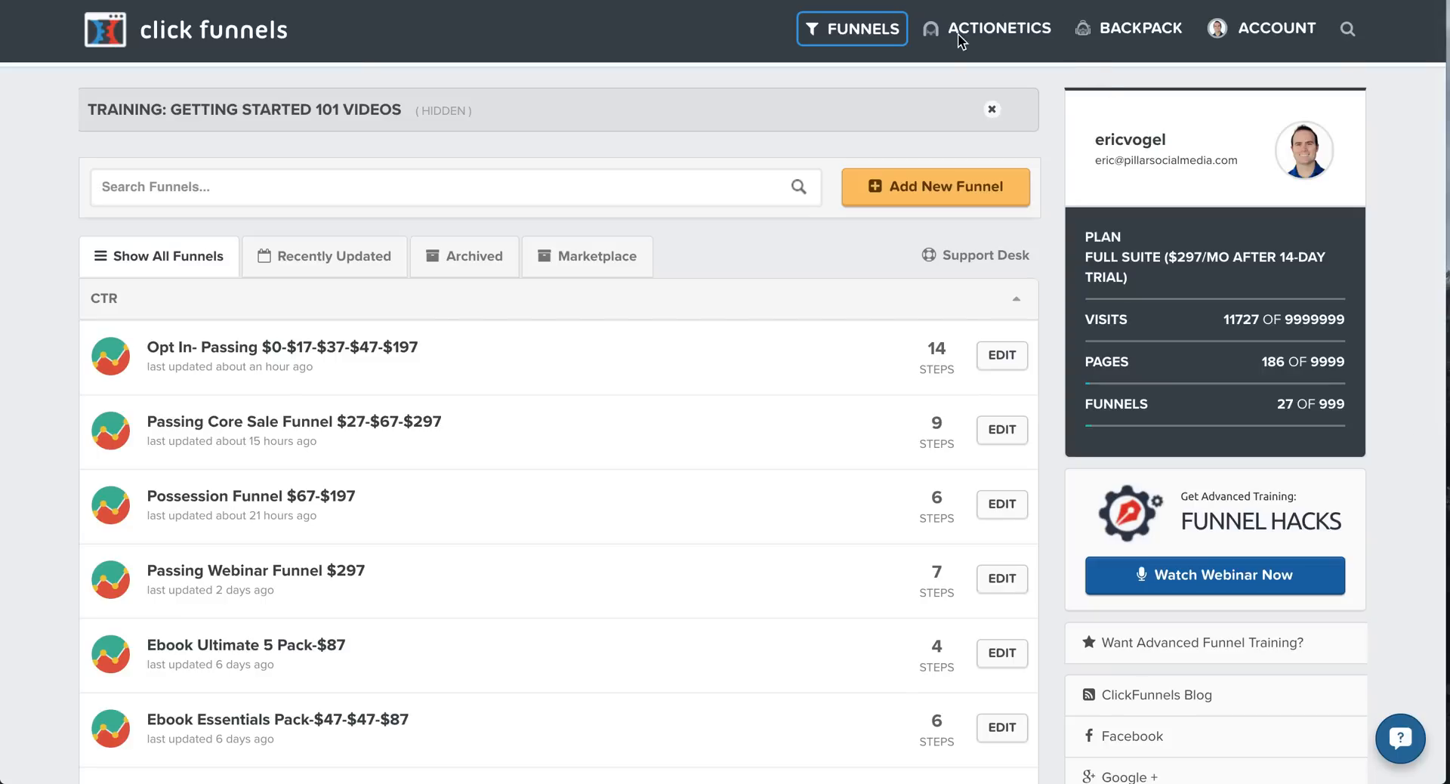
Step: Browse the Actionetics and Backpack menus, then scroll down the Funnels list
click(986, 27)
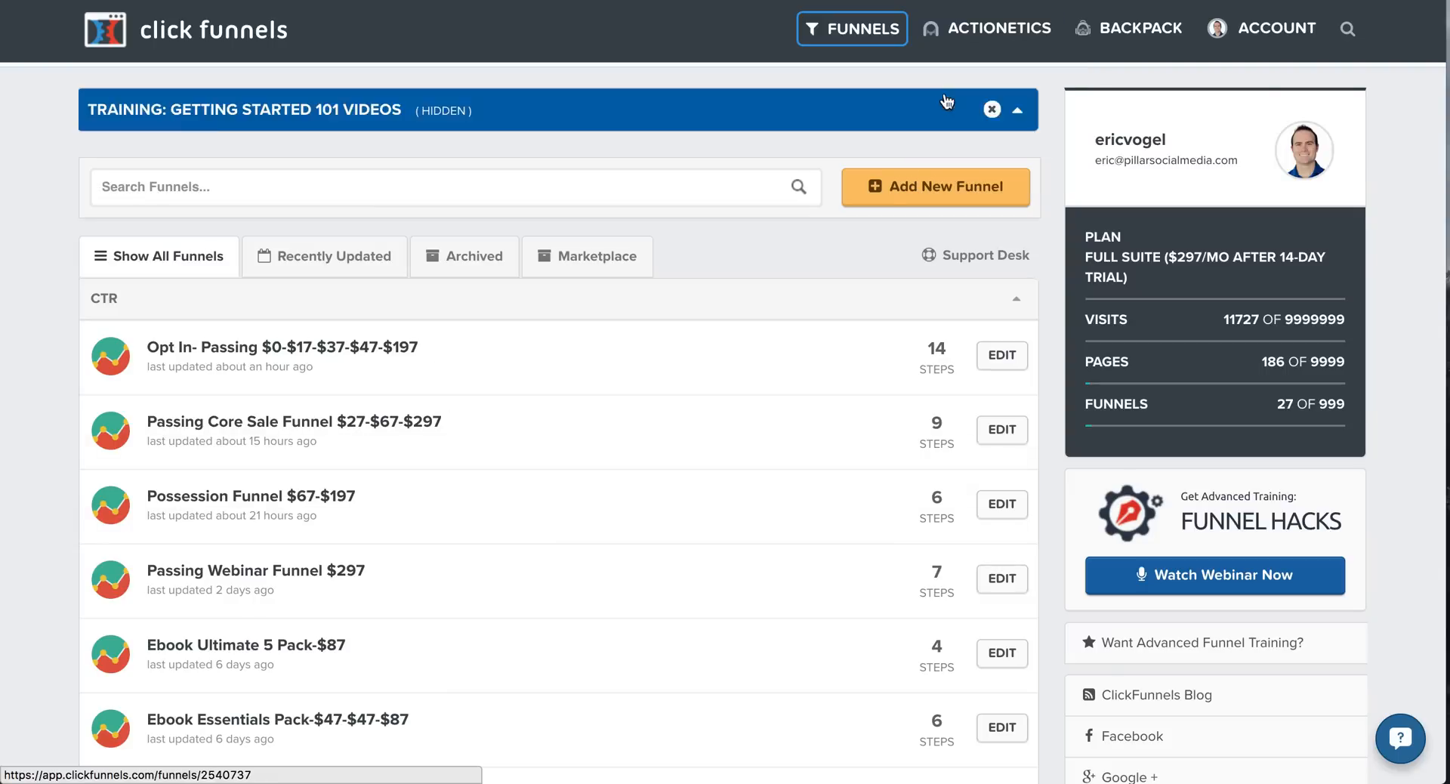
click(988, 27)
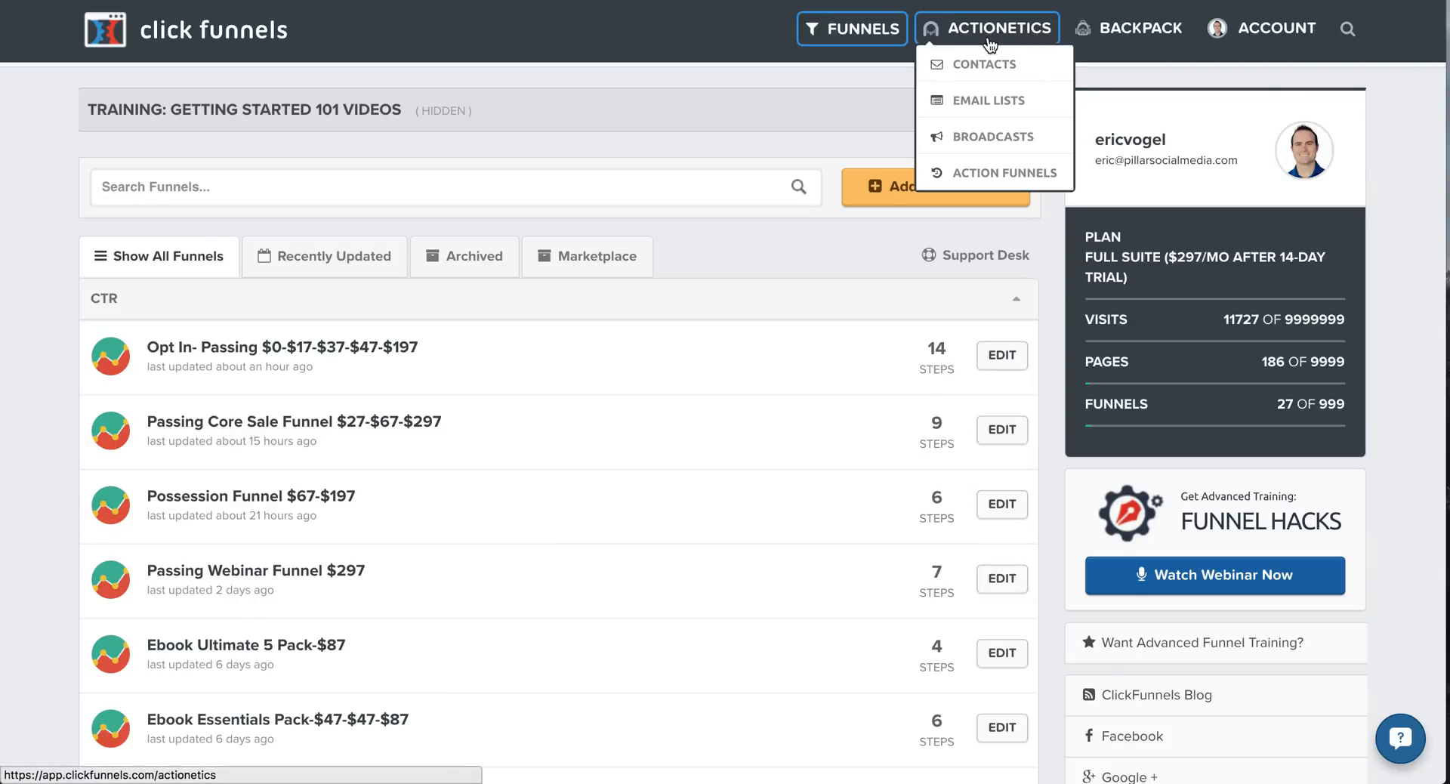
click(1127, 27)
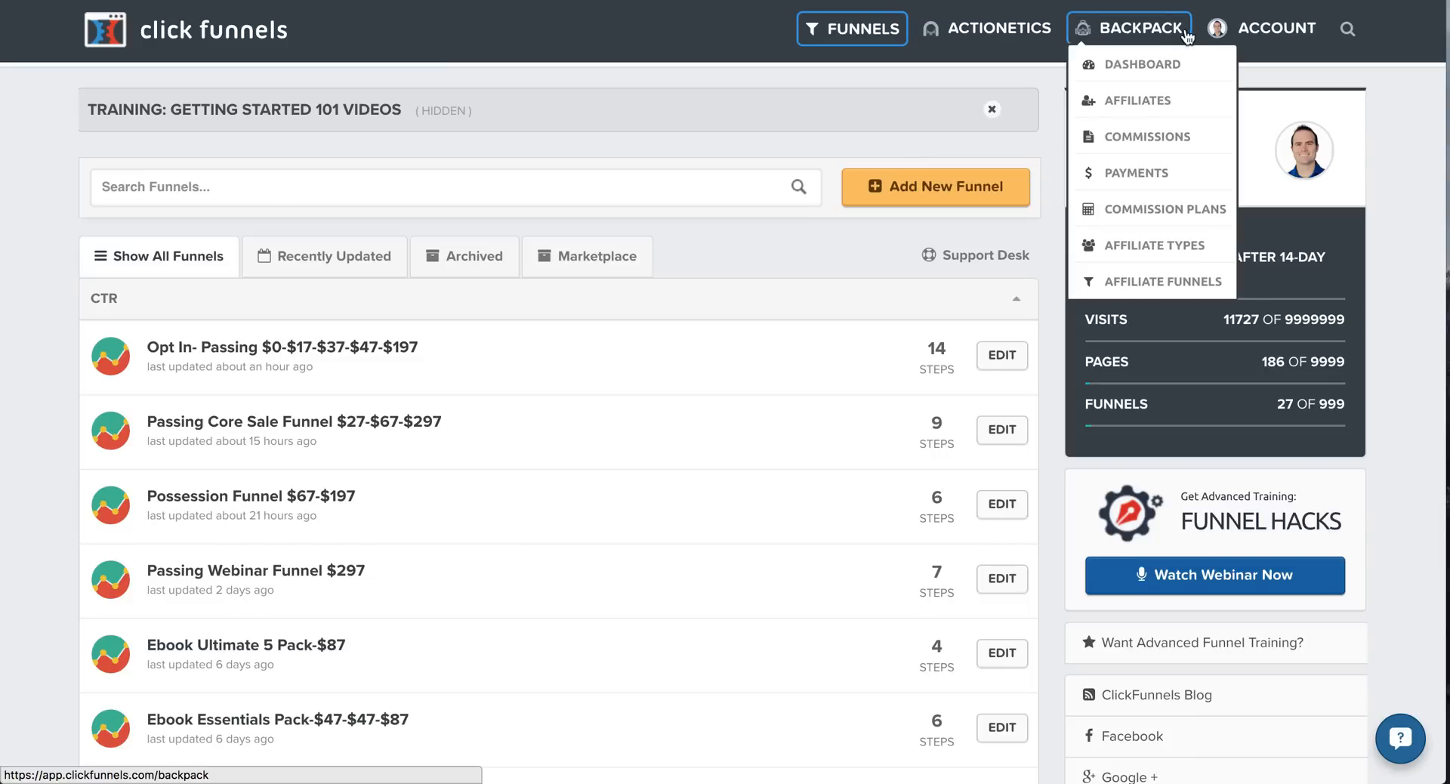
mouse_move(1152, 31)
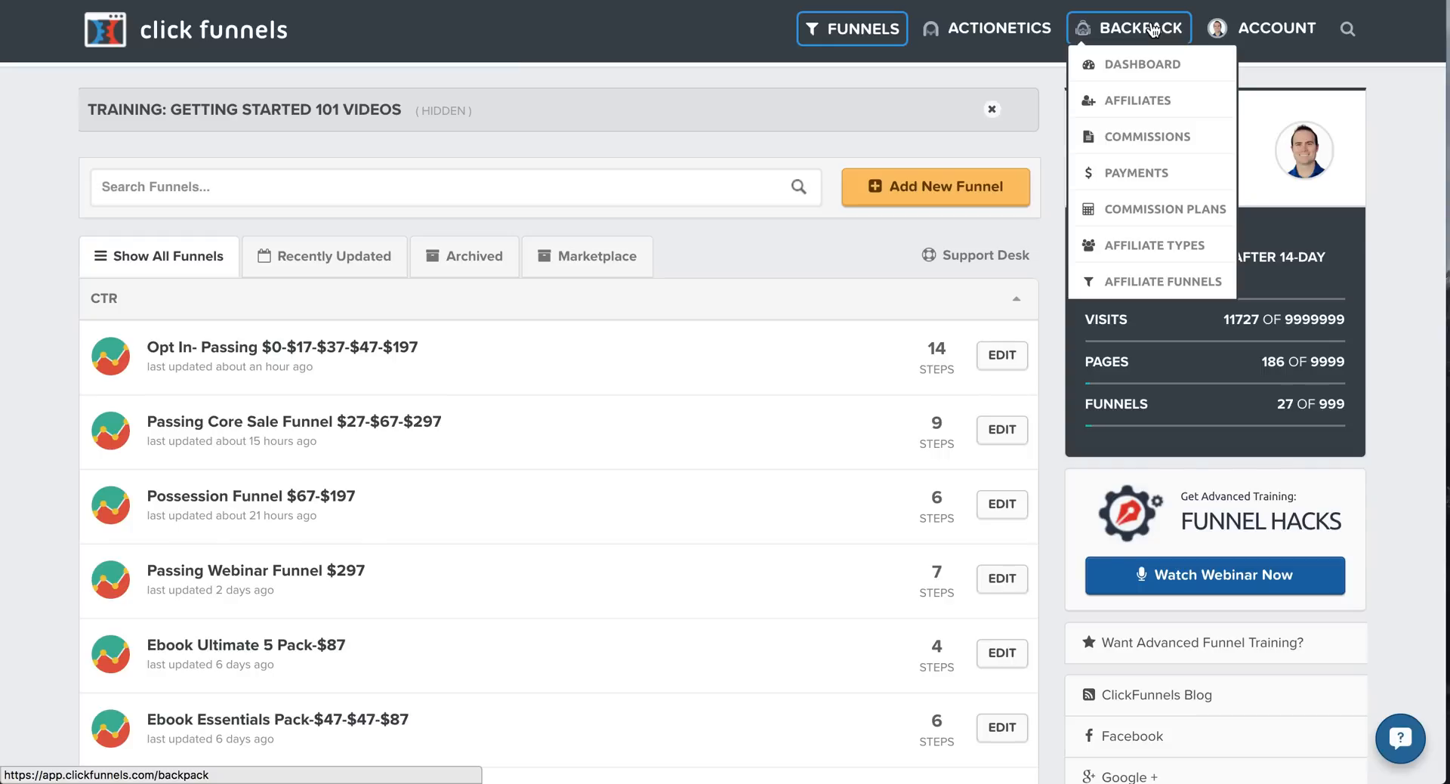
mouse_move(1138, 100)
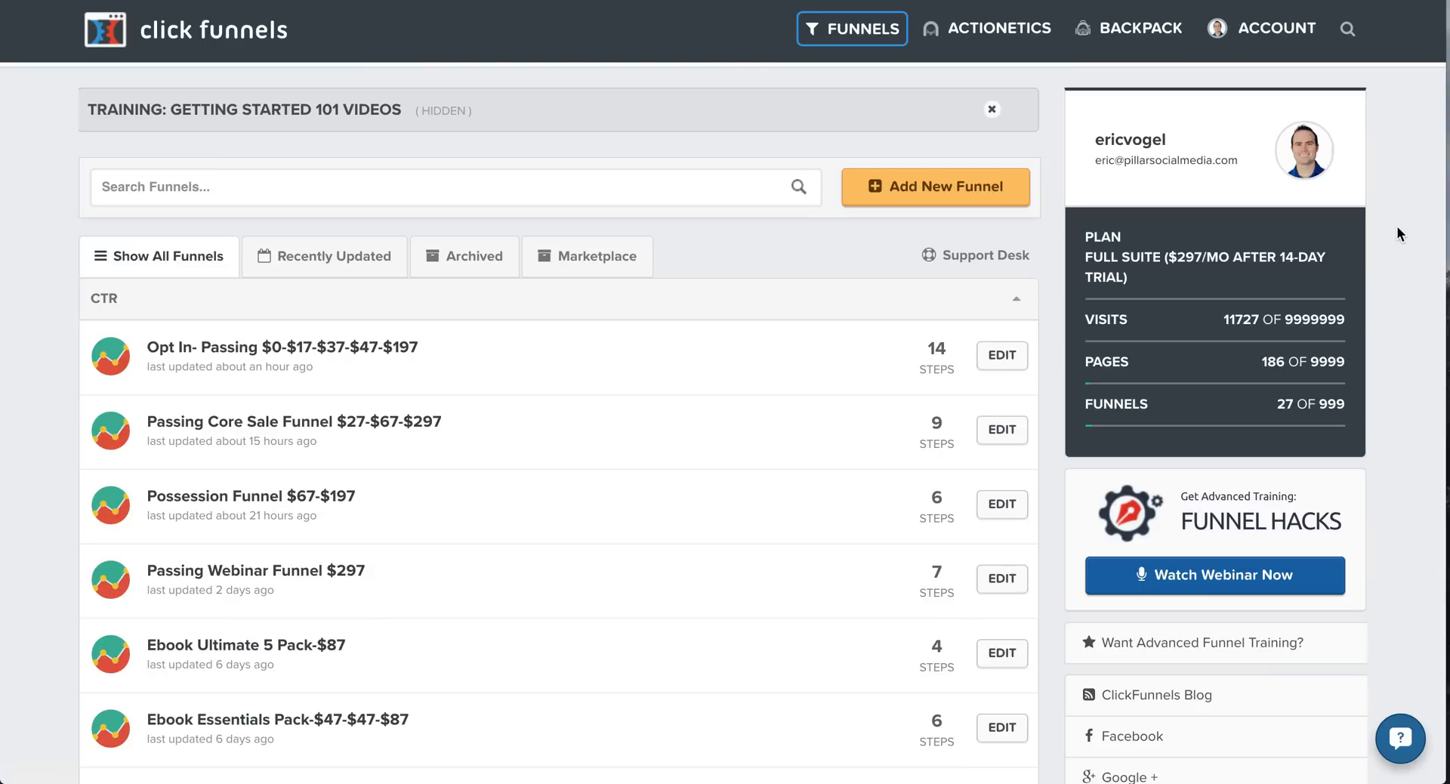
mouse_move(55, 353)
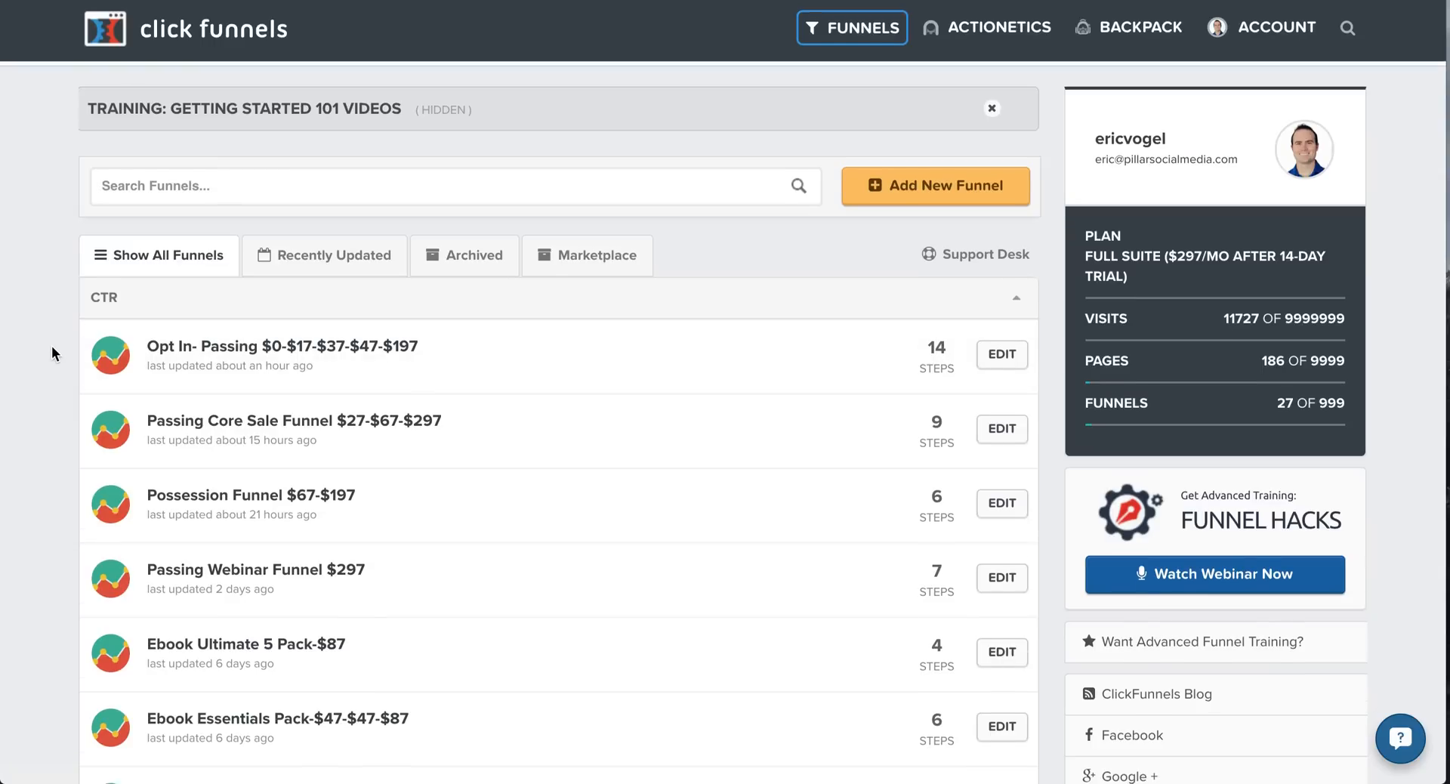
scroll(down, 3)
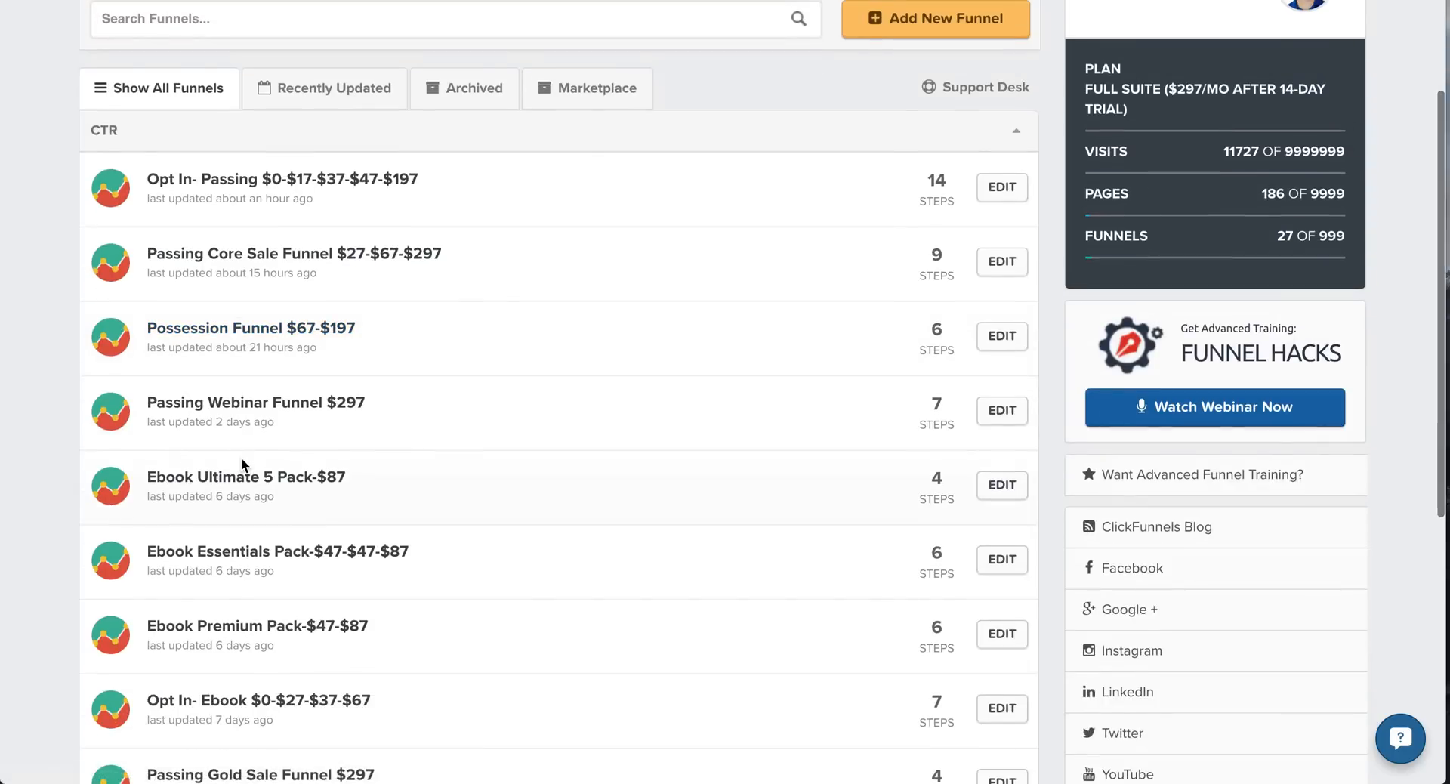
scroll(down, 3)
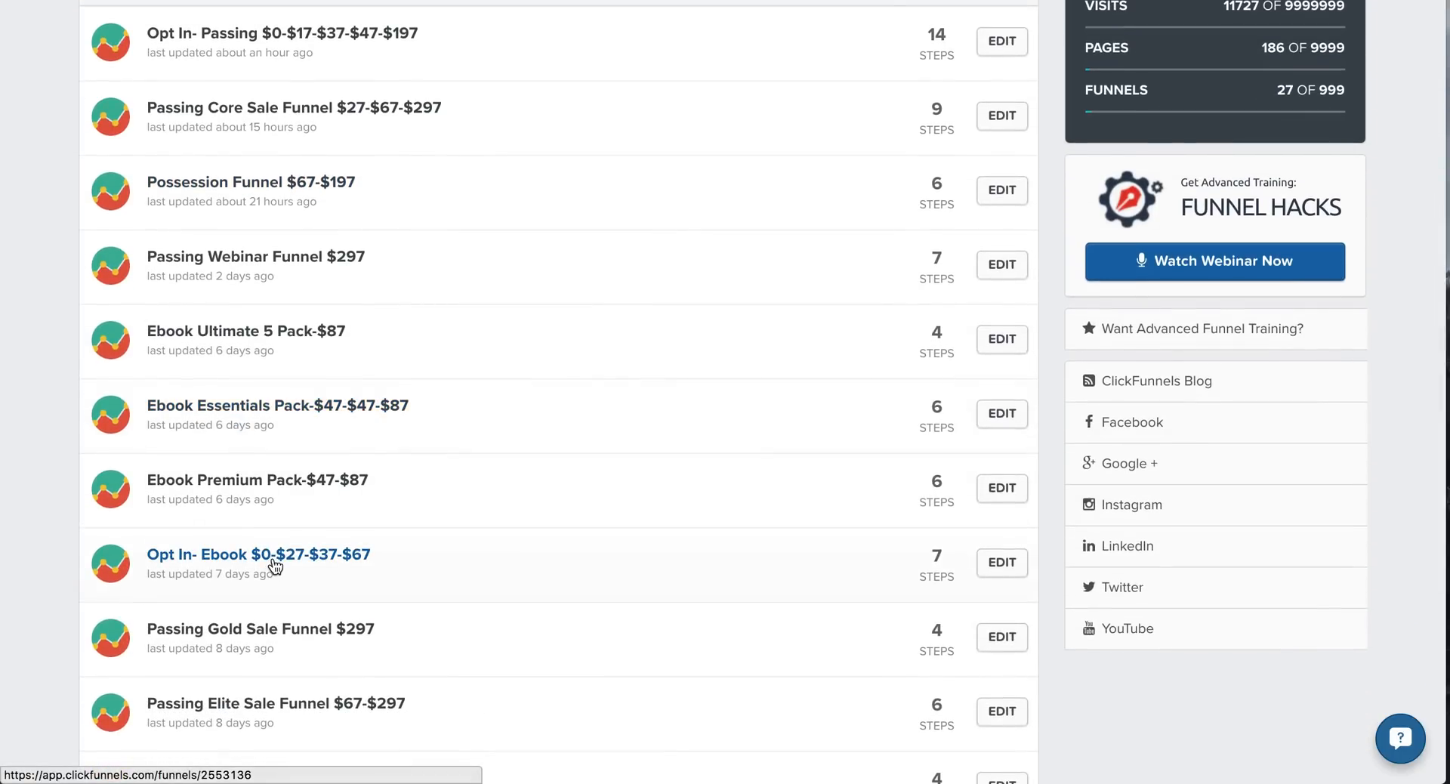
Step: Open the Opt In- Ebook $0-$27-$37-$67 funnel from the list to its Optin step overview
click(259, 554)
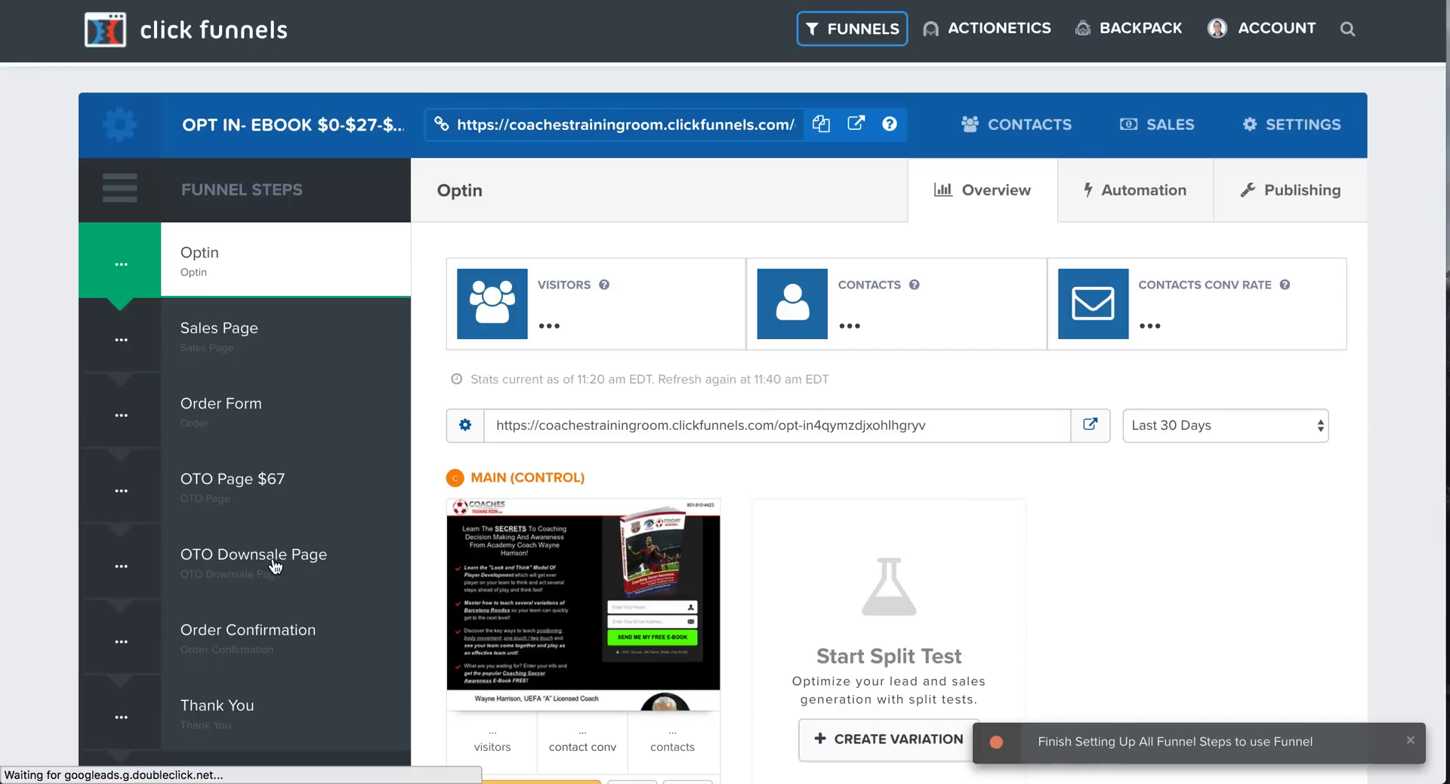
click(1272, 27)
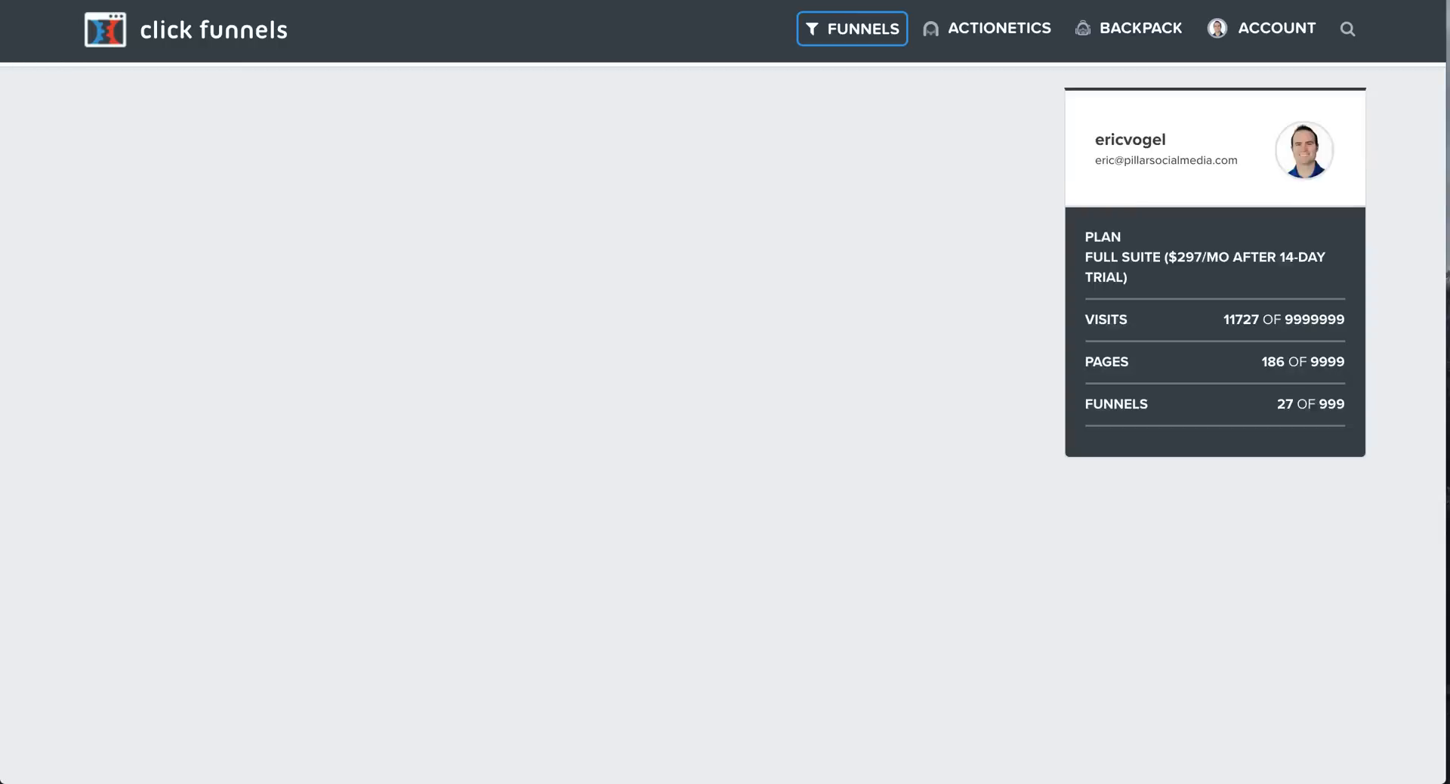
scroll(down, 3)
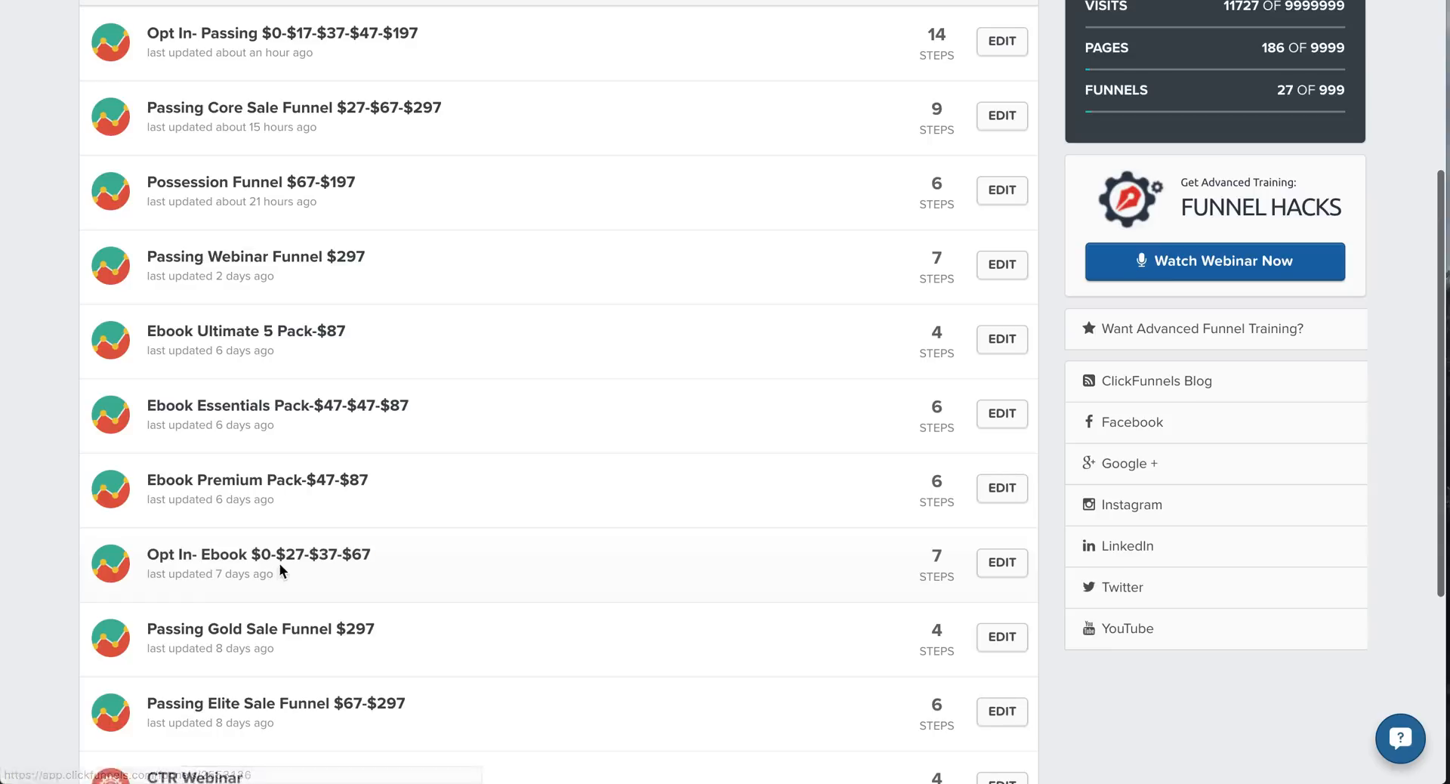
mouse_move(259, 555)
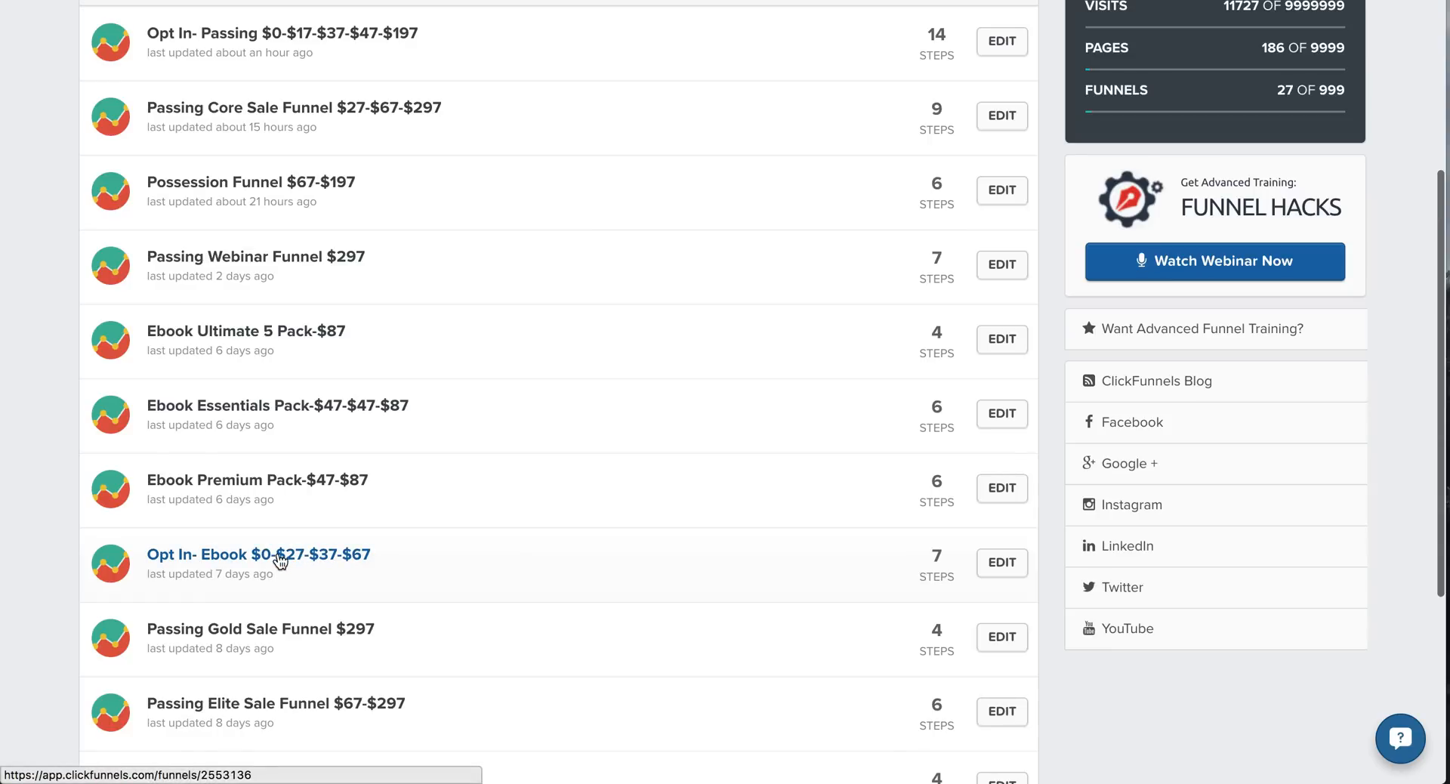
click(259, 554)
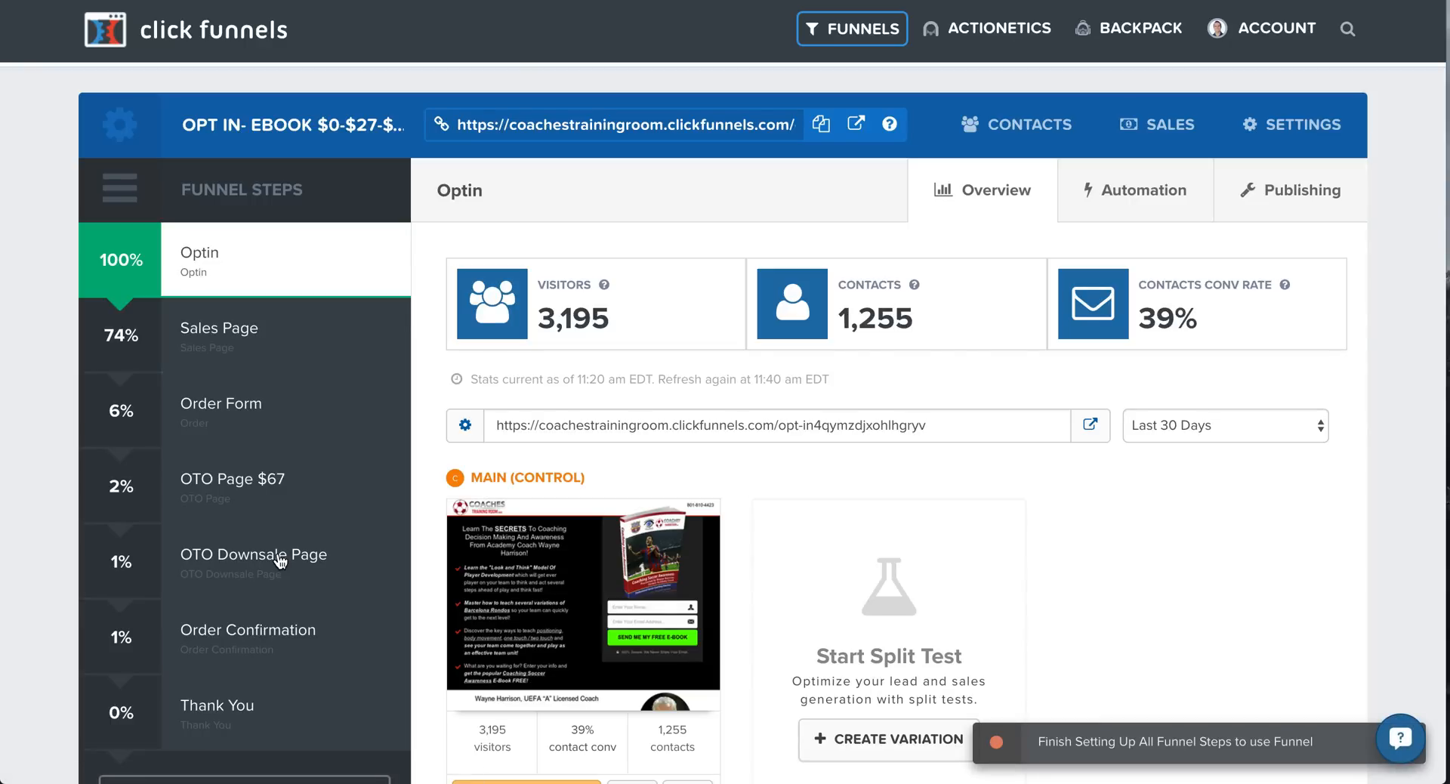
mouse_move(1184, 582)
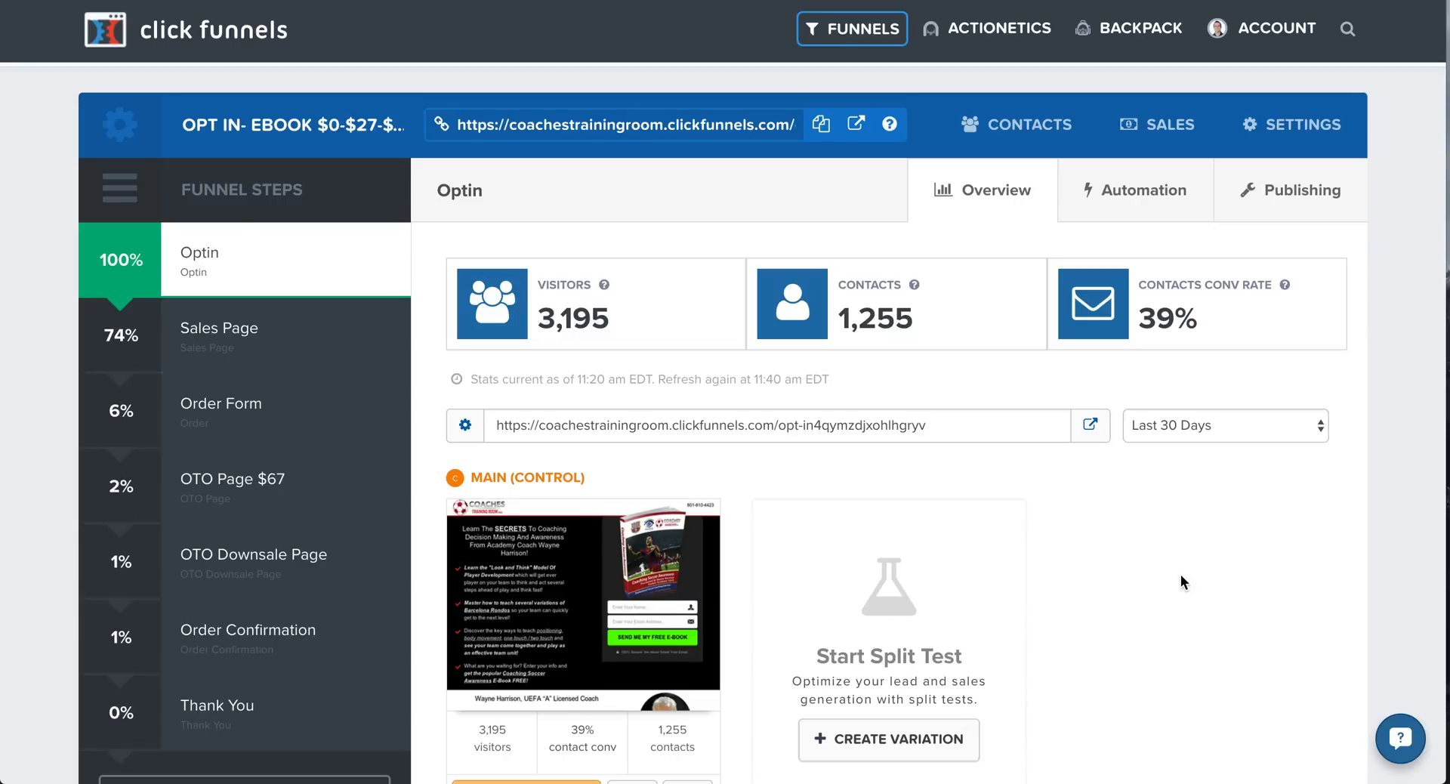
mouse_move(1119, 600)
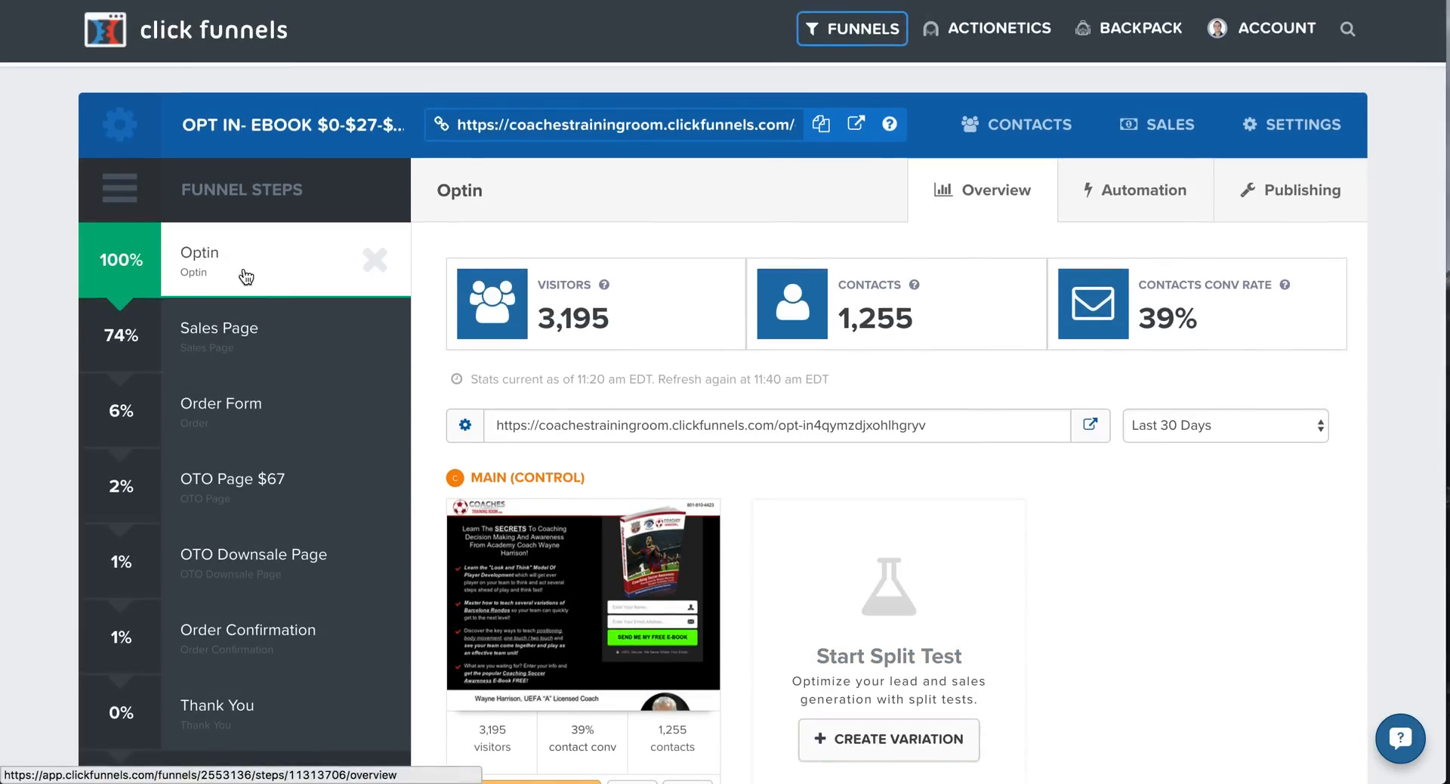
scroll(down, 3)
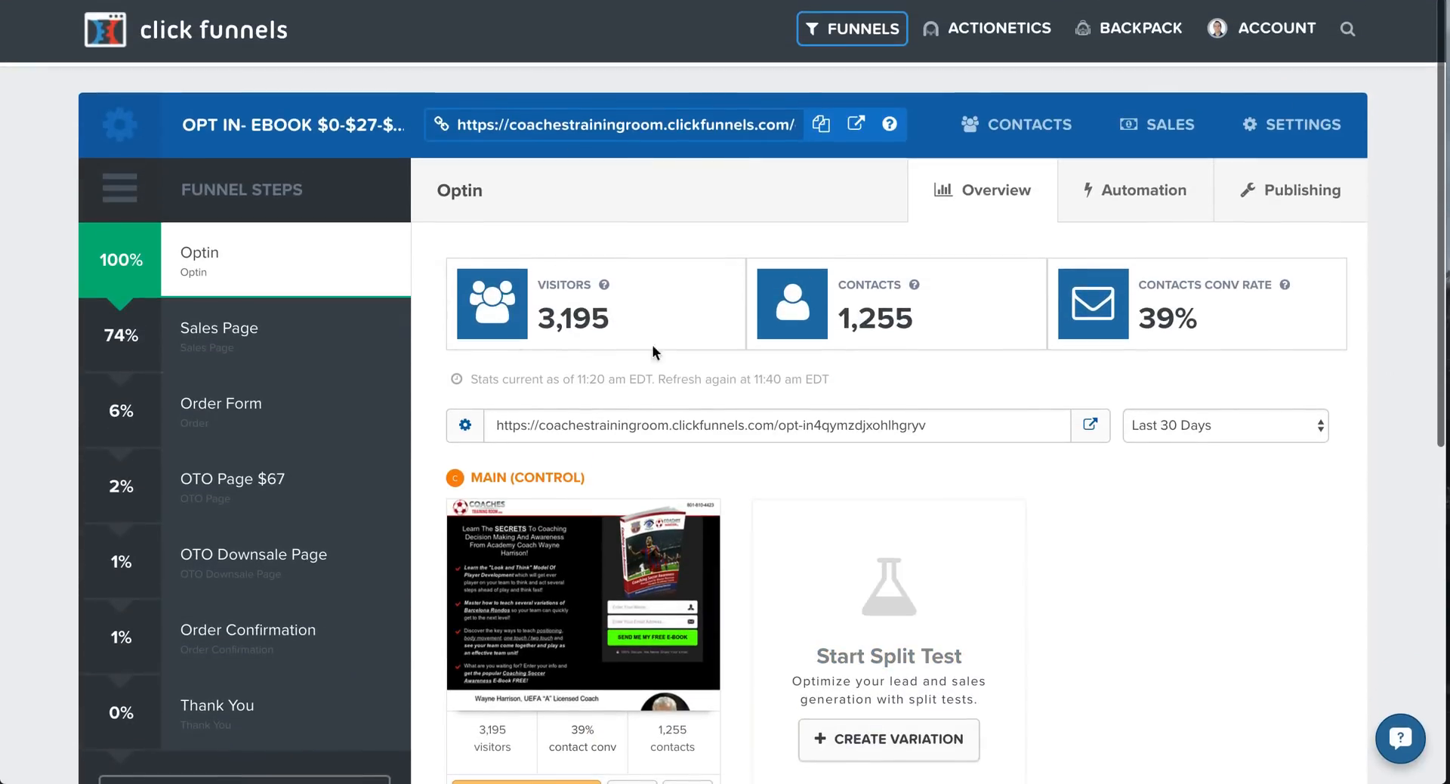
mouse_move(554, 336)
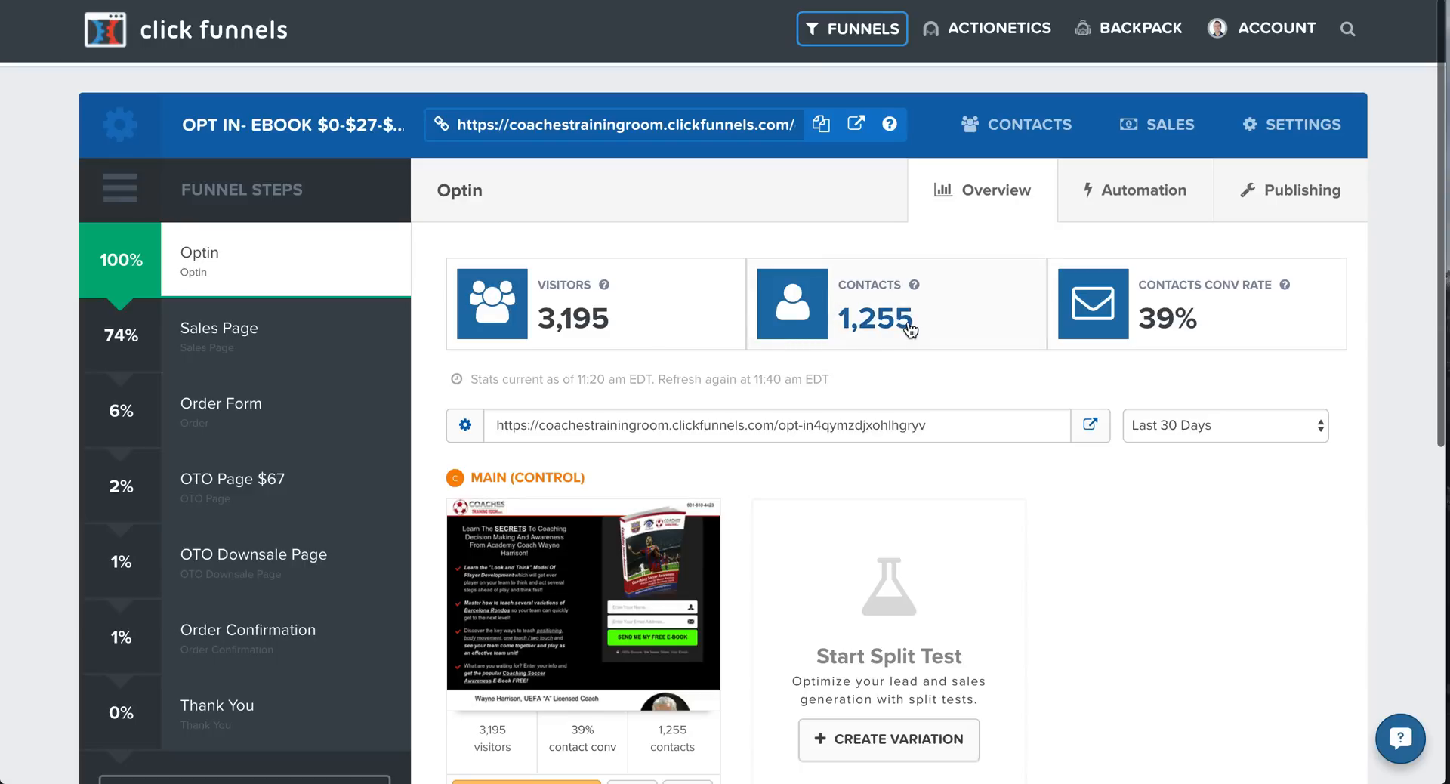
mouse_move(1206, 471)
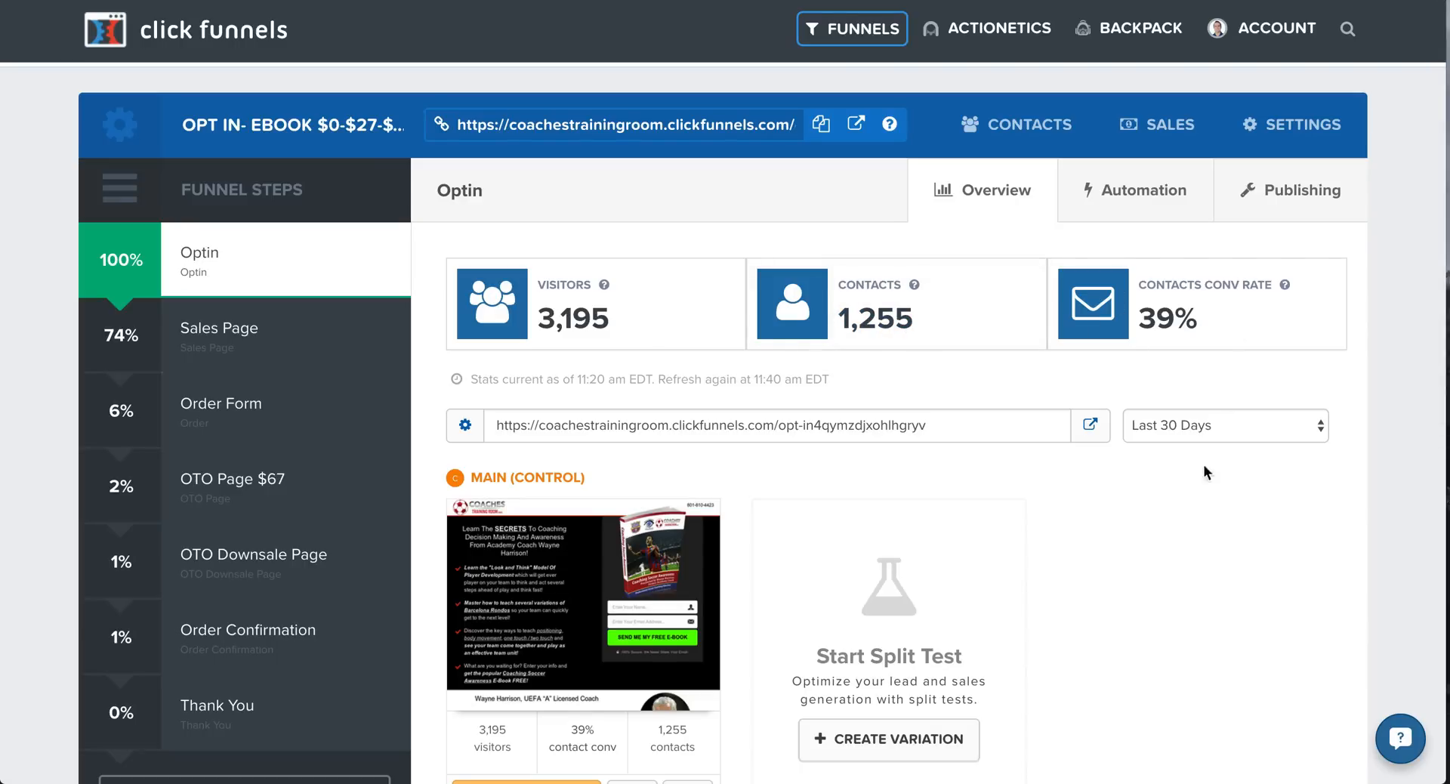
scroll(down, 3)
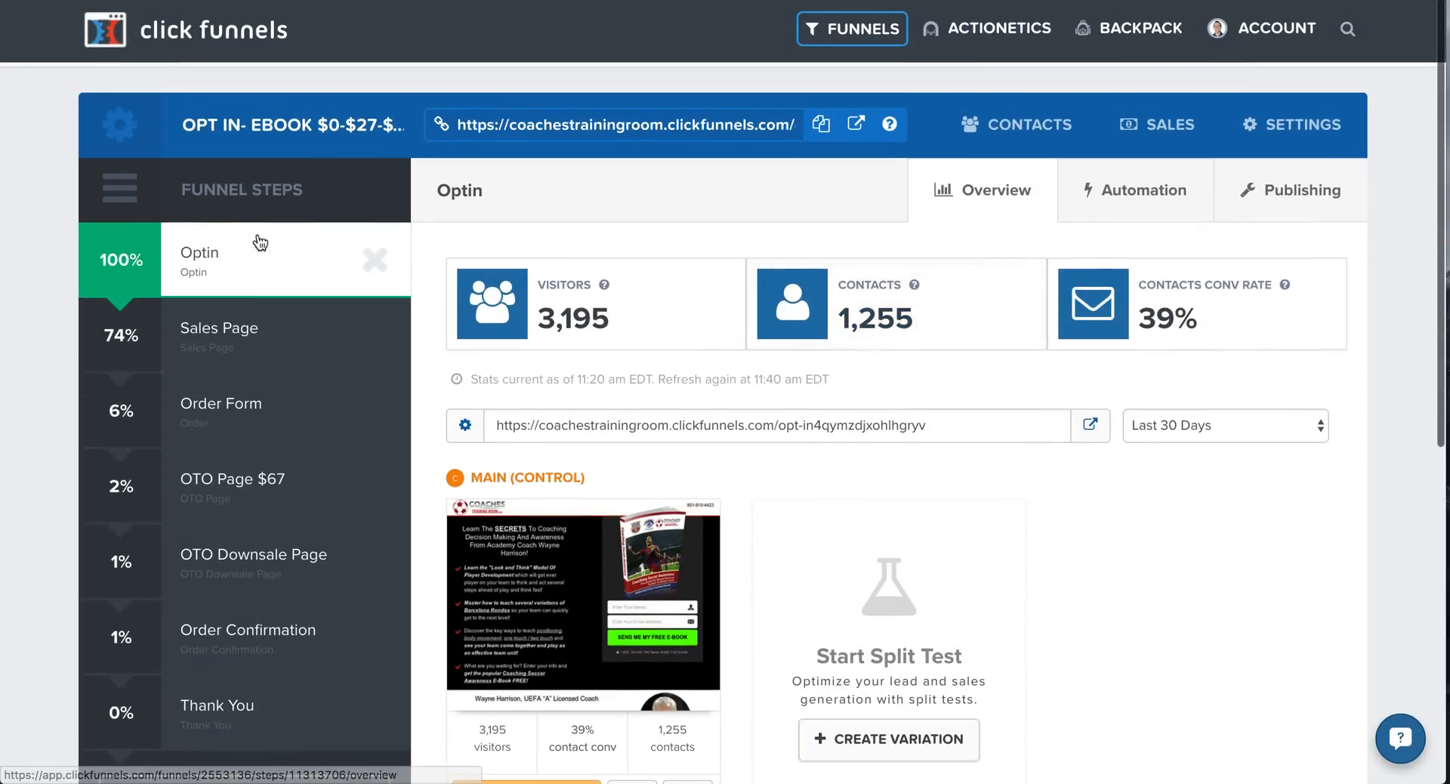
scroll(down, 3)
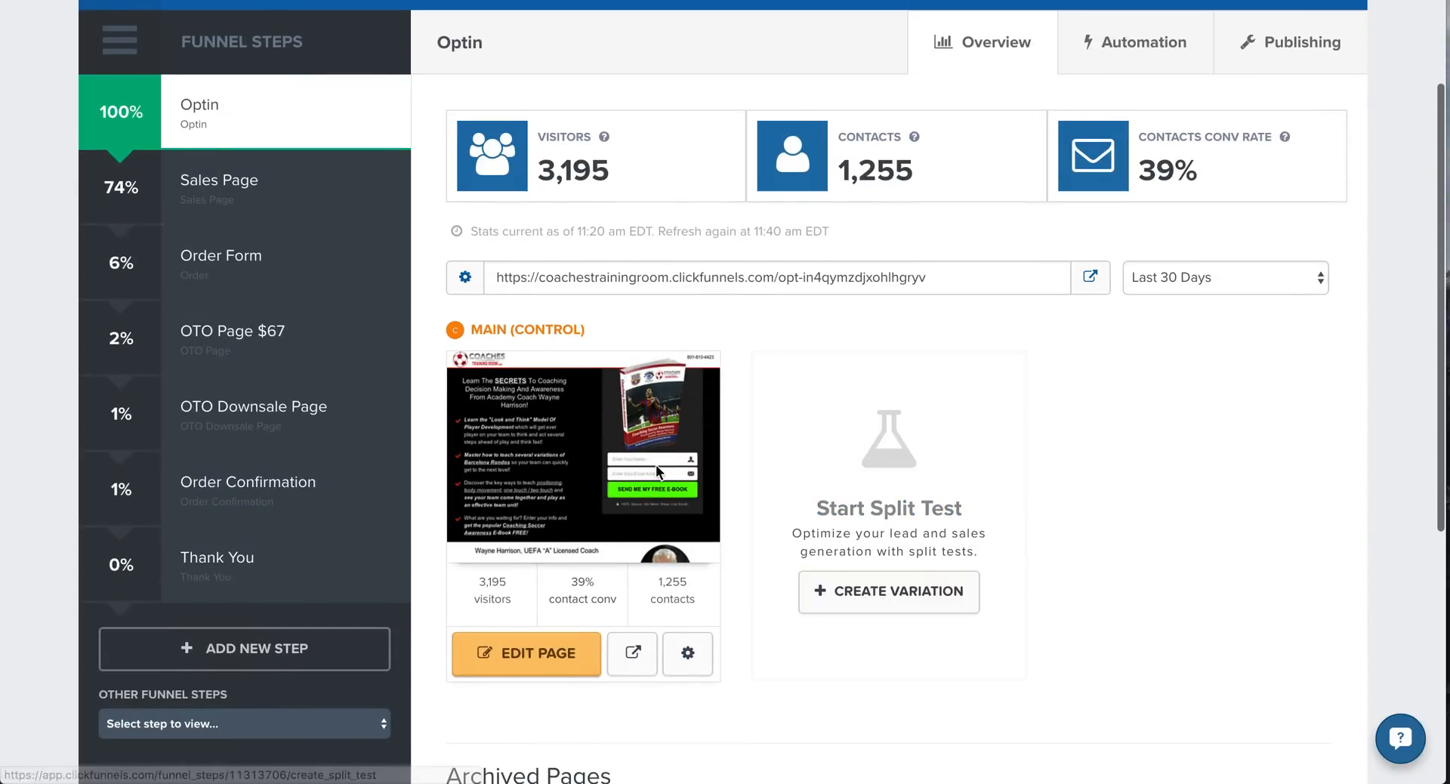
mouse_move(504, 445)
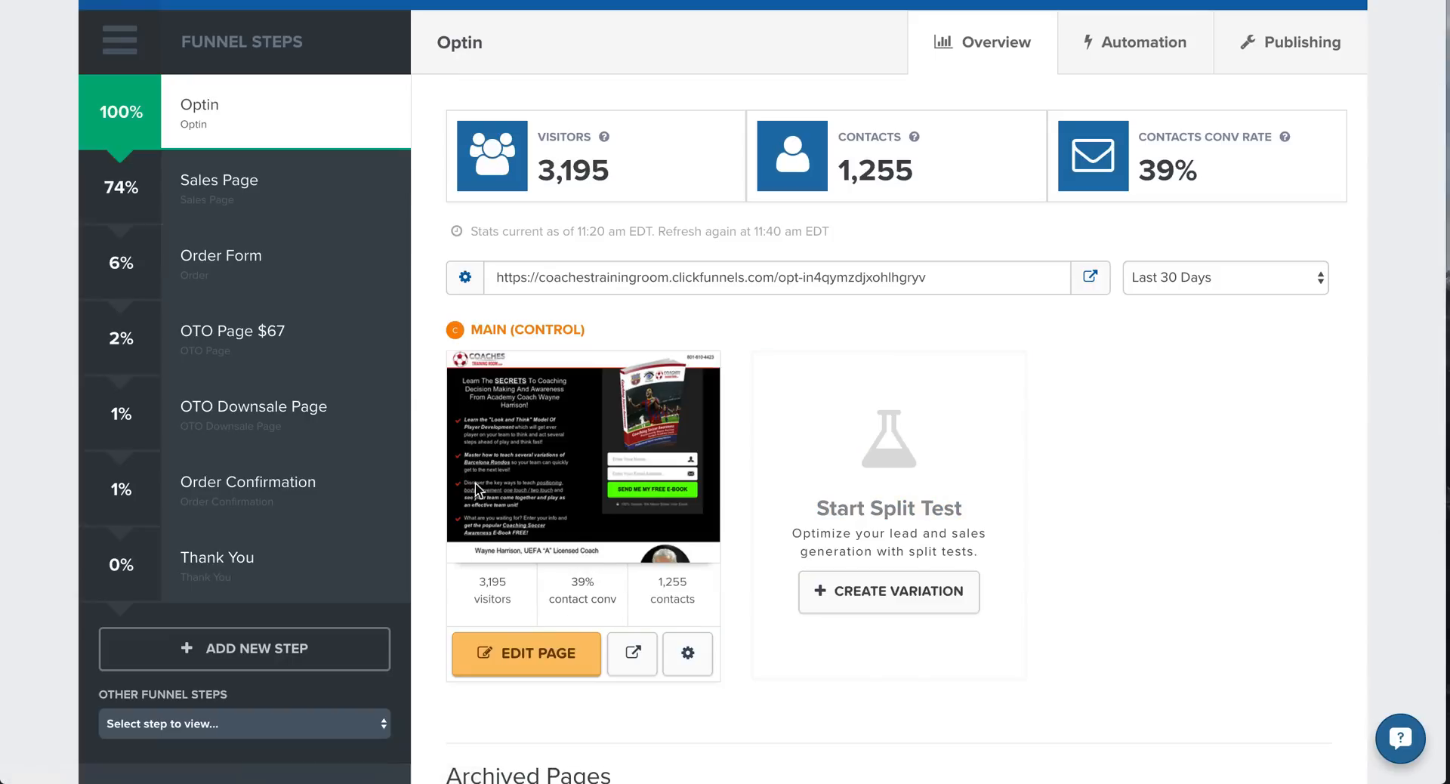
mouse_move(870, 630)
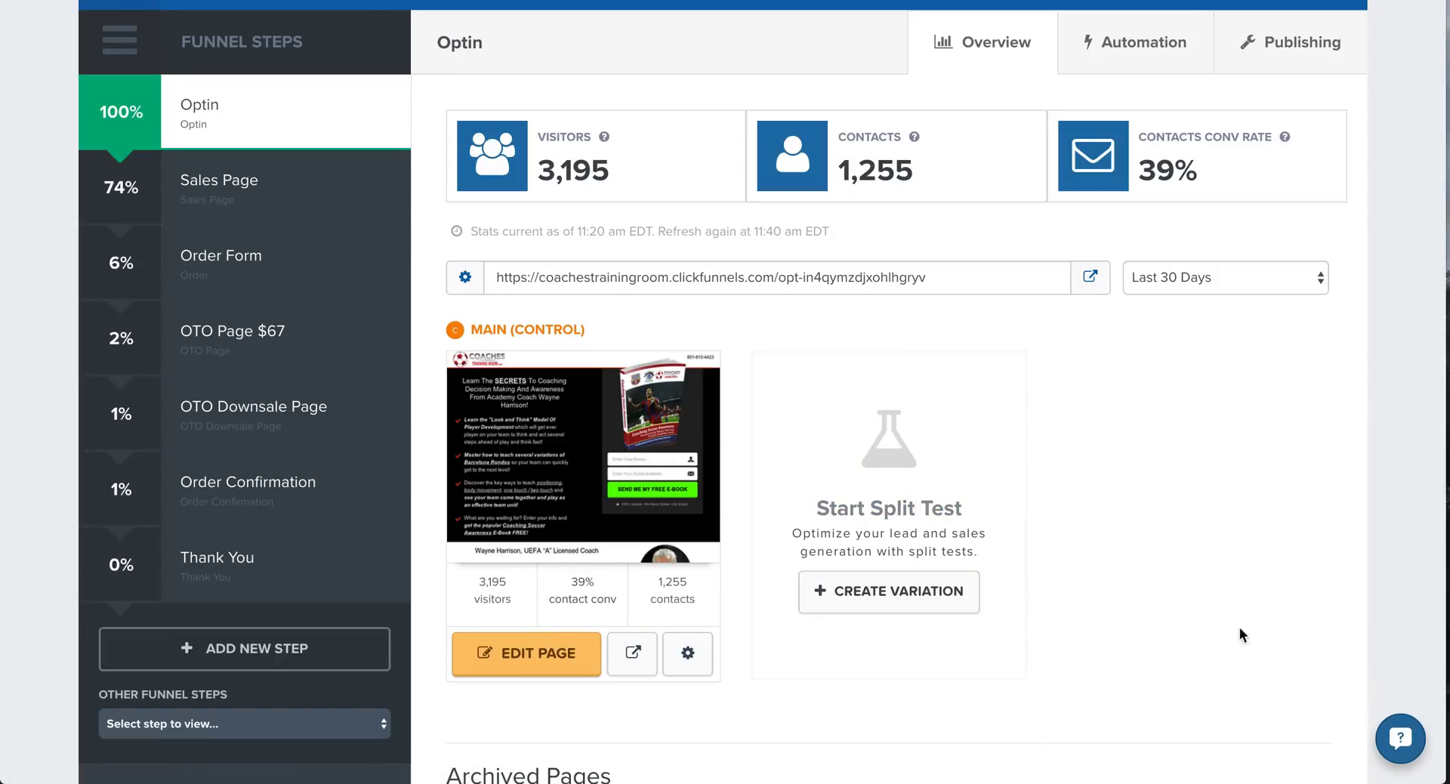
mouse_move(946, 653)
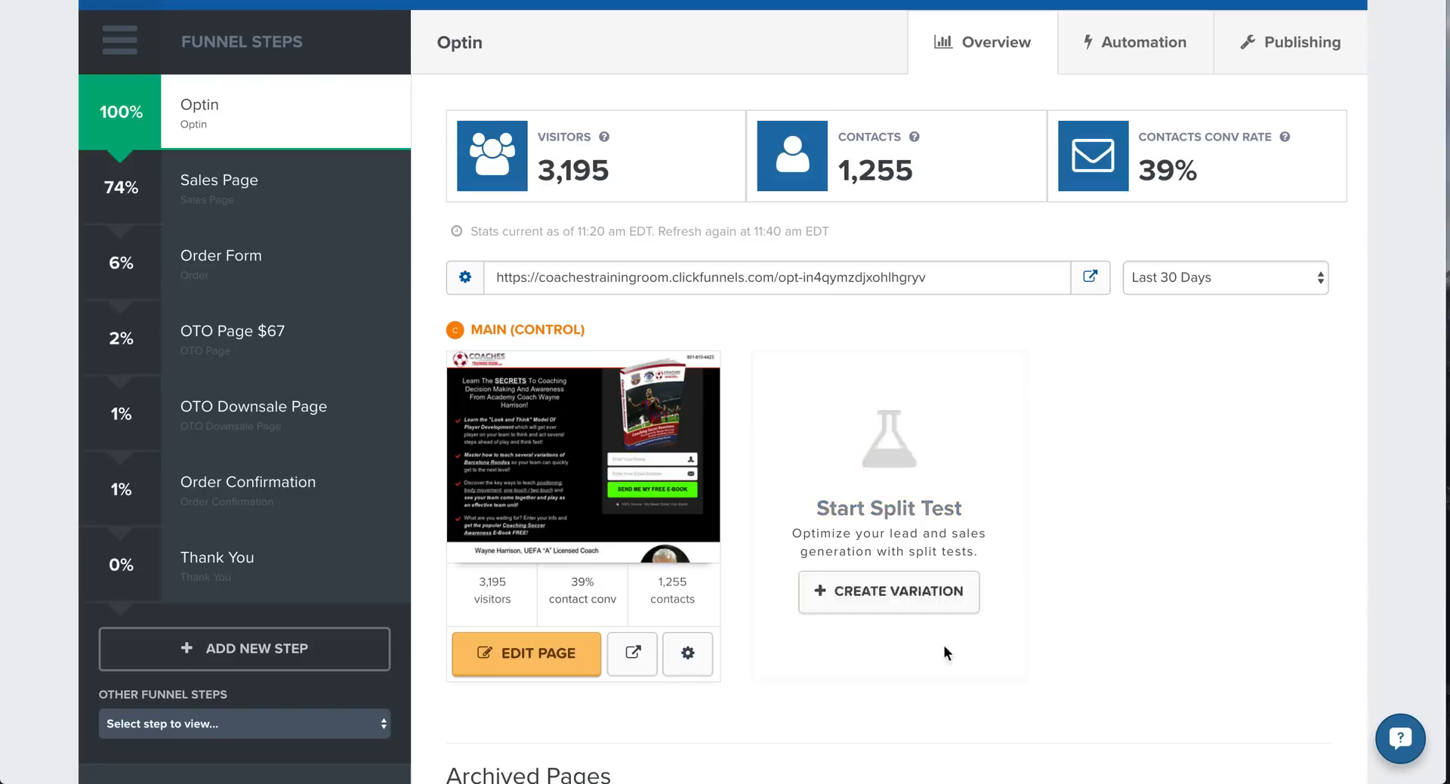
mouse_move(831, 542)
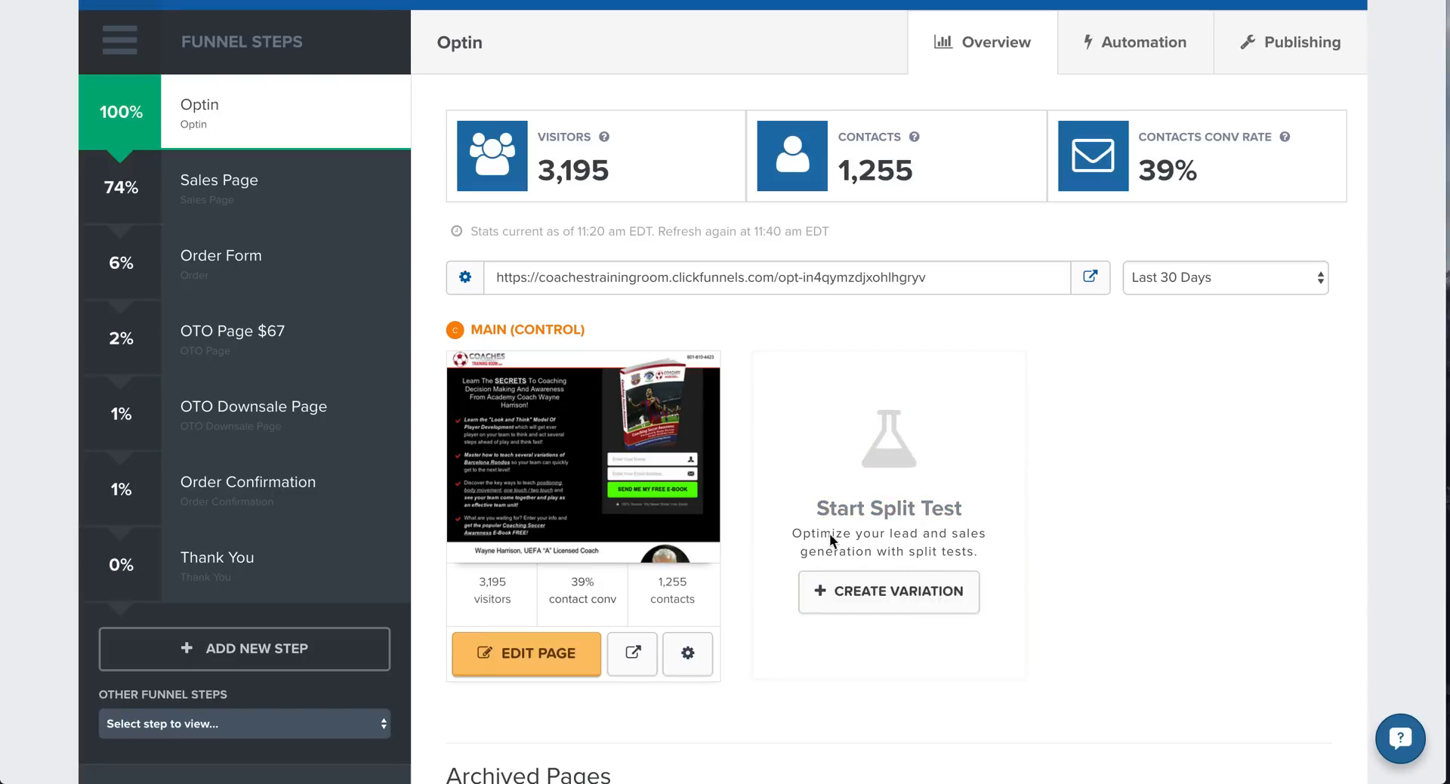
mouse_move(490, 571)
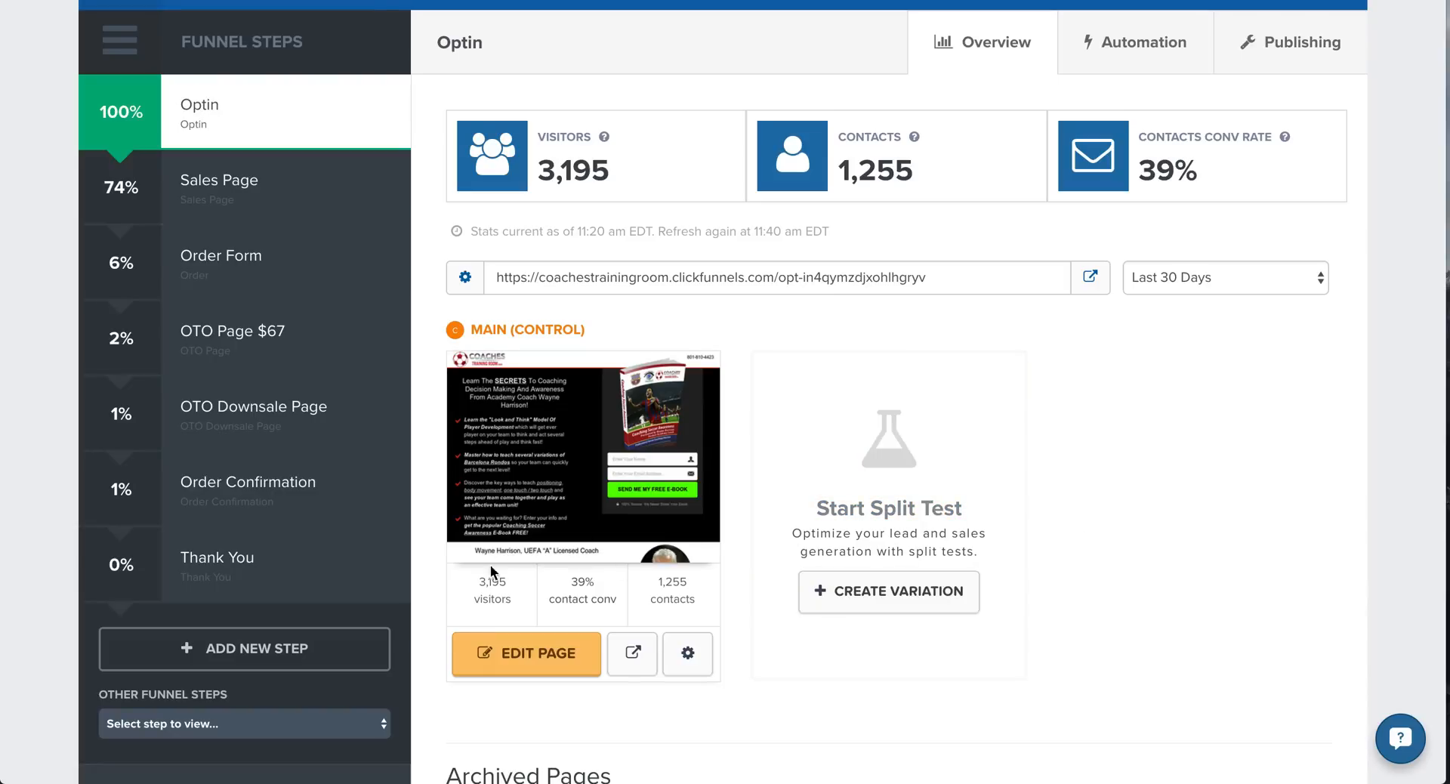
mouse_move(1155, 552)
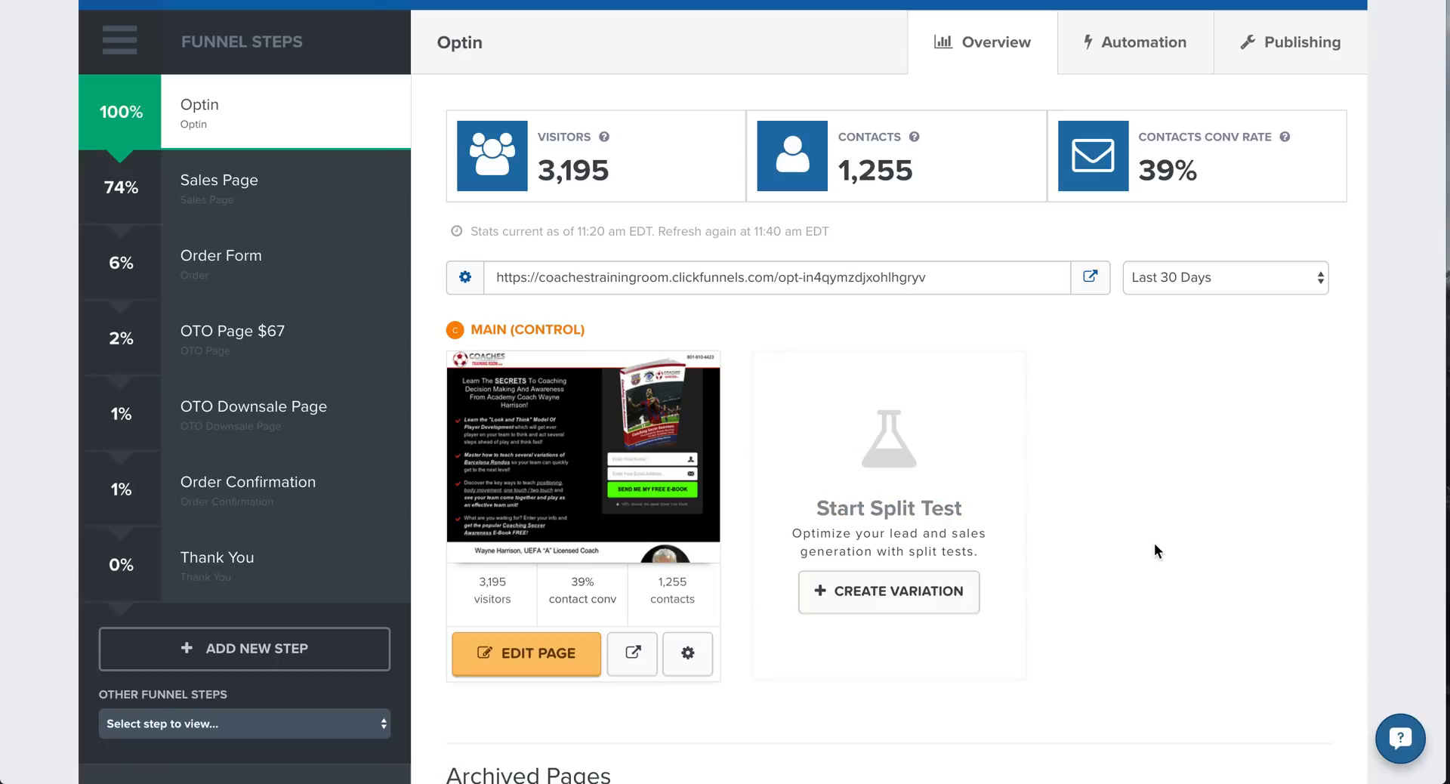
mouse_move(577, 477)
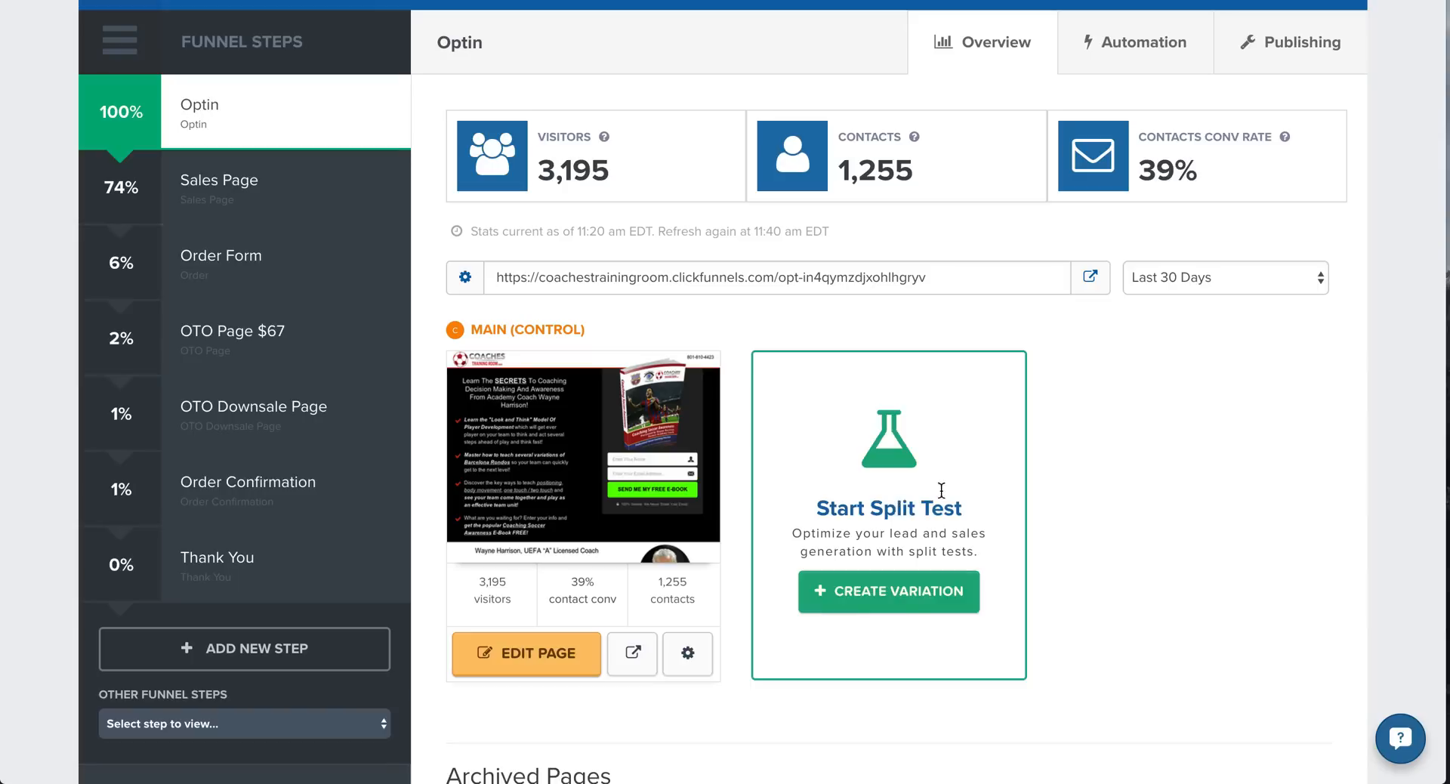
mouse_move(1155, 446)
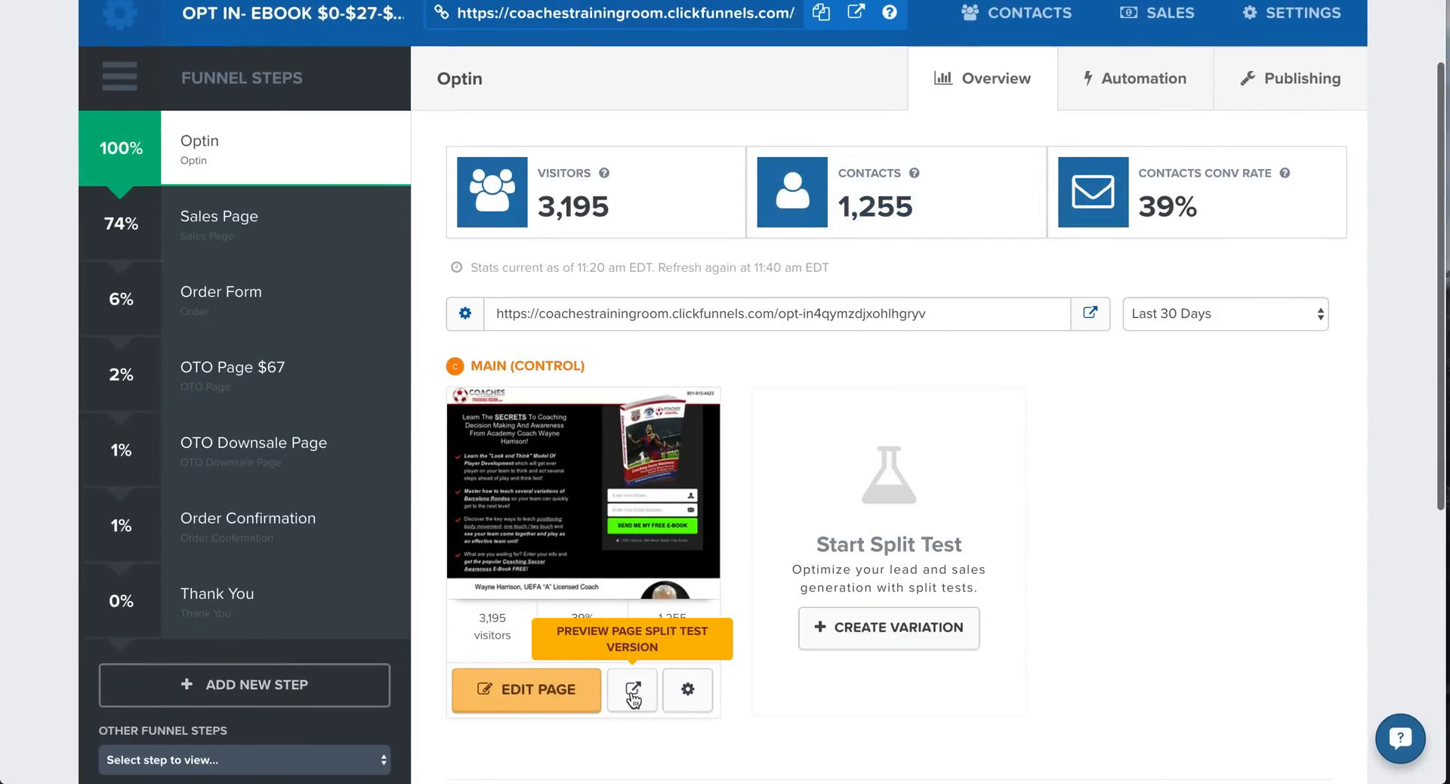
click(633, 690)
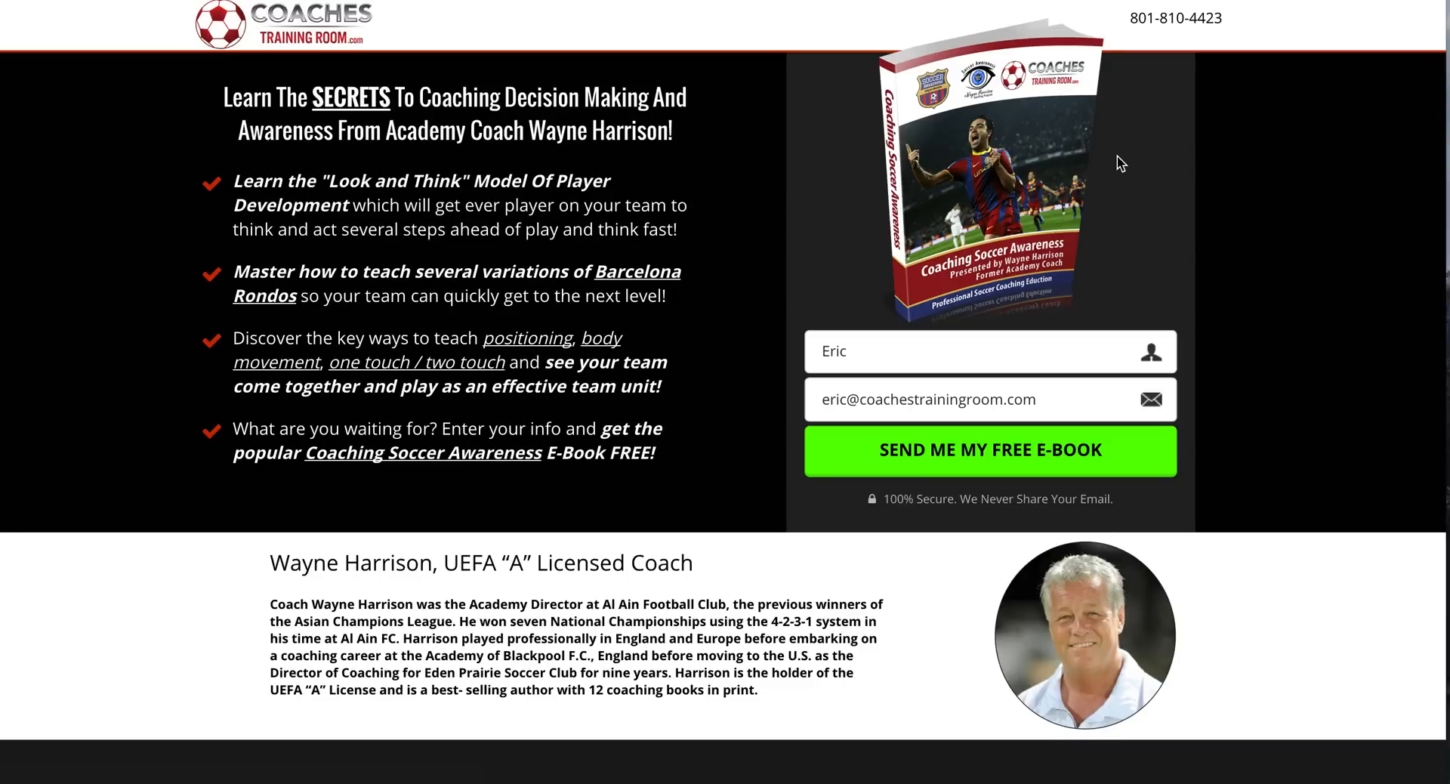
mouse_move(1274, 220)
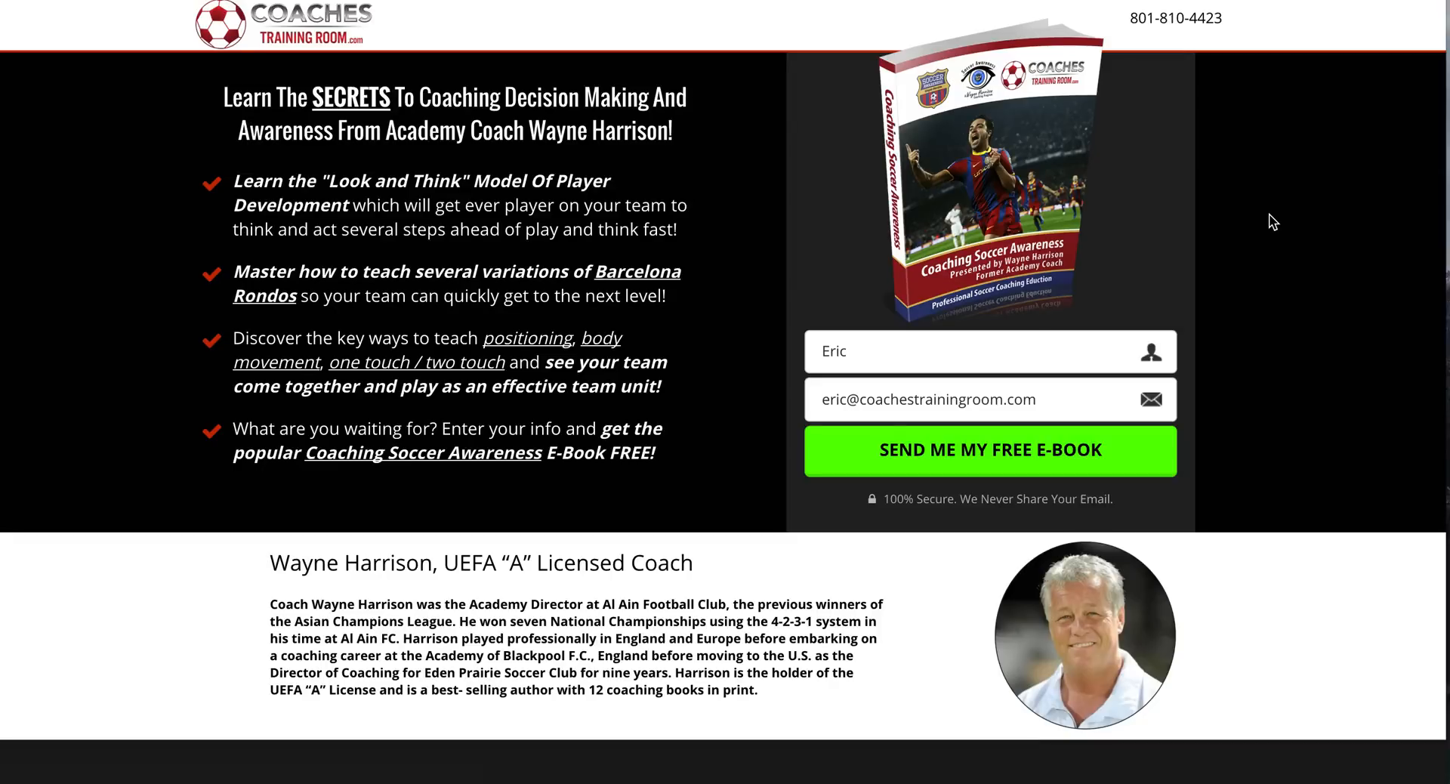
mouse_move(162, 67)
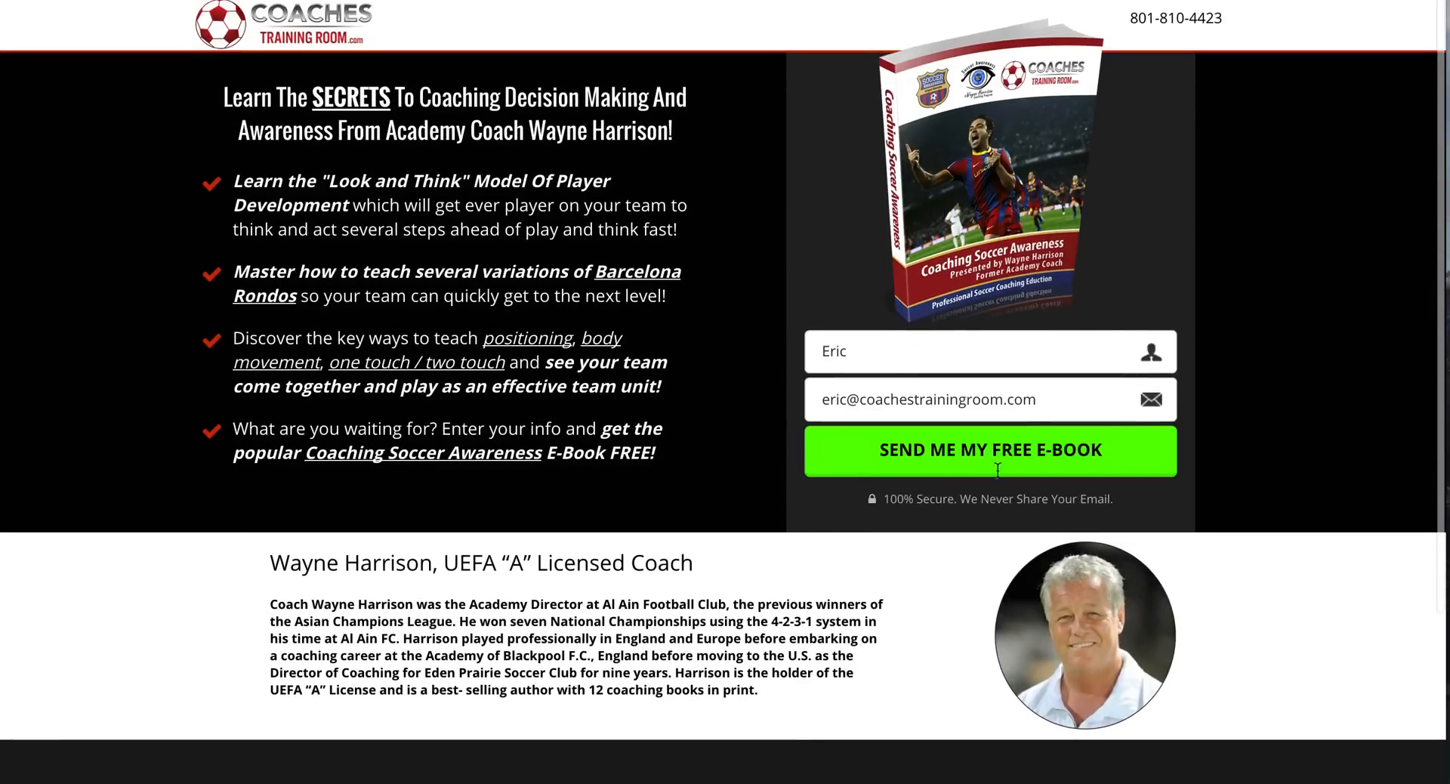
mouse_move(1356, 418)
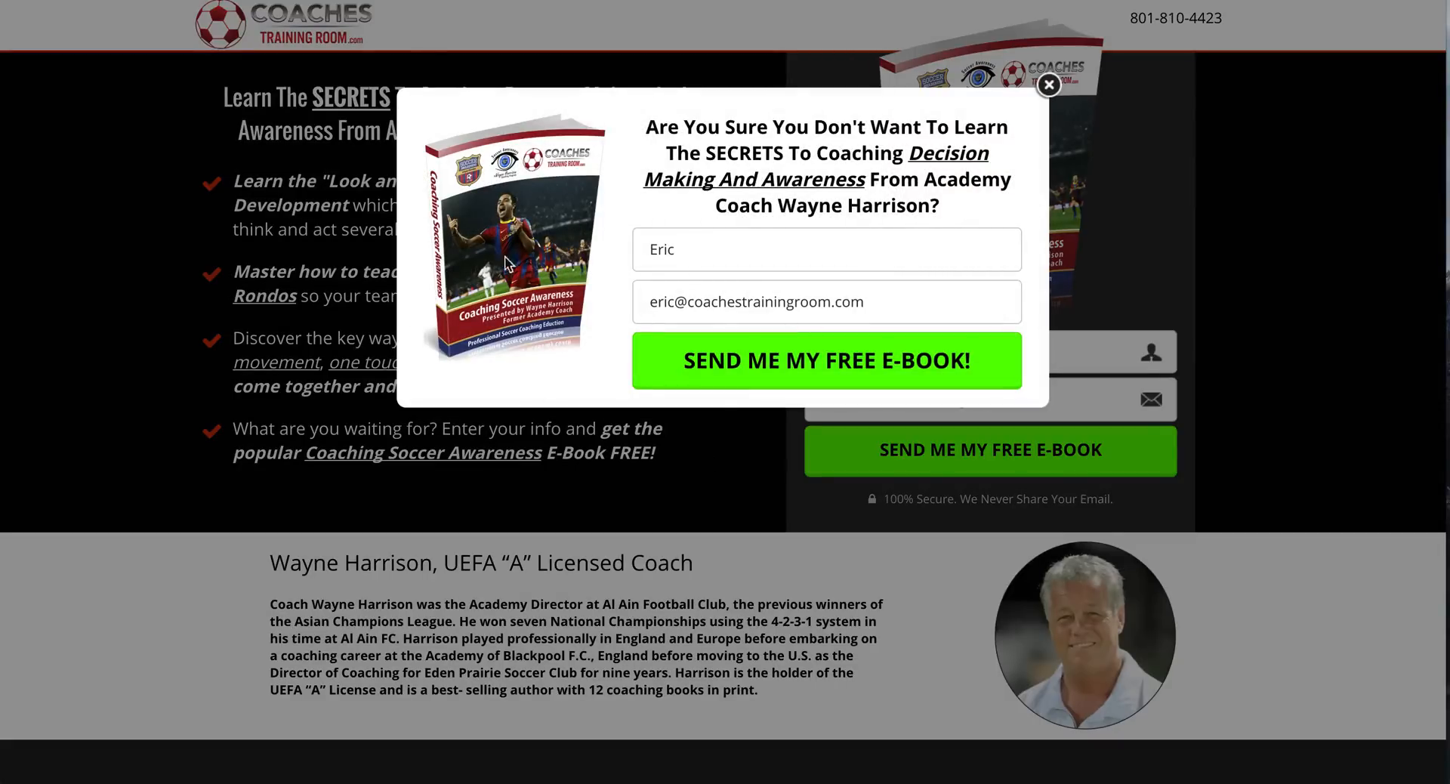
mouse_move(1048, 85)
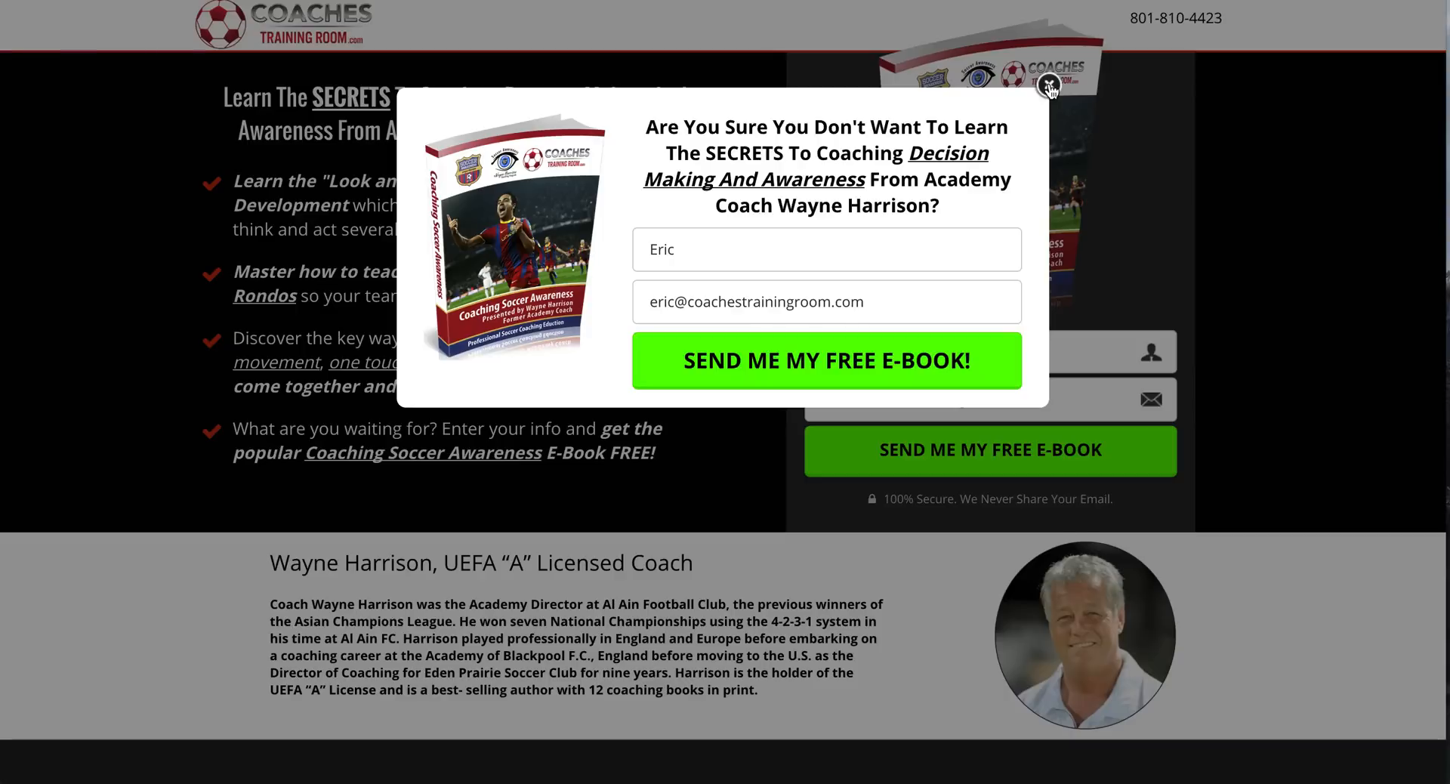
click(1047, 85)
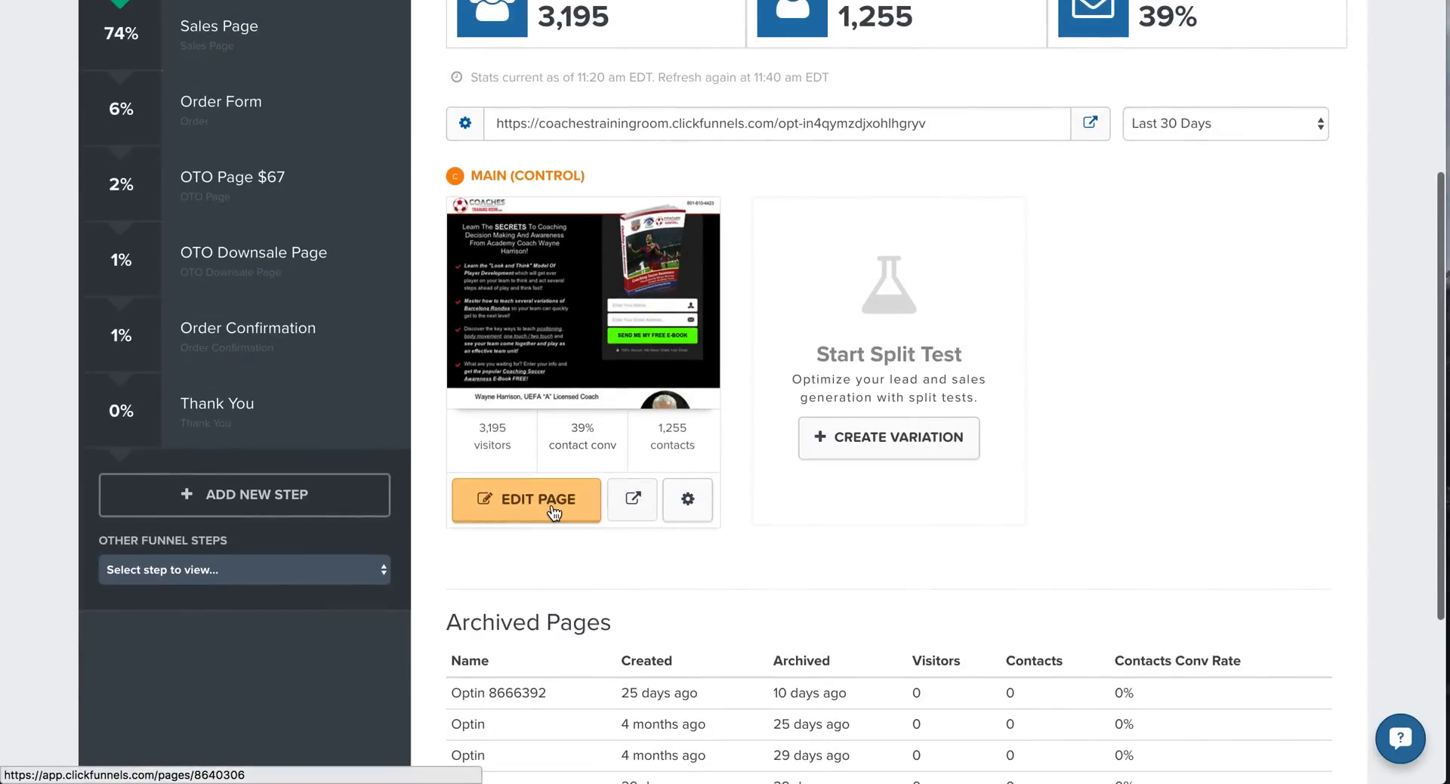
Step: Open the Optin page in the ClickFunnels page editor and enter placeholder text 'lkjljkb;jb'
click(526, 499)
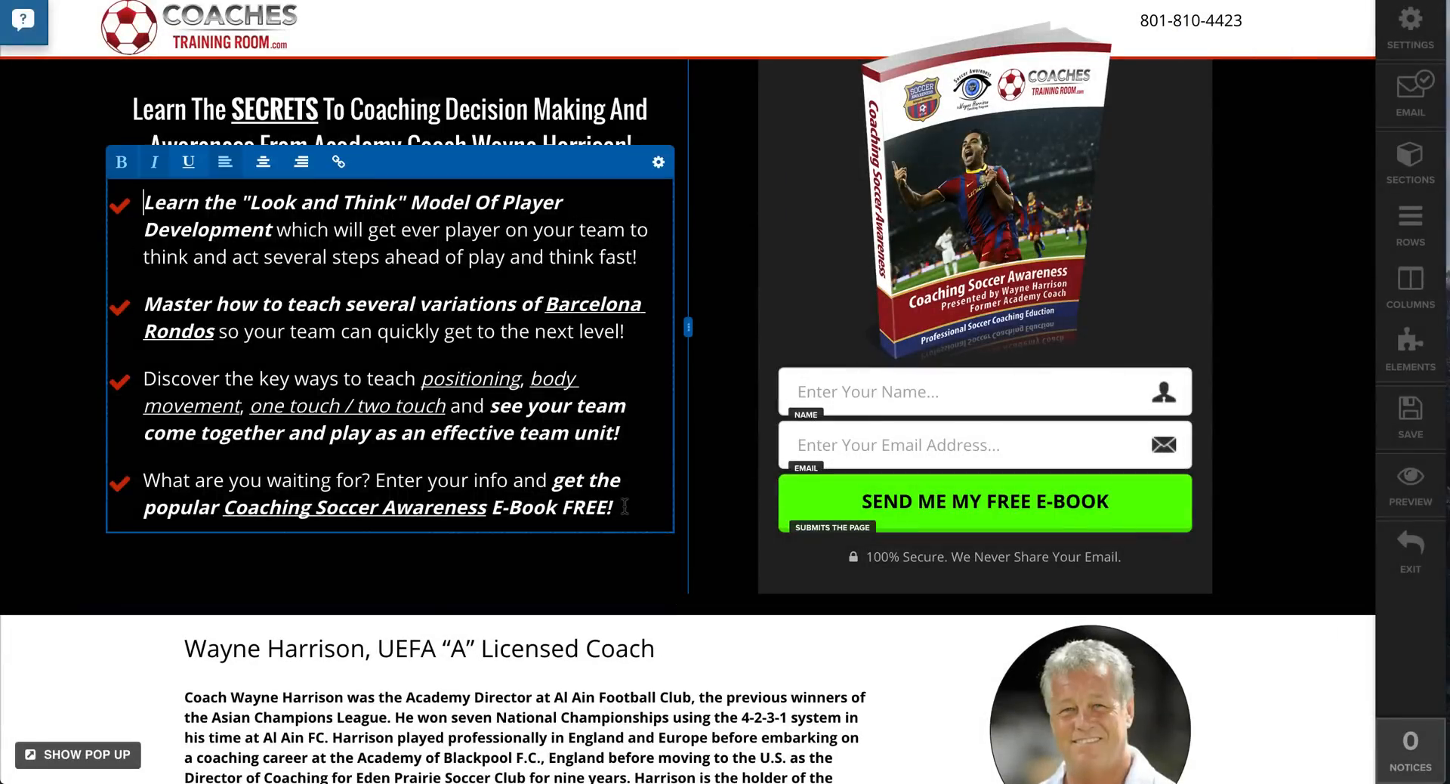
text(lkjljkb;jb)
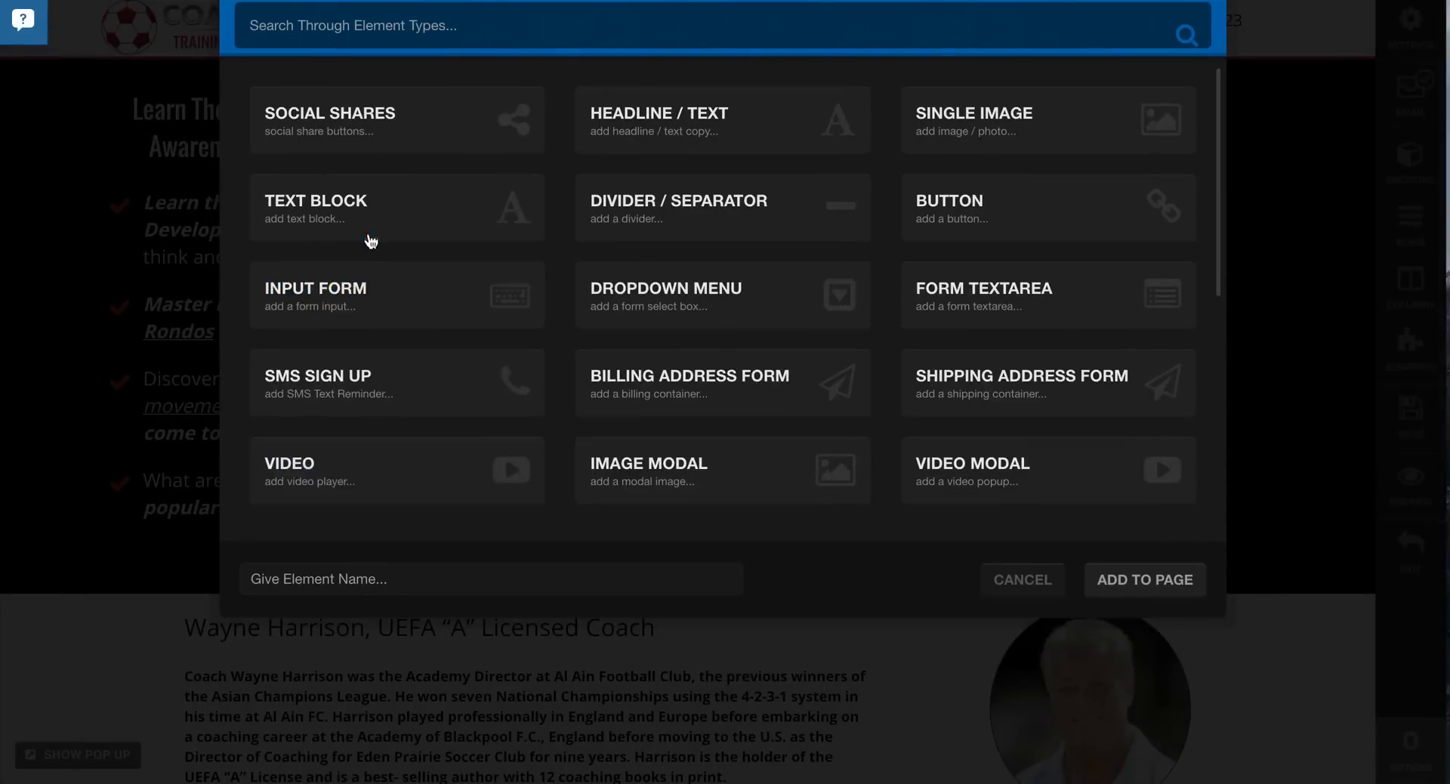
mouse_move(1003, 122)
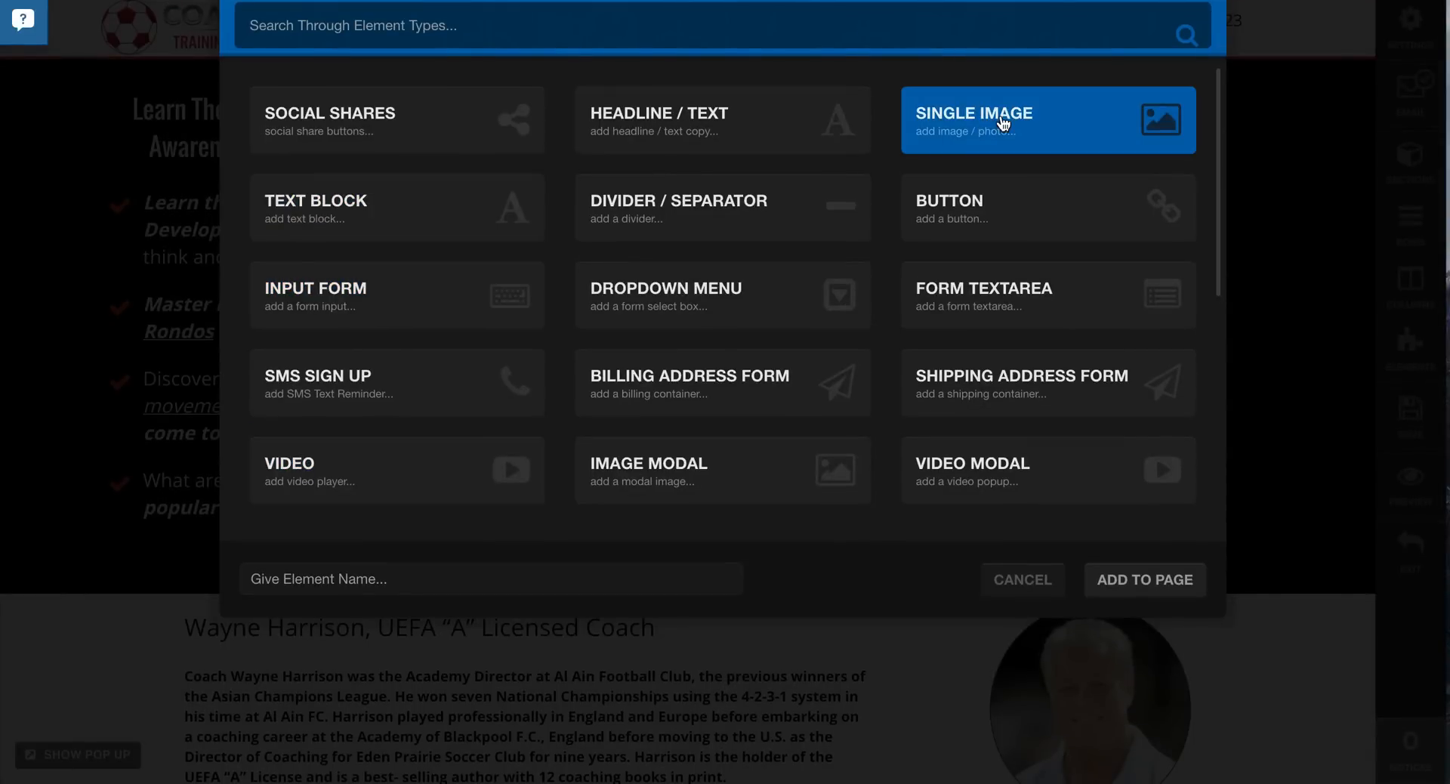
mouse_move(1127, 447)
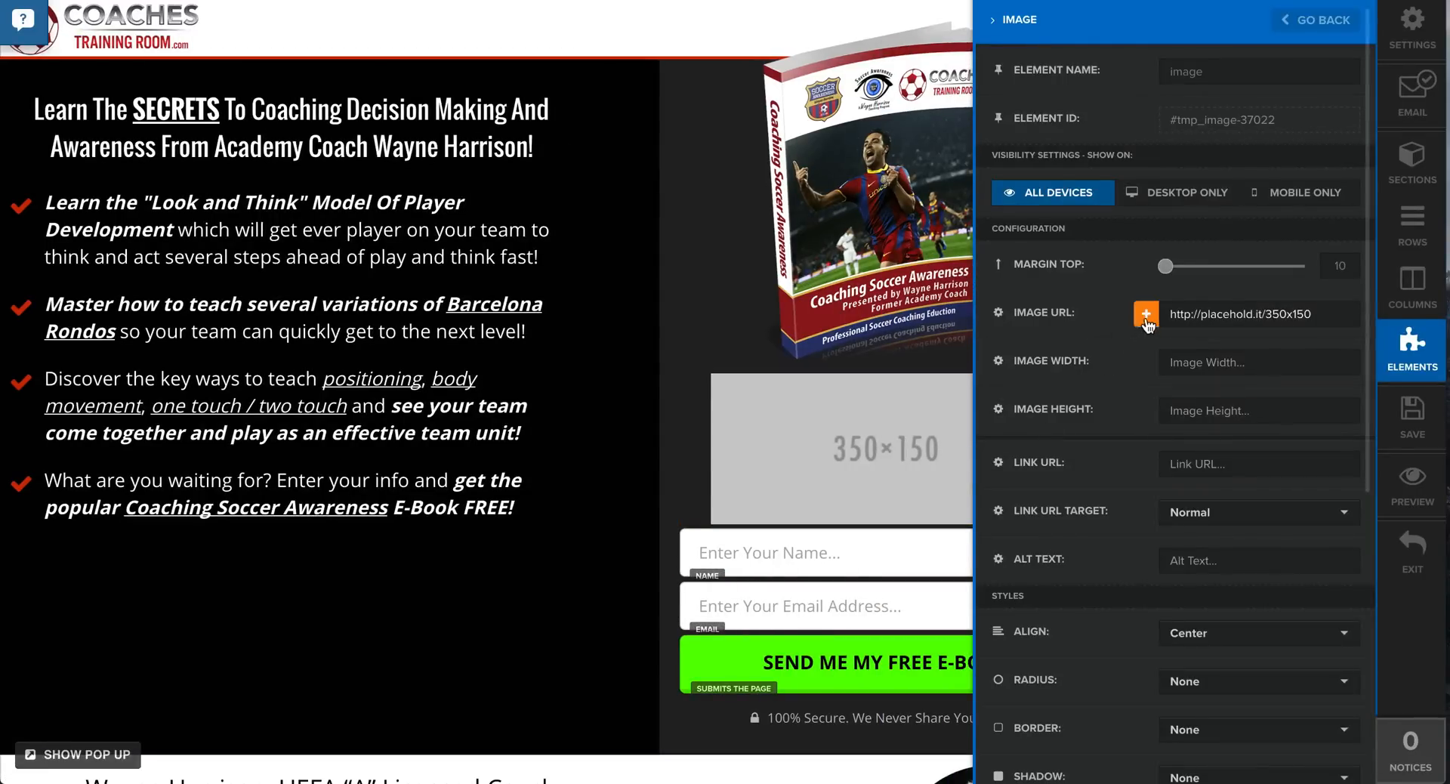
Step: Insert a soccer drill diagram from the image library under the ebook cover, delete it, and exit the editor
click(1147, 312)
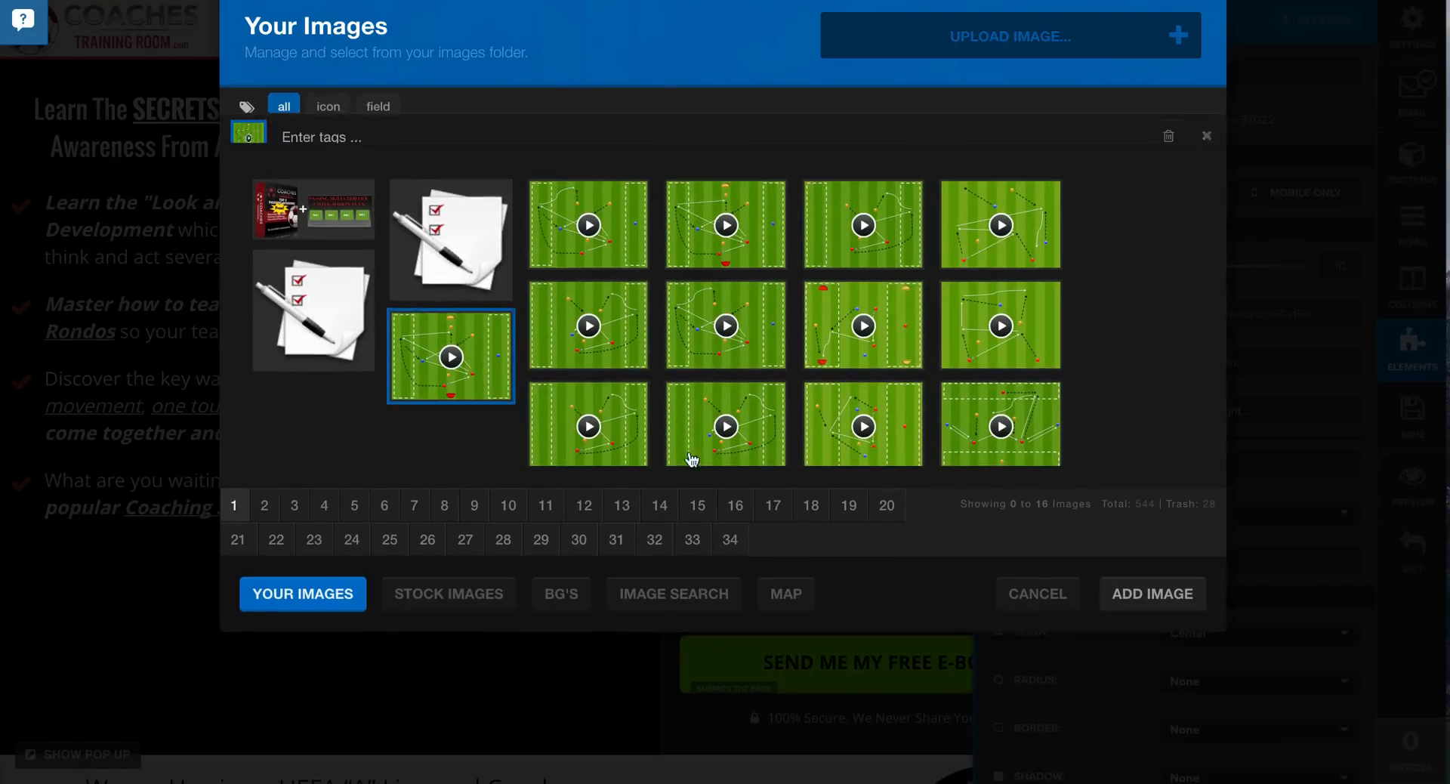
click(1151, 593)
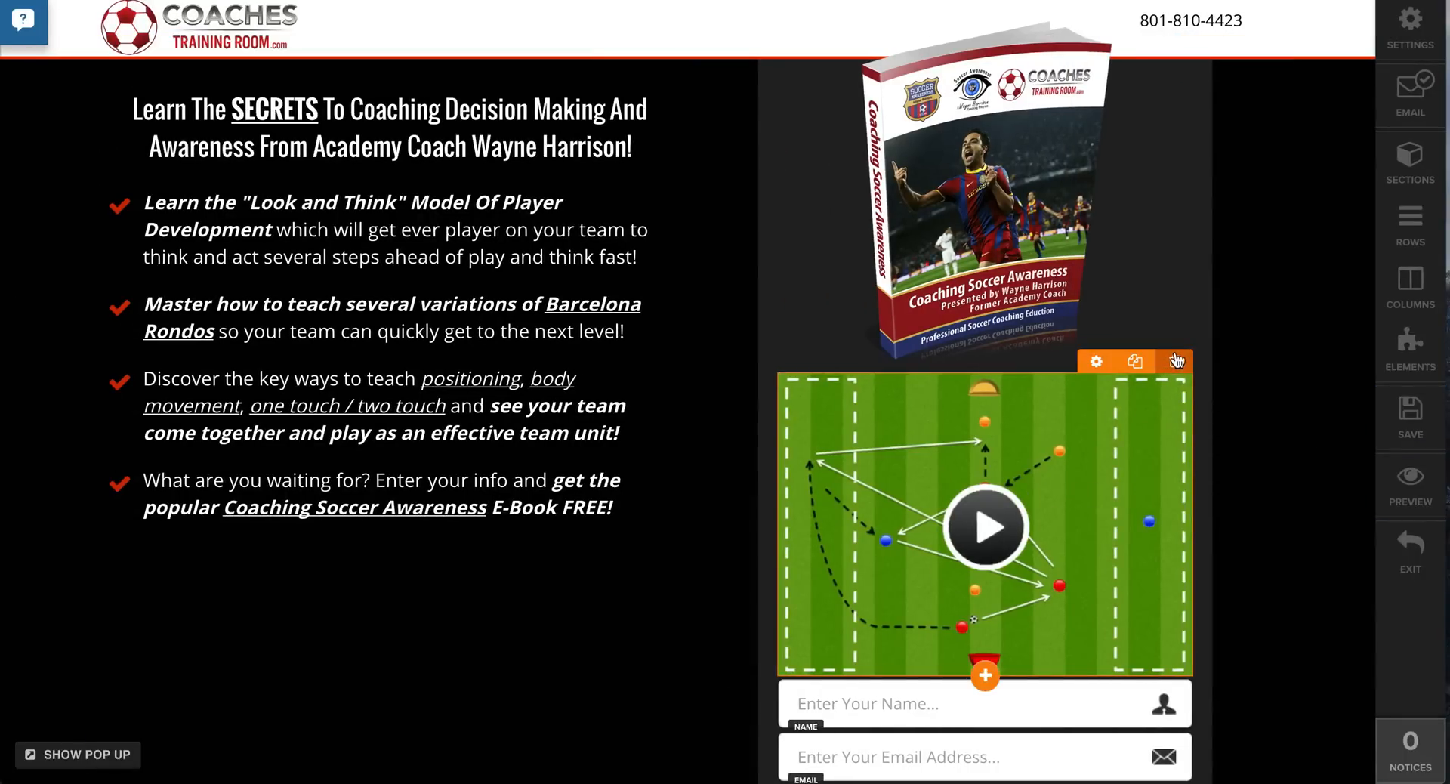
click(1175, 361)
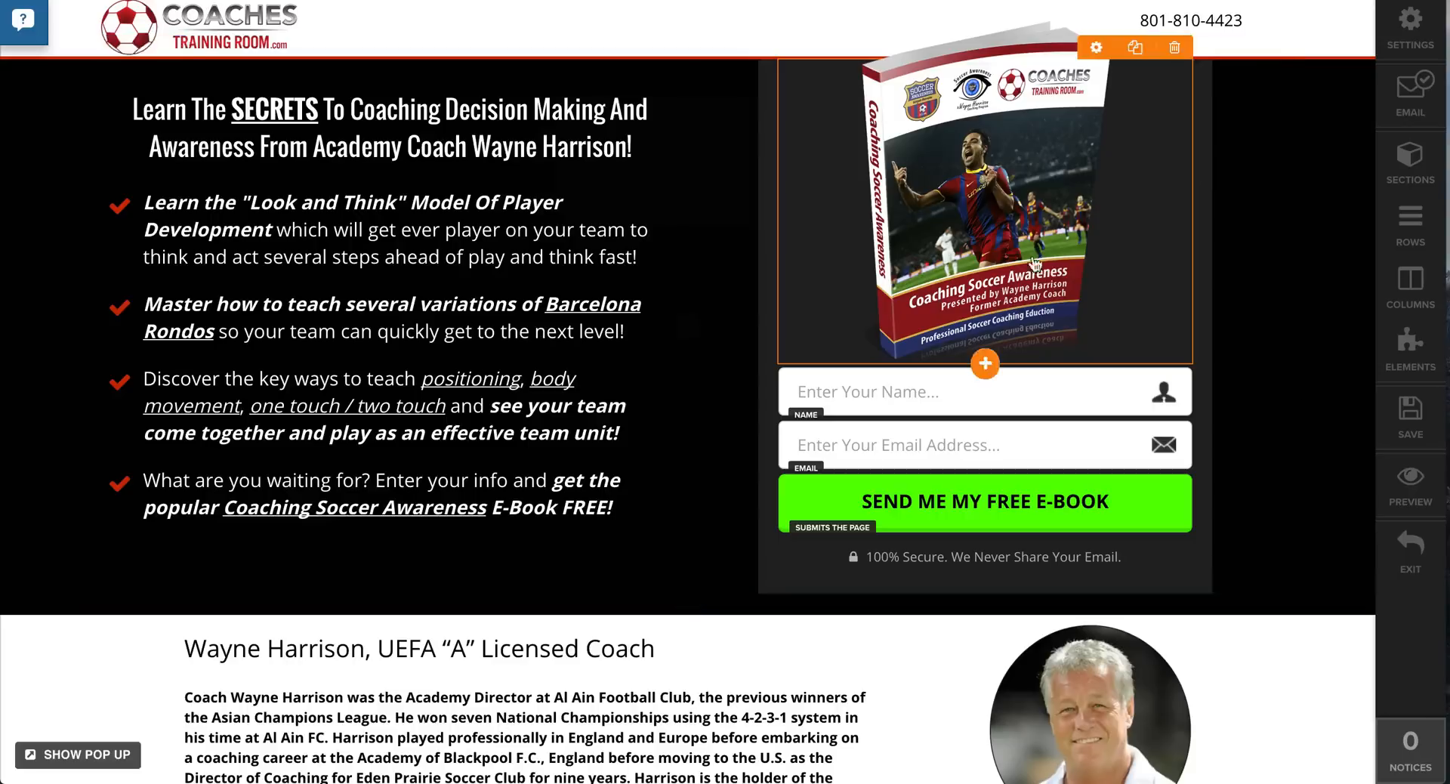
click(1410, 552)
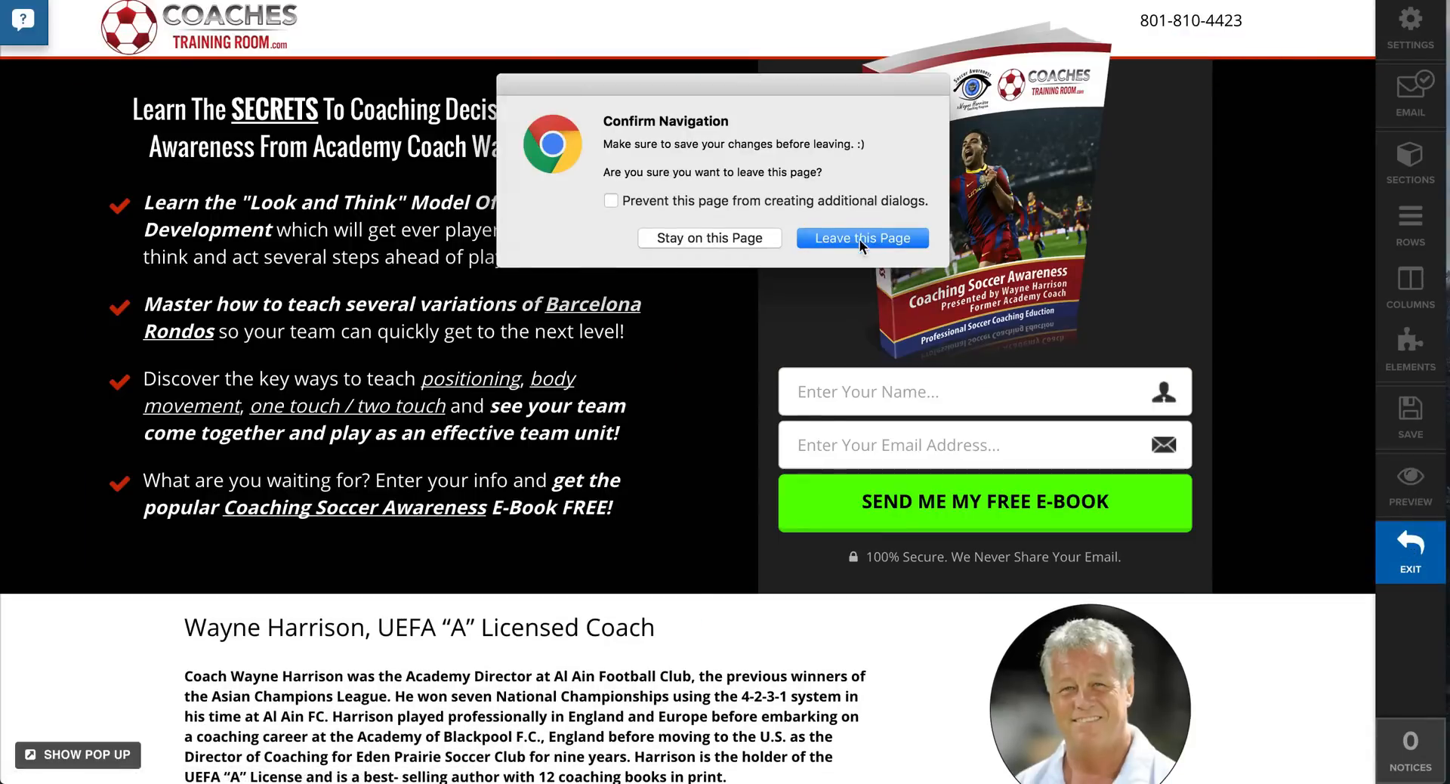
click(862, 237)
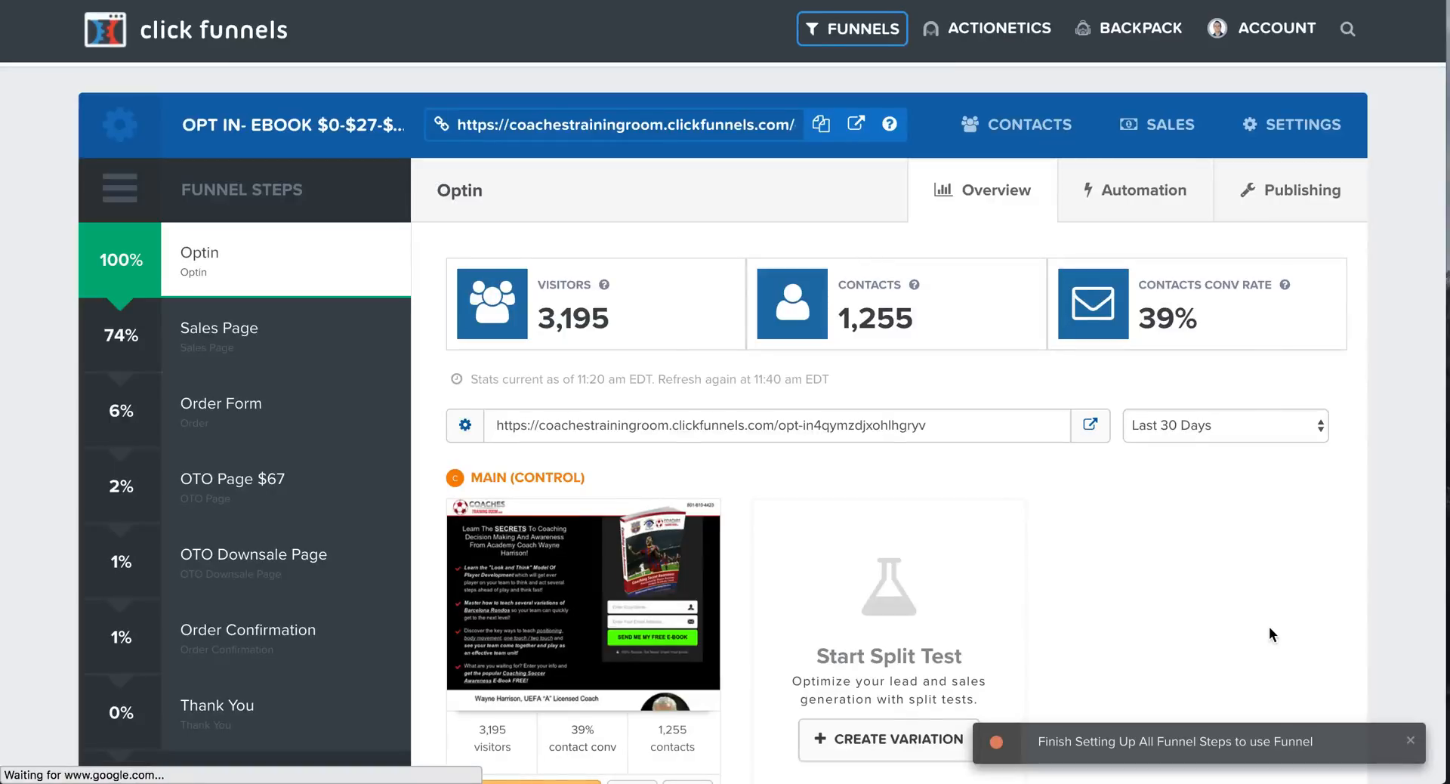
scroll(down, 3)
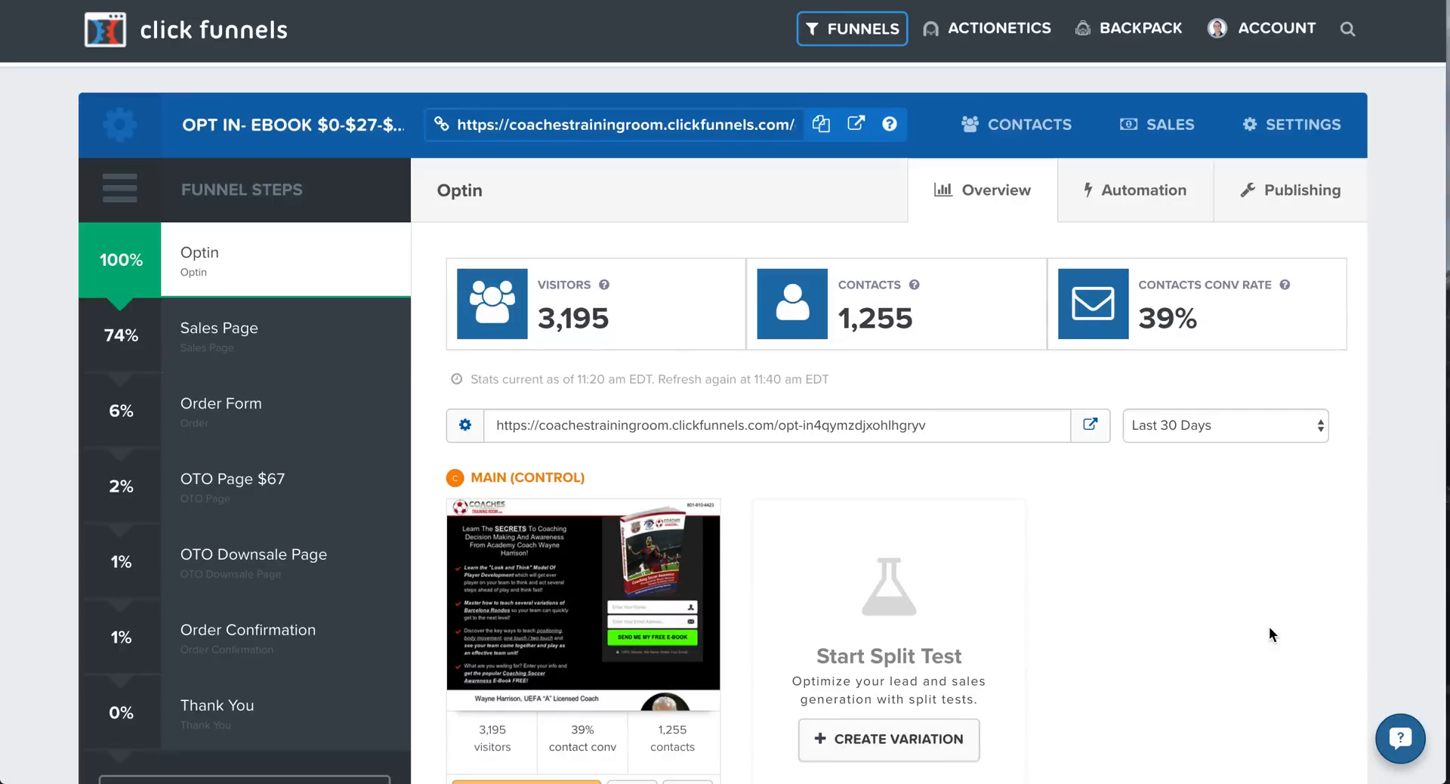
mouse_move(1215, 540)
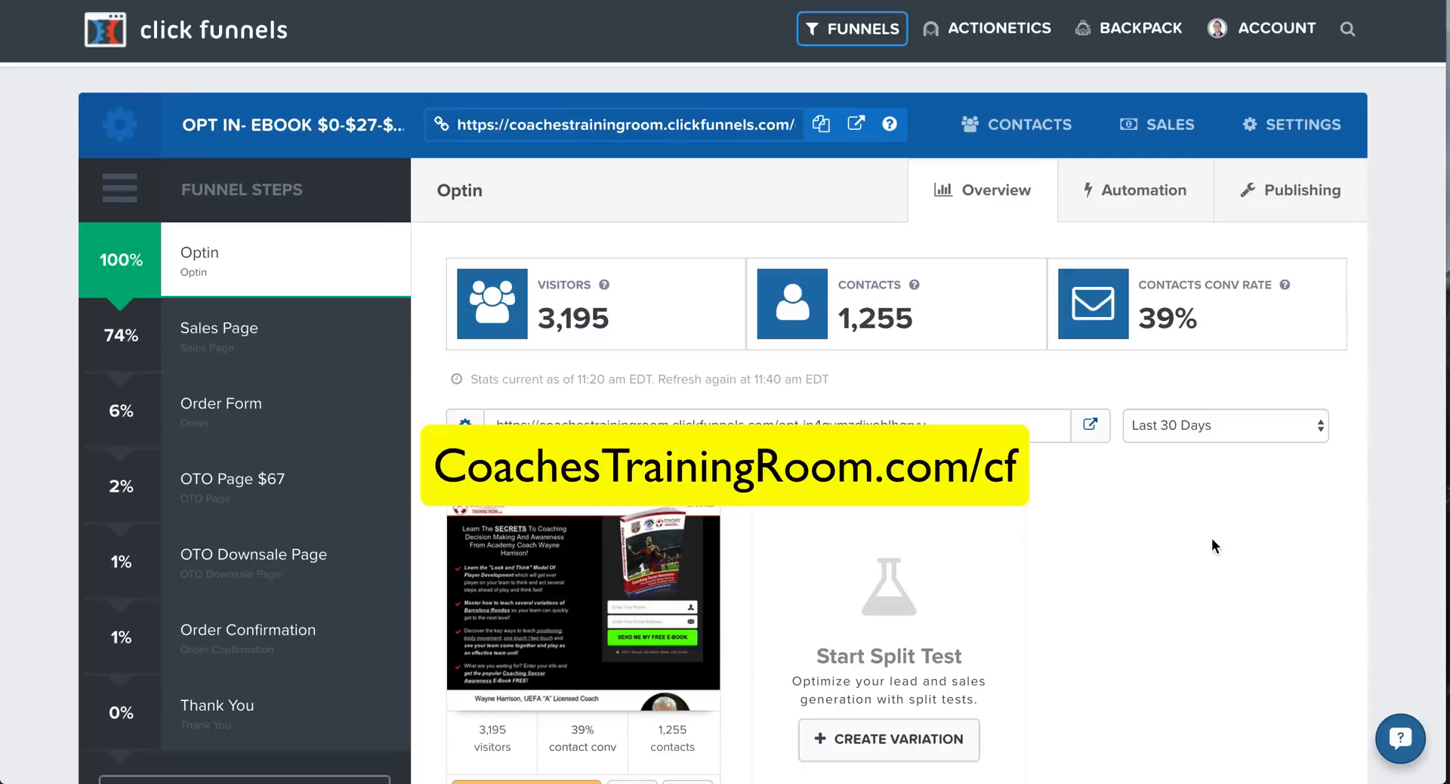
mouse_move(632, 589)
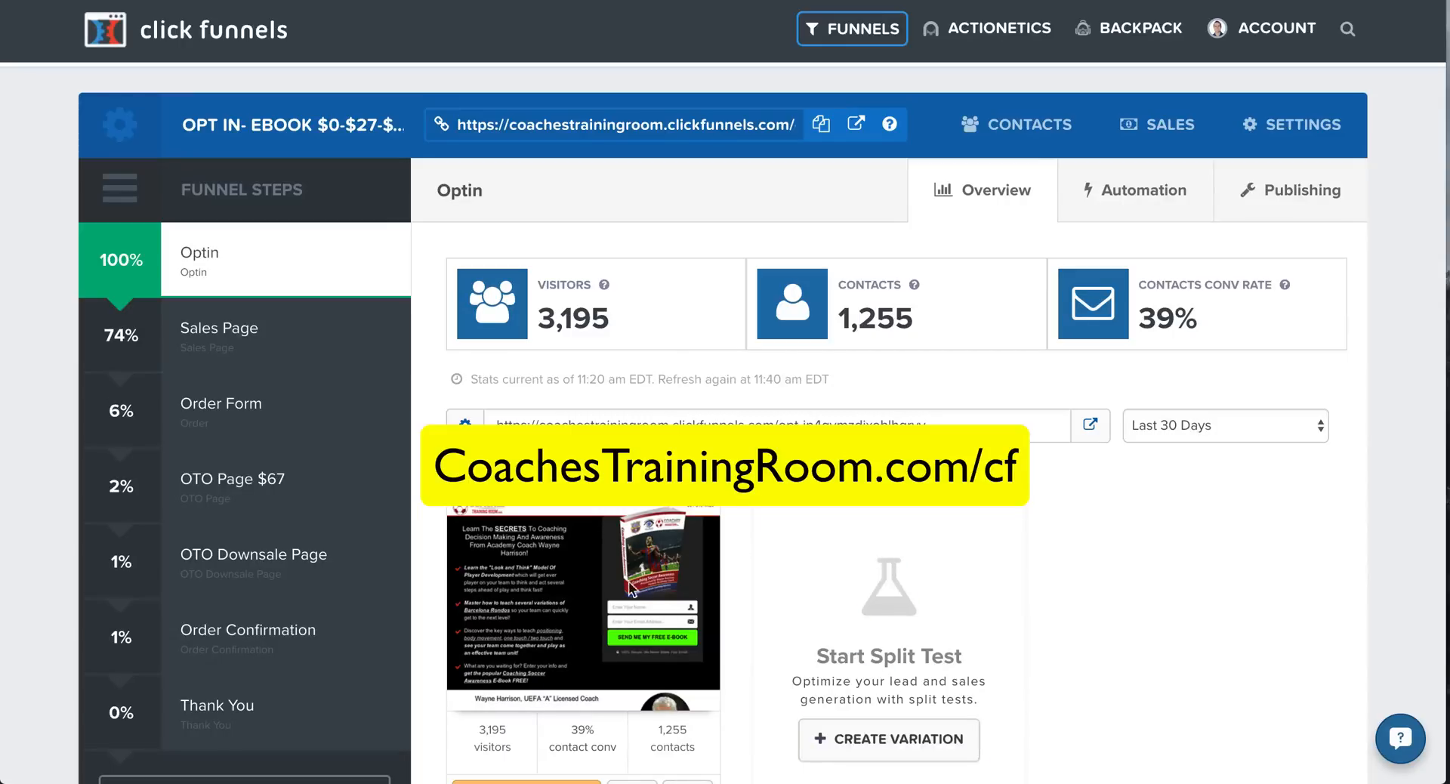
scroll(down, 3)
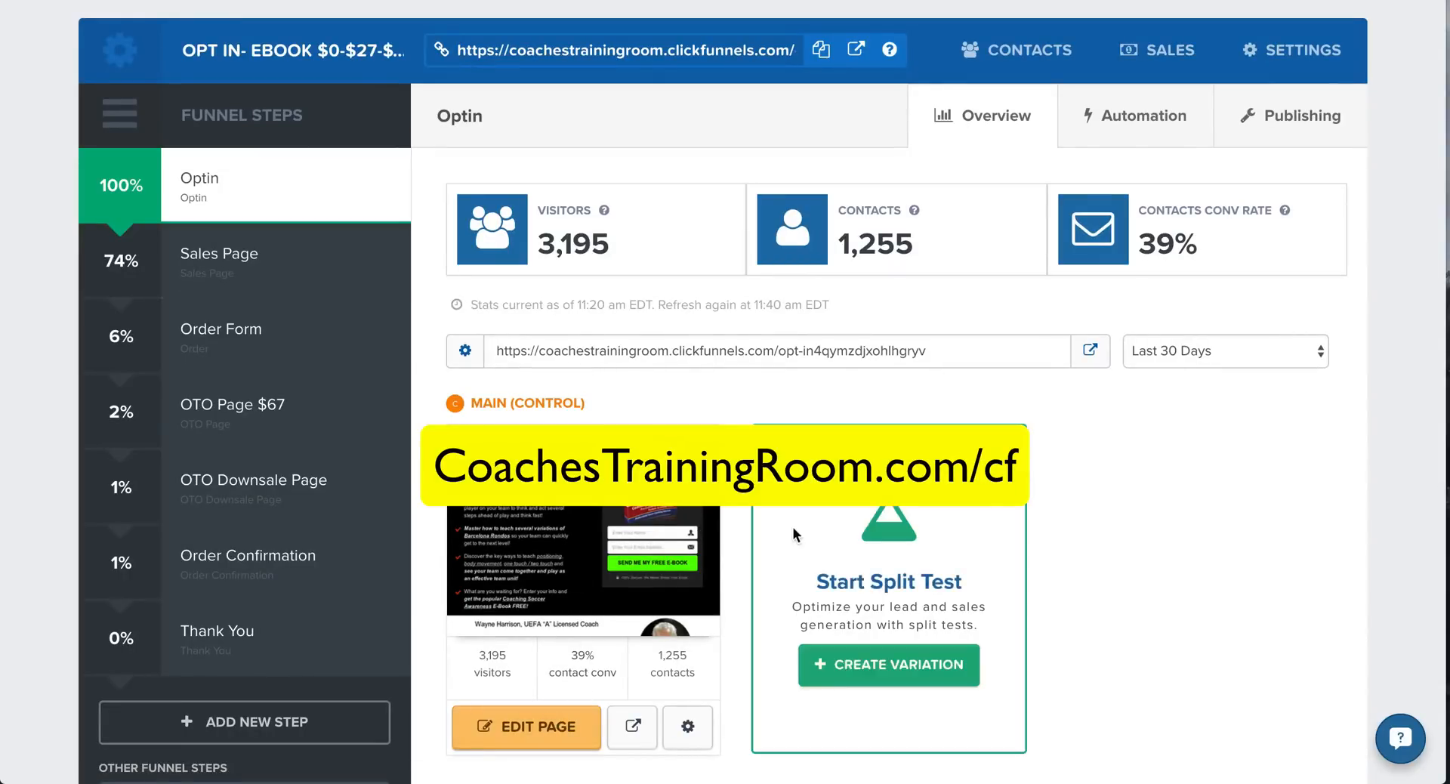
scroll(down, 3)
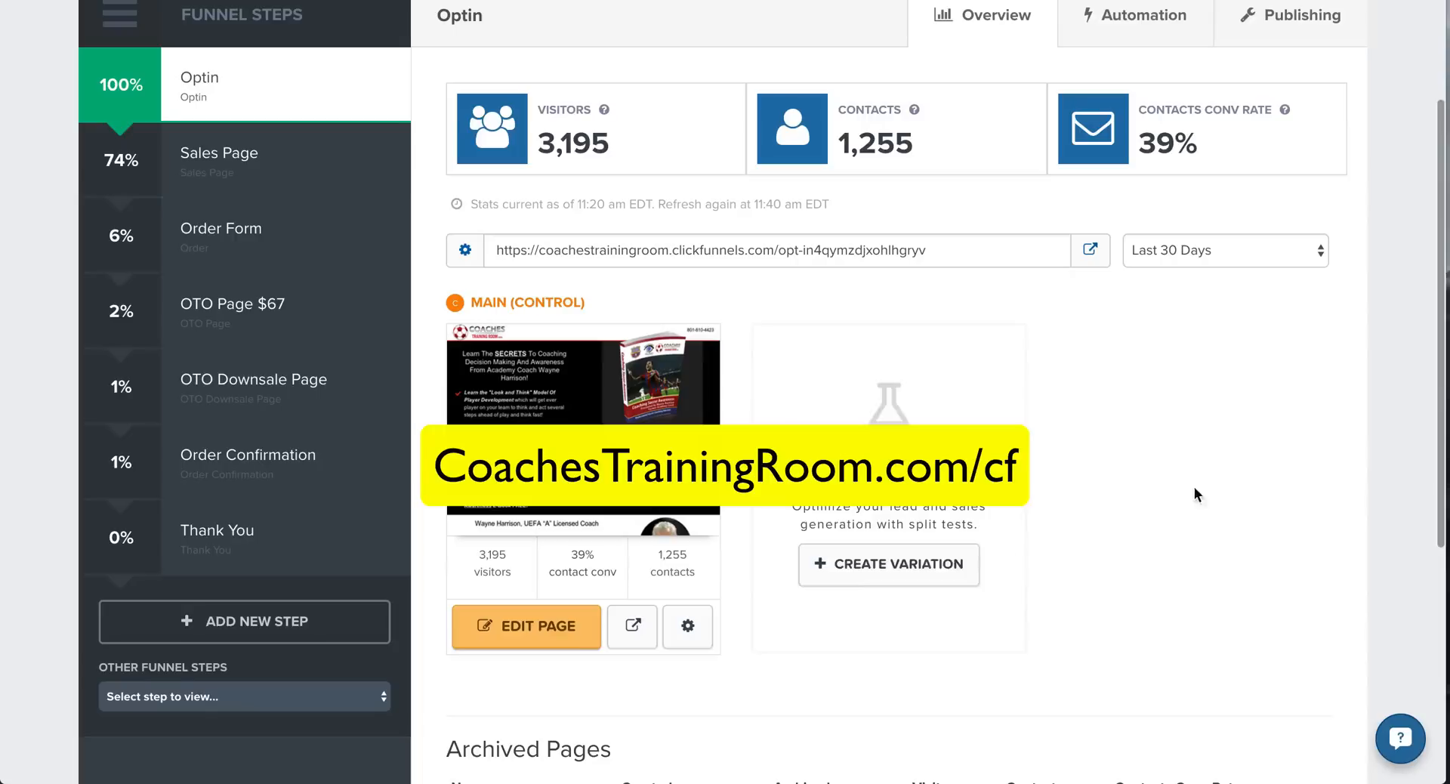
mouse_move(689, 629)
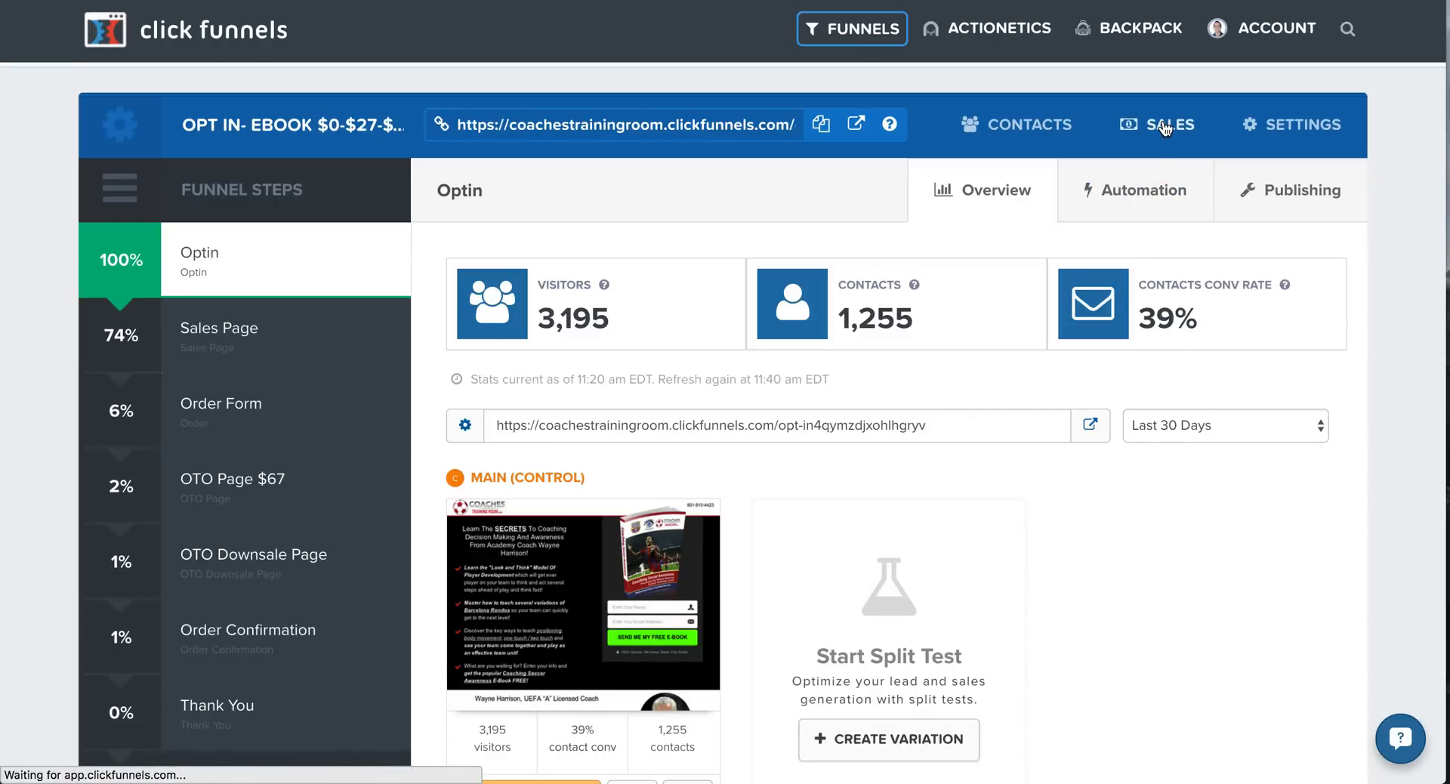
click(1169, 125)
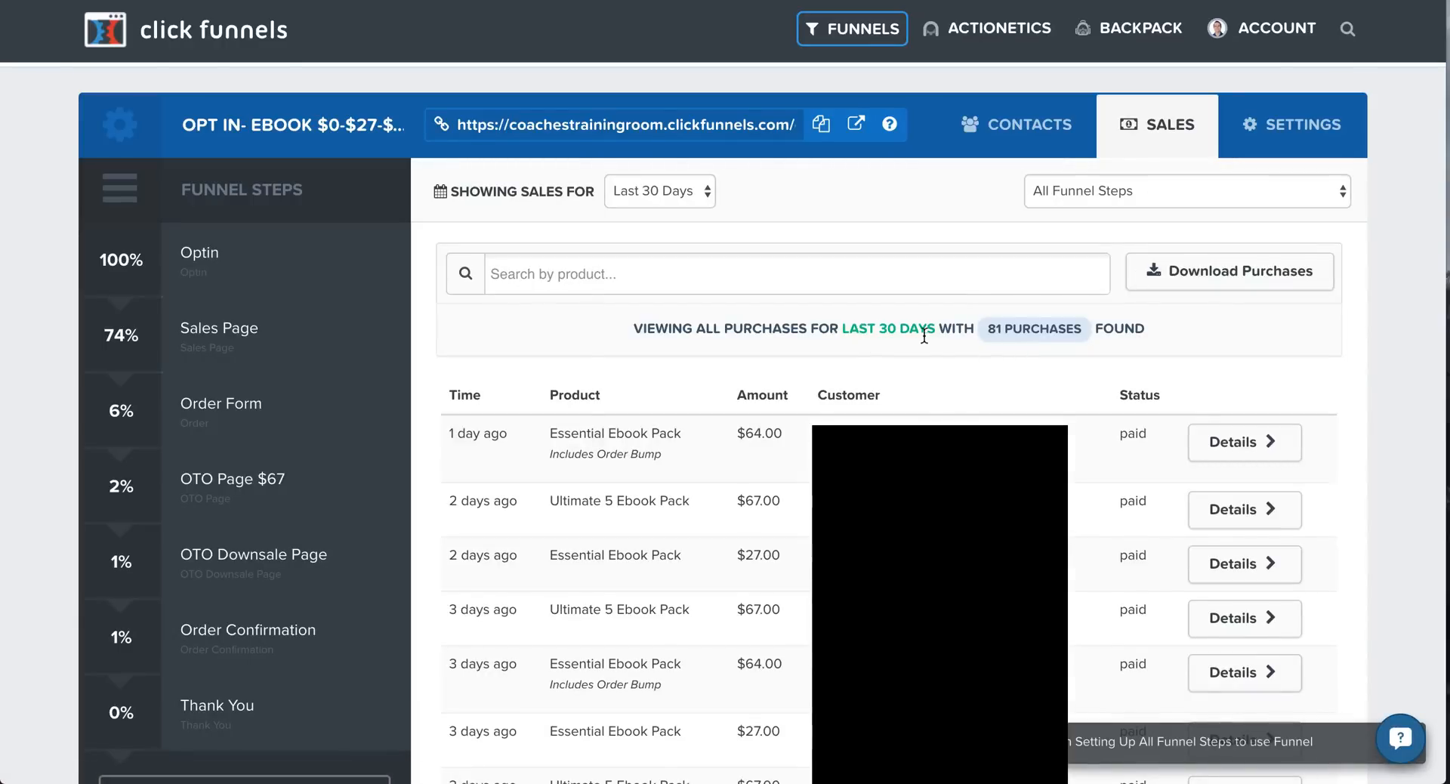
mouse_move(920, 246)
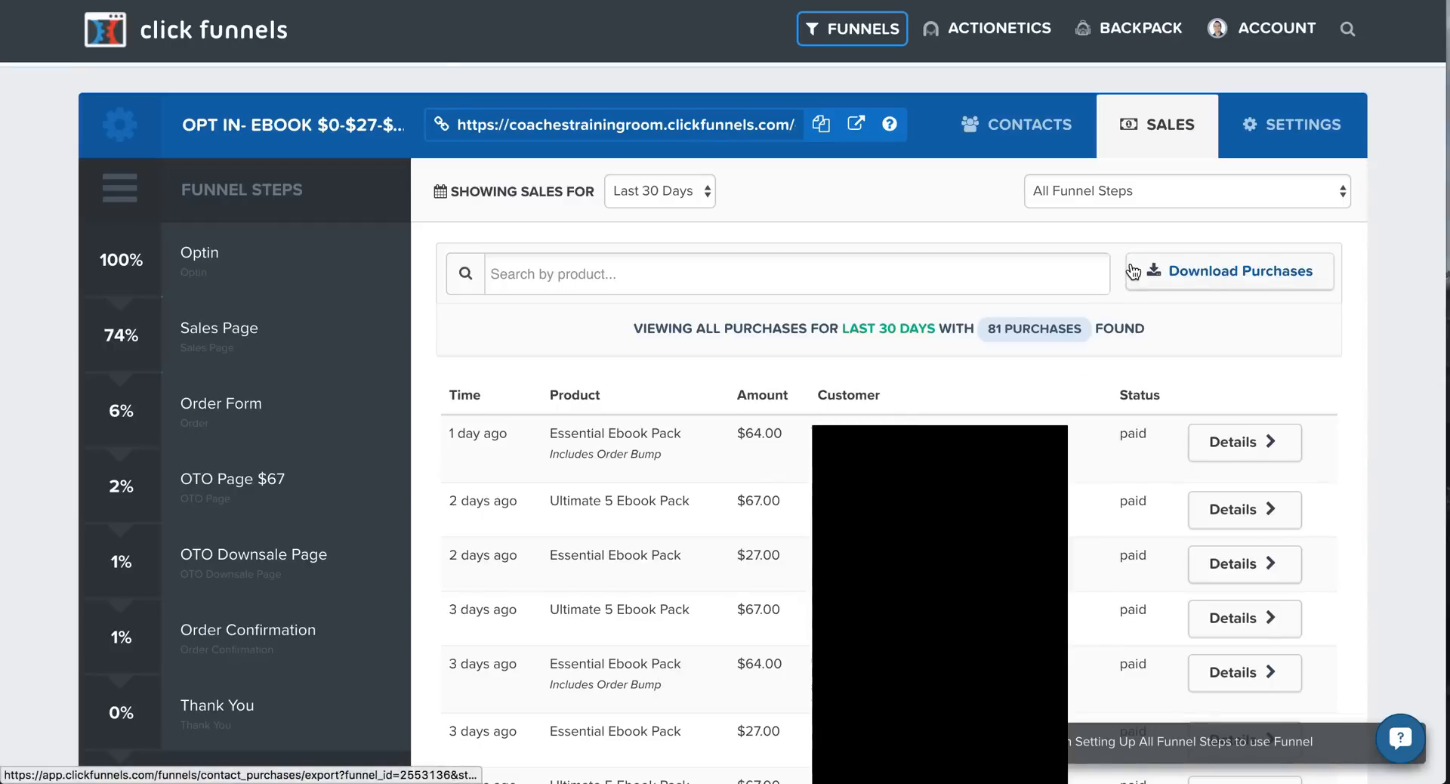
mouse_move(1238, 270)
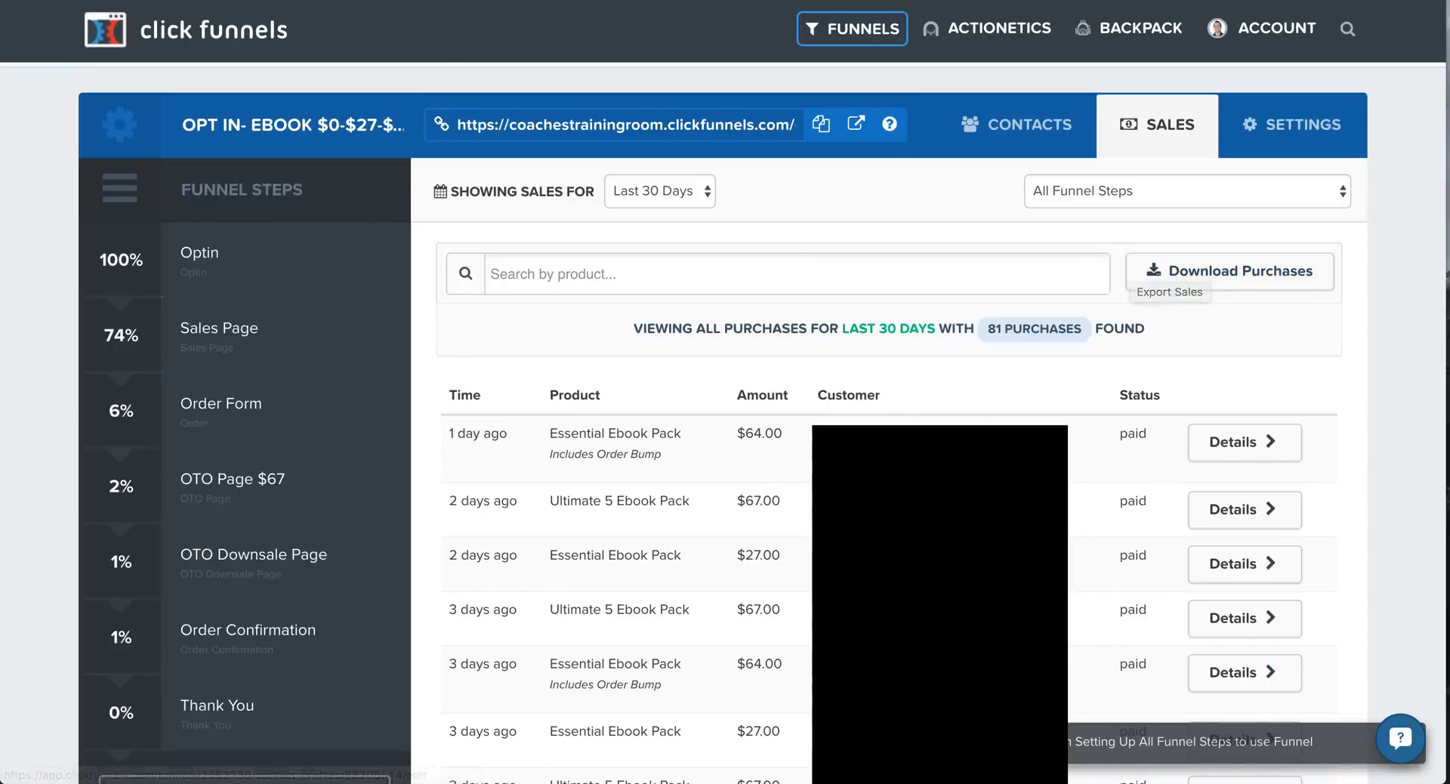
mouse_move(862, 82)
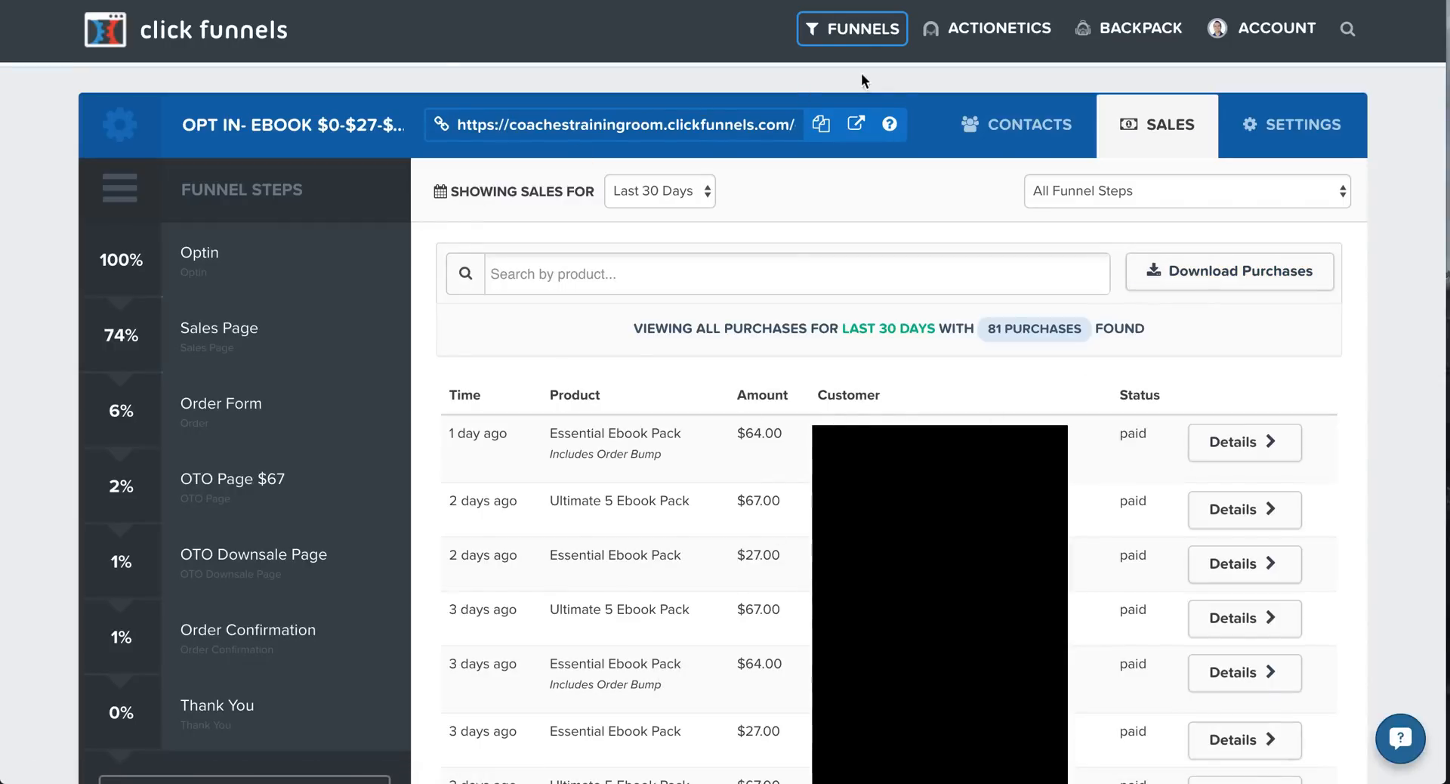
click(198, 260)
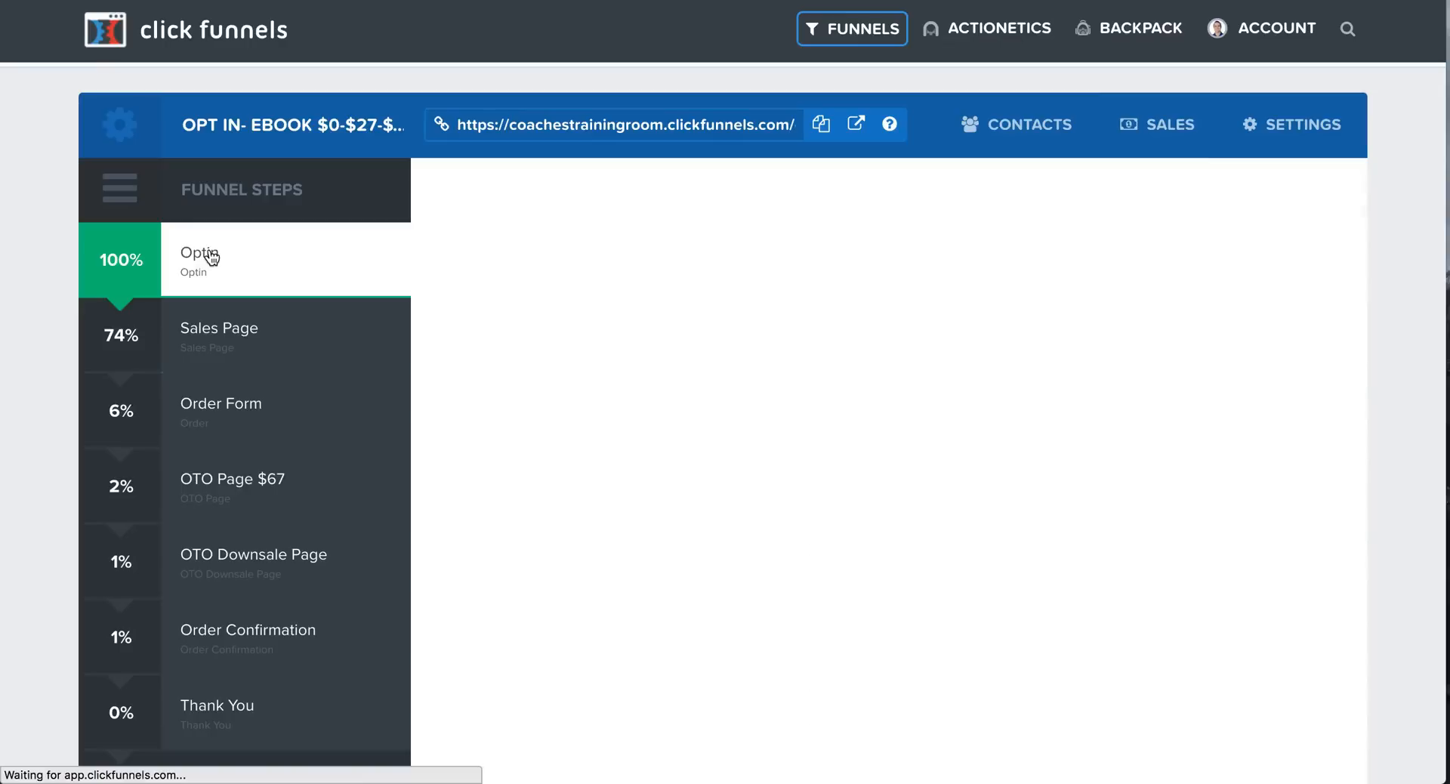
Step: Switch from the Optin step overview to the Sales Page step's stats in the Funnel Steps sidebar
click(199, 253)
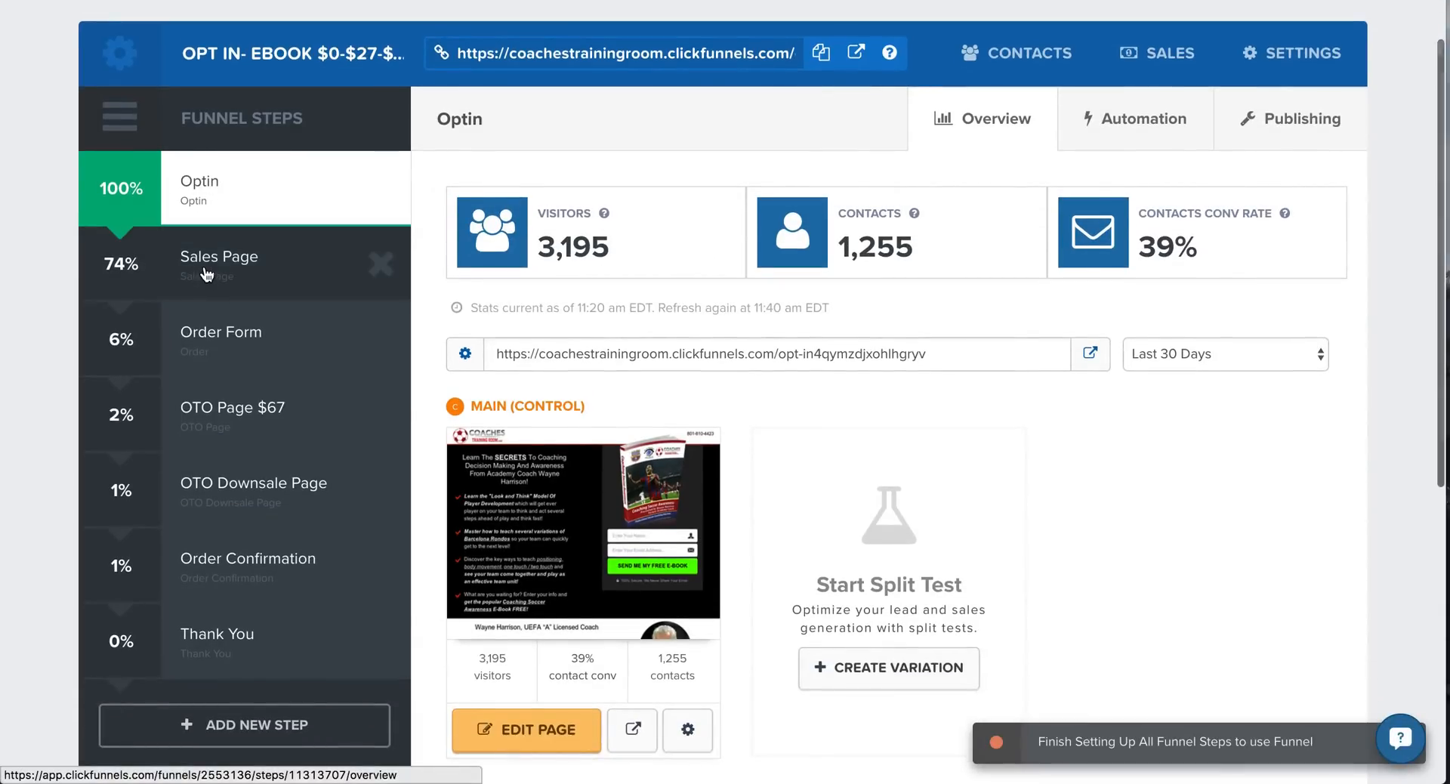
click(219, 256)
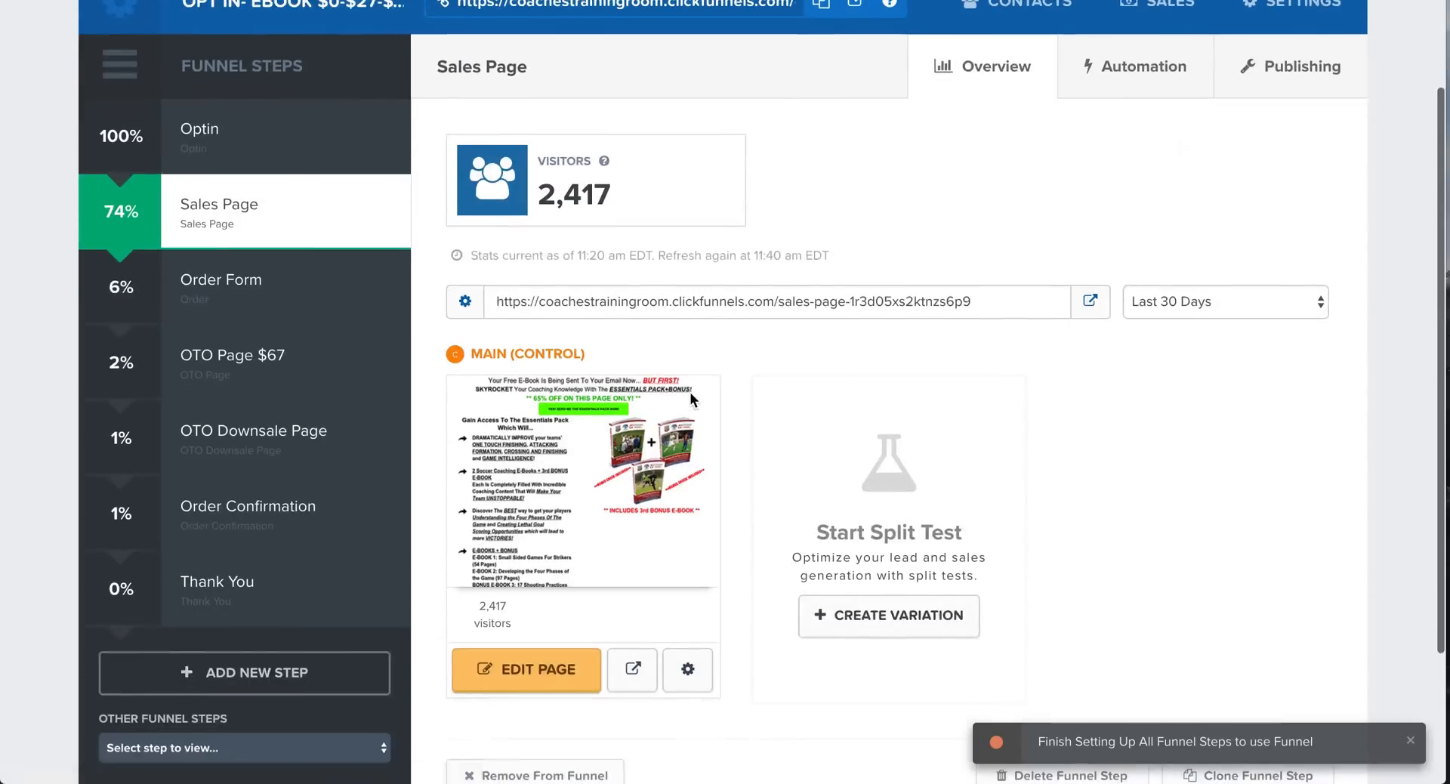
mouse_move(687, 671)
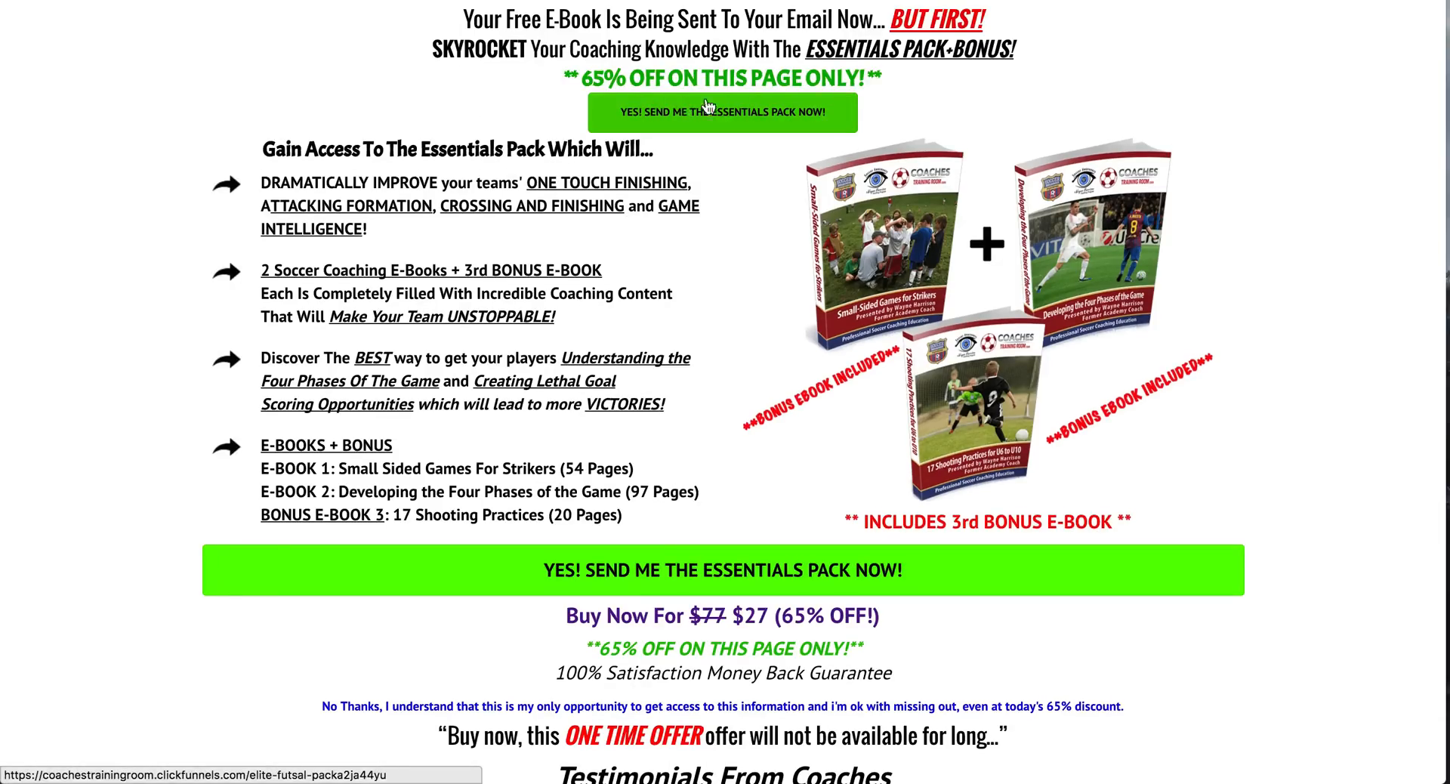
mouse_move(1279, 241)
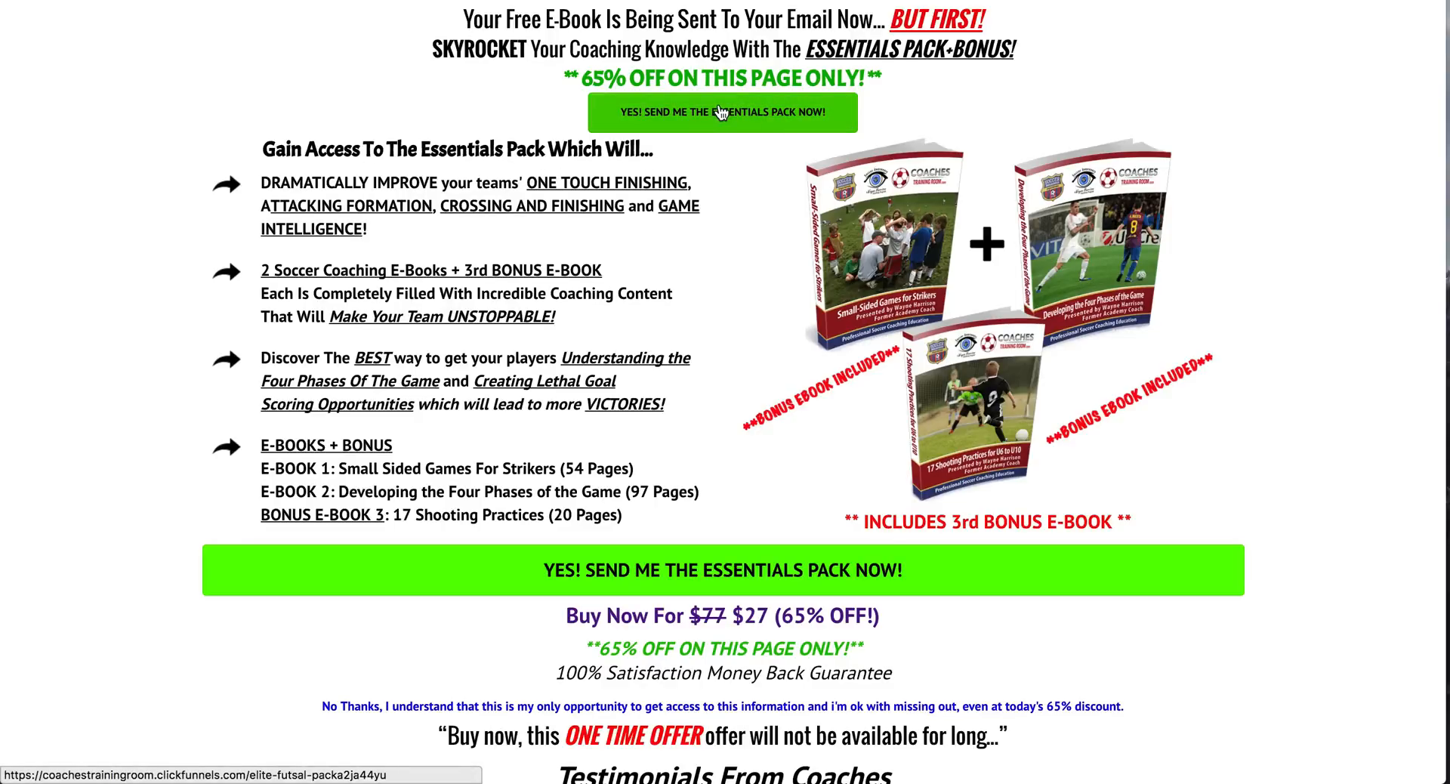
mouse_move(800, 182)
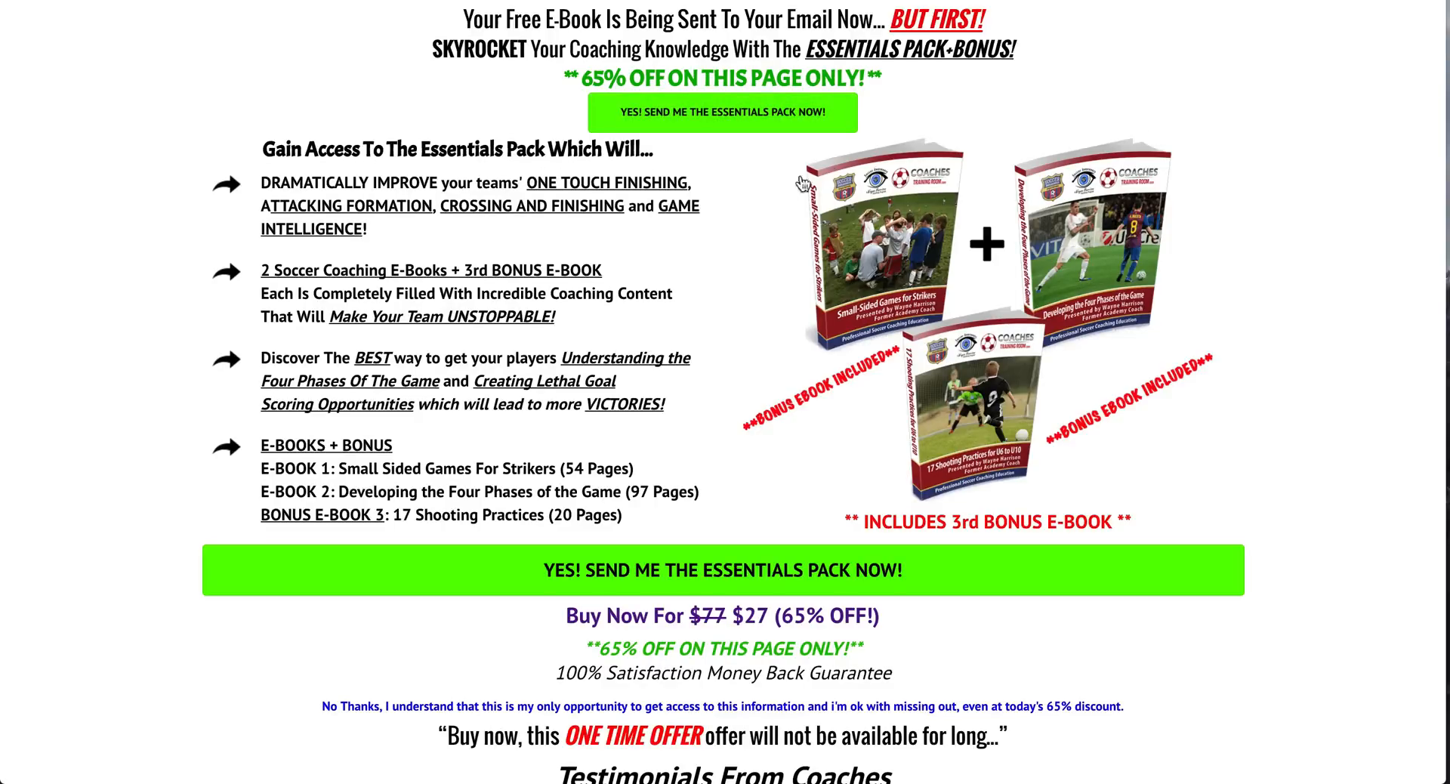
scroll(down, 3)
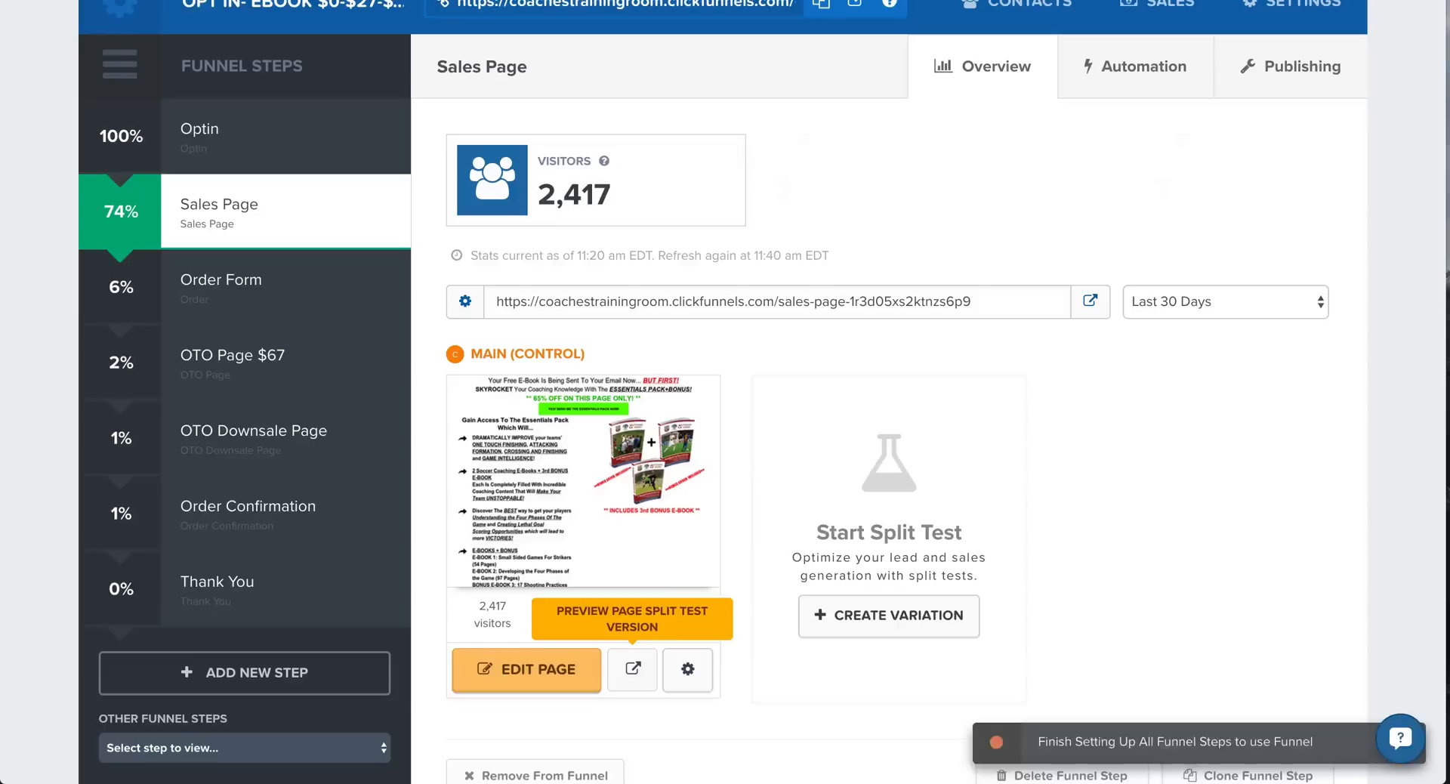
mouse_move(222, 287)
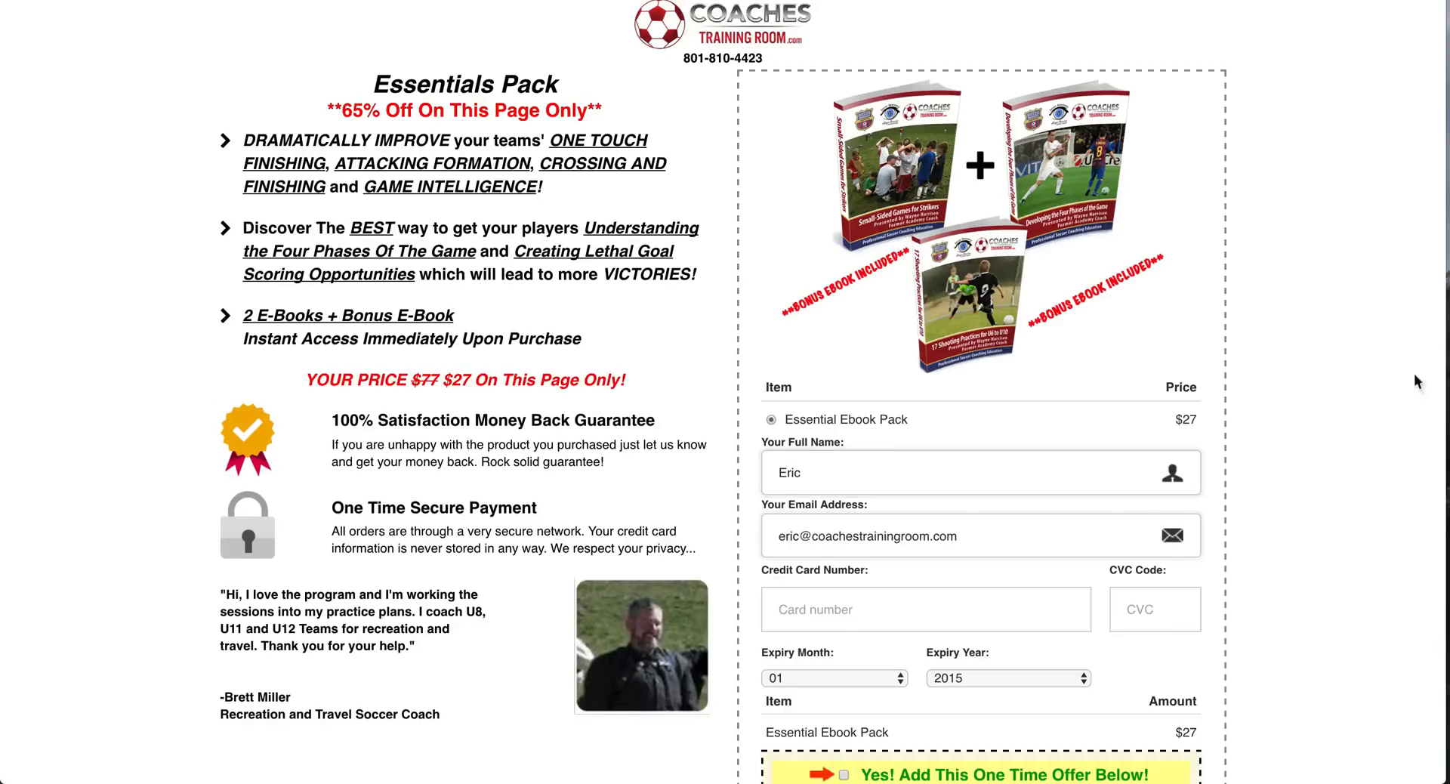
Step: Scroll the order form preview and tick the 'Yes! Add This One Time Offer' bump for the $37 Premier Passing Ebook Pack
scroll(down, 3)
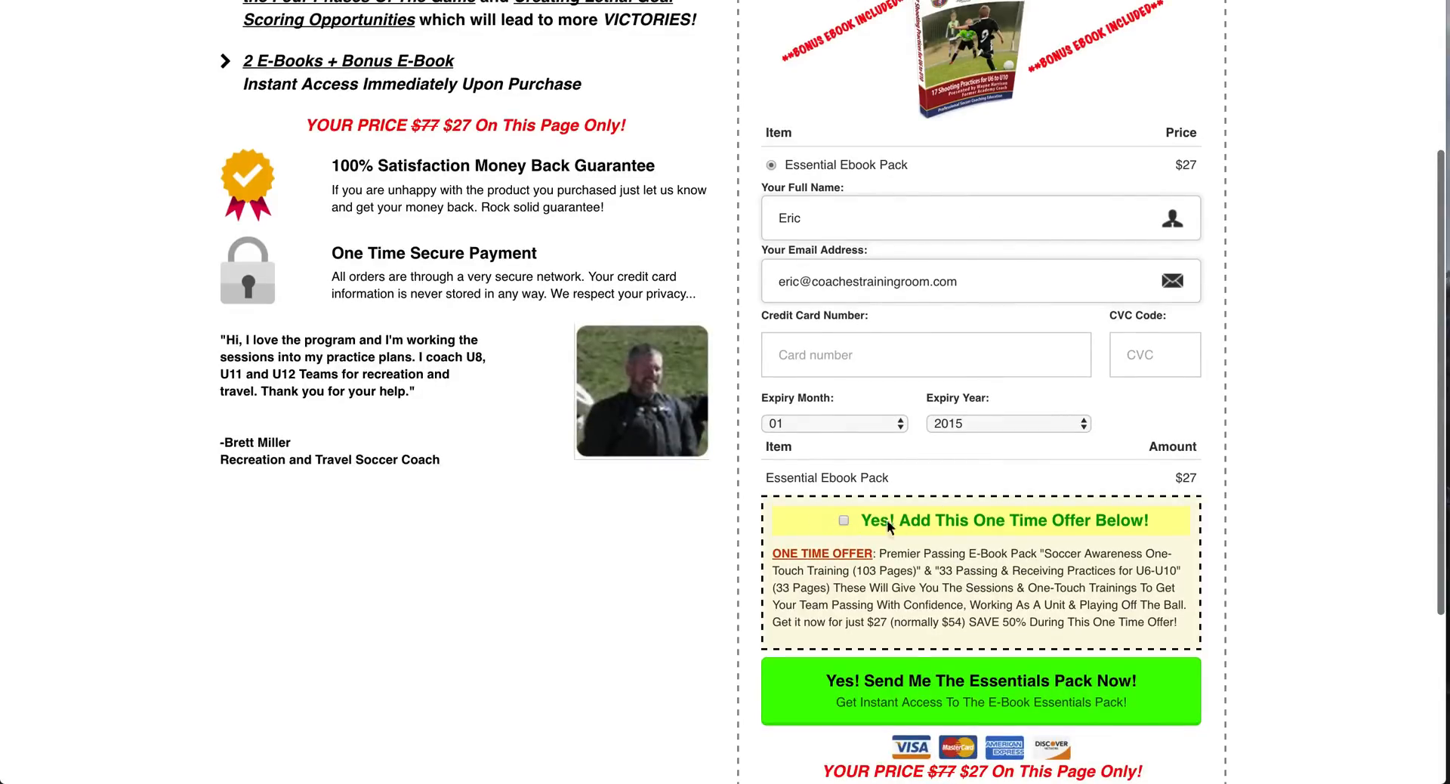
scroll(down, 3)
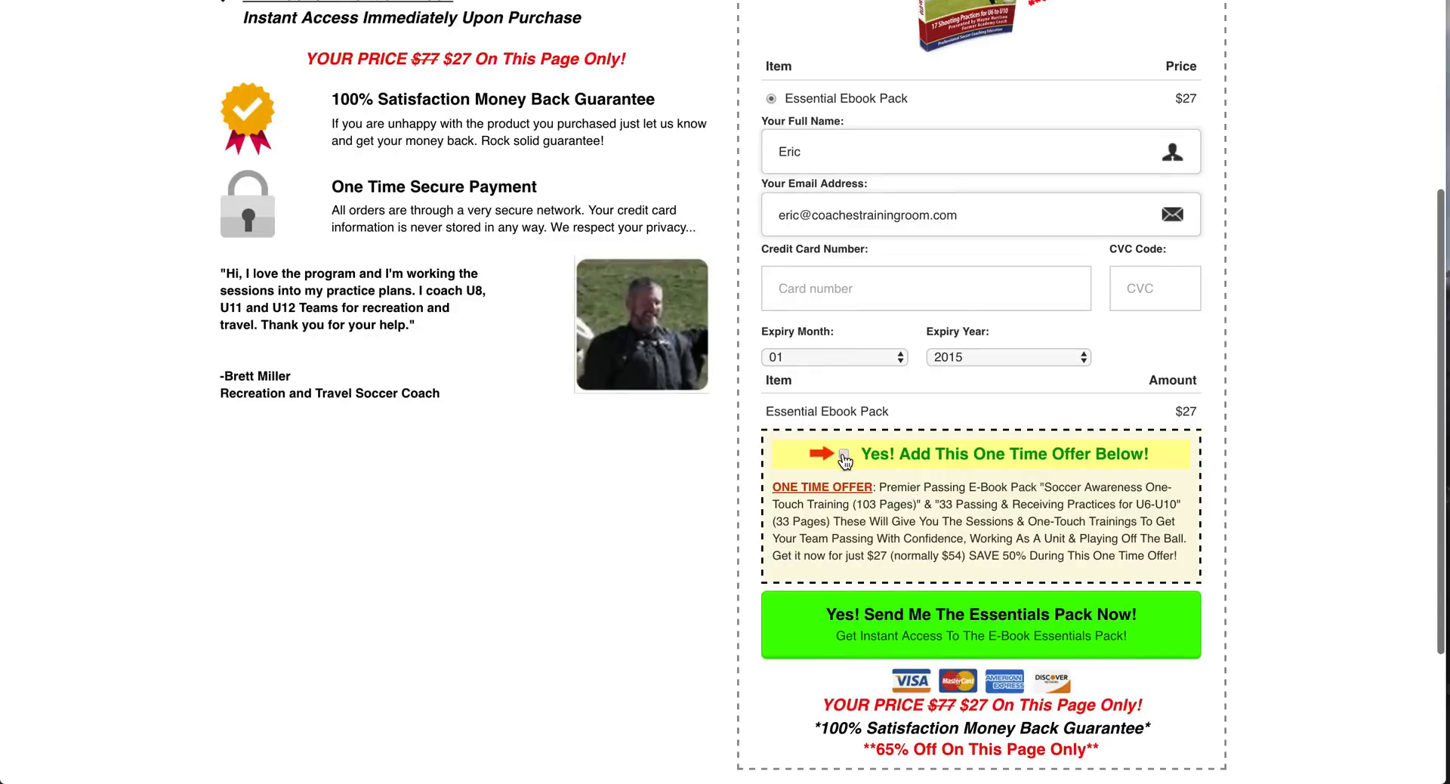
click(843, 454)
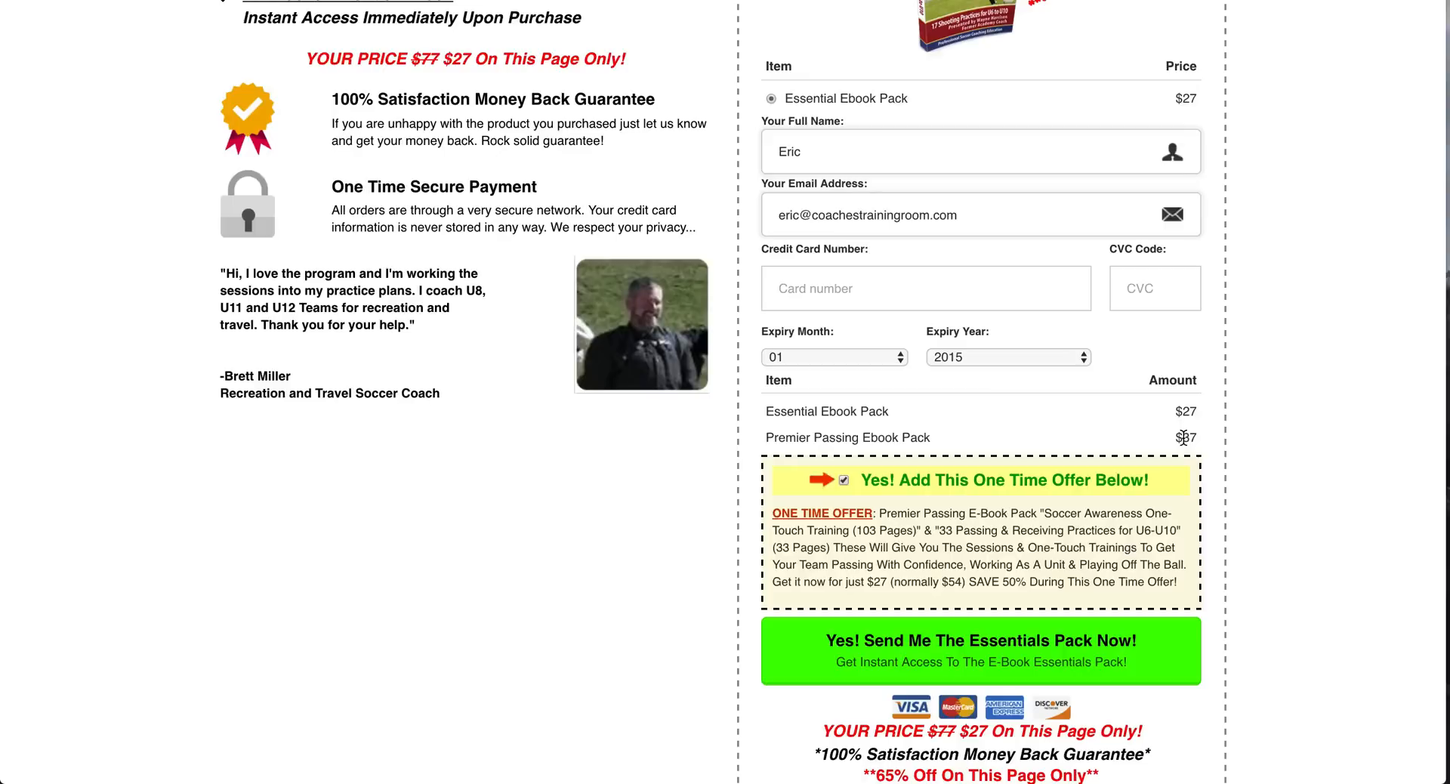
mouse_move(1188, 435)
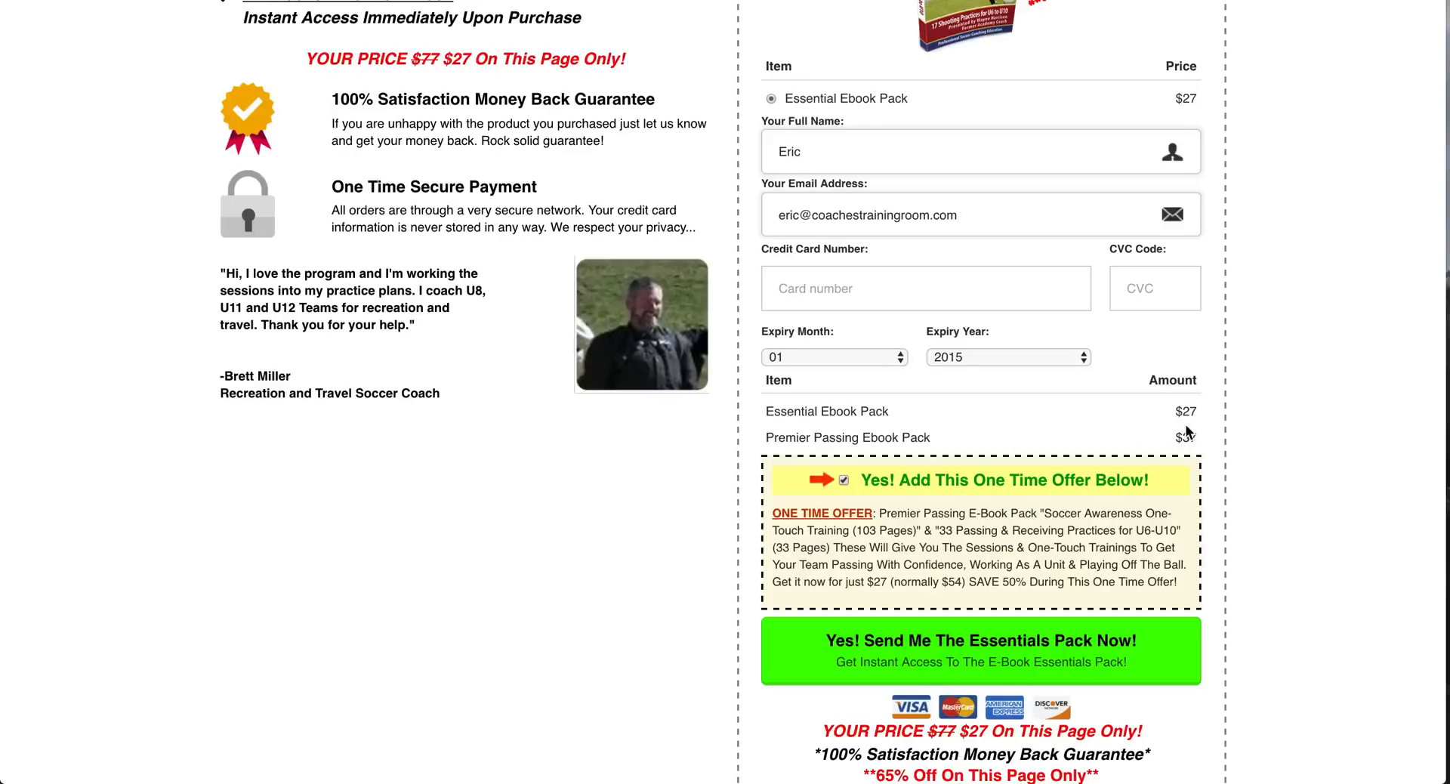
mouse_move(954, 658)
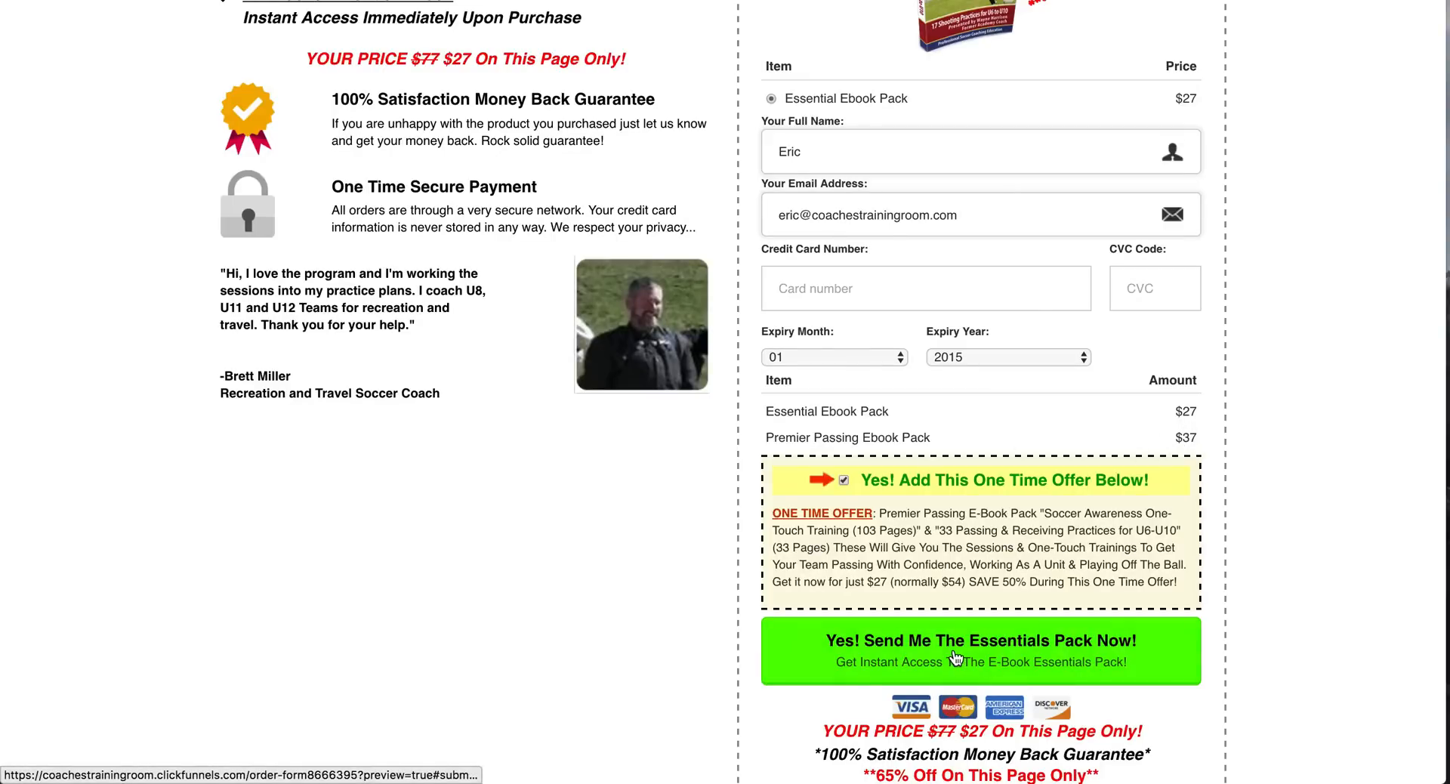
click(843, 481)
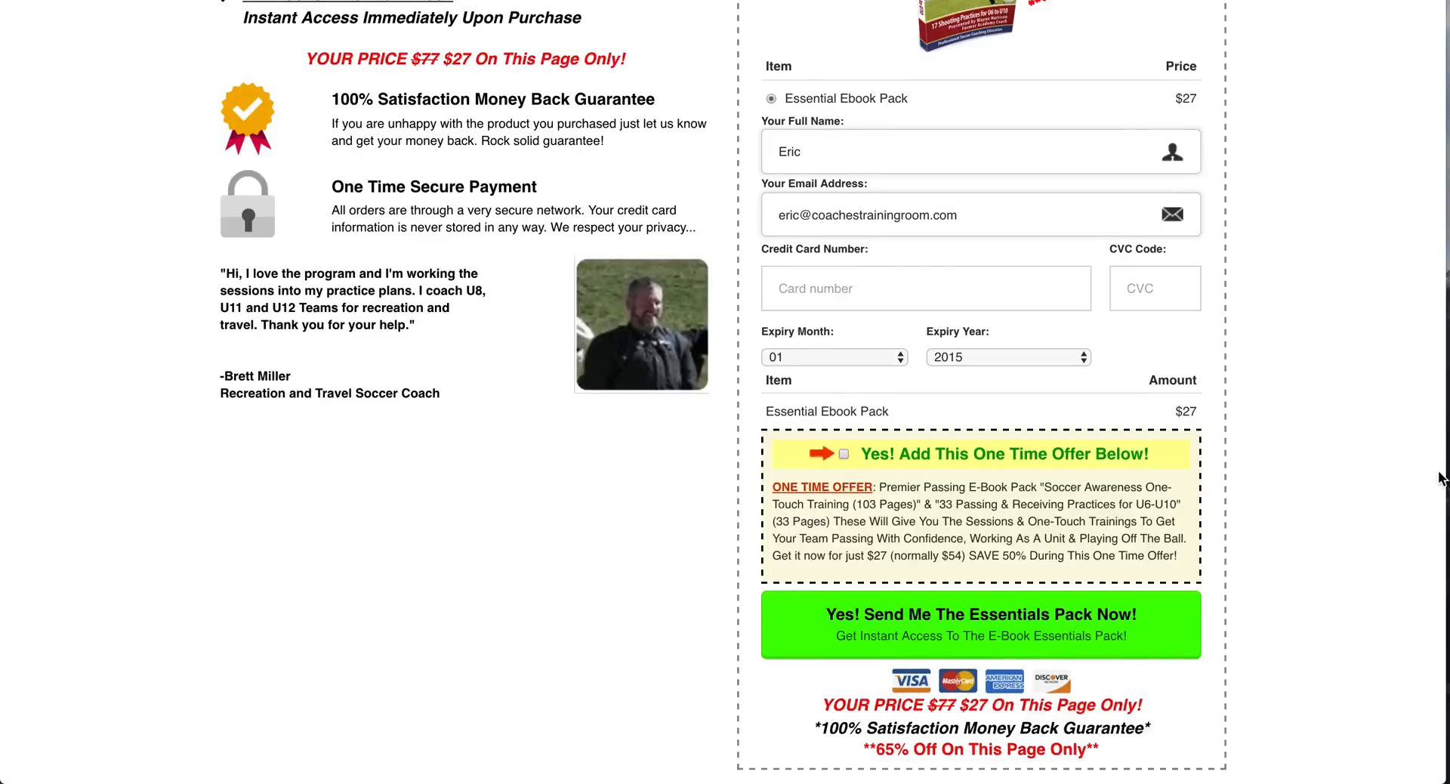
scroll(up, 3)
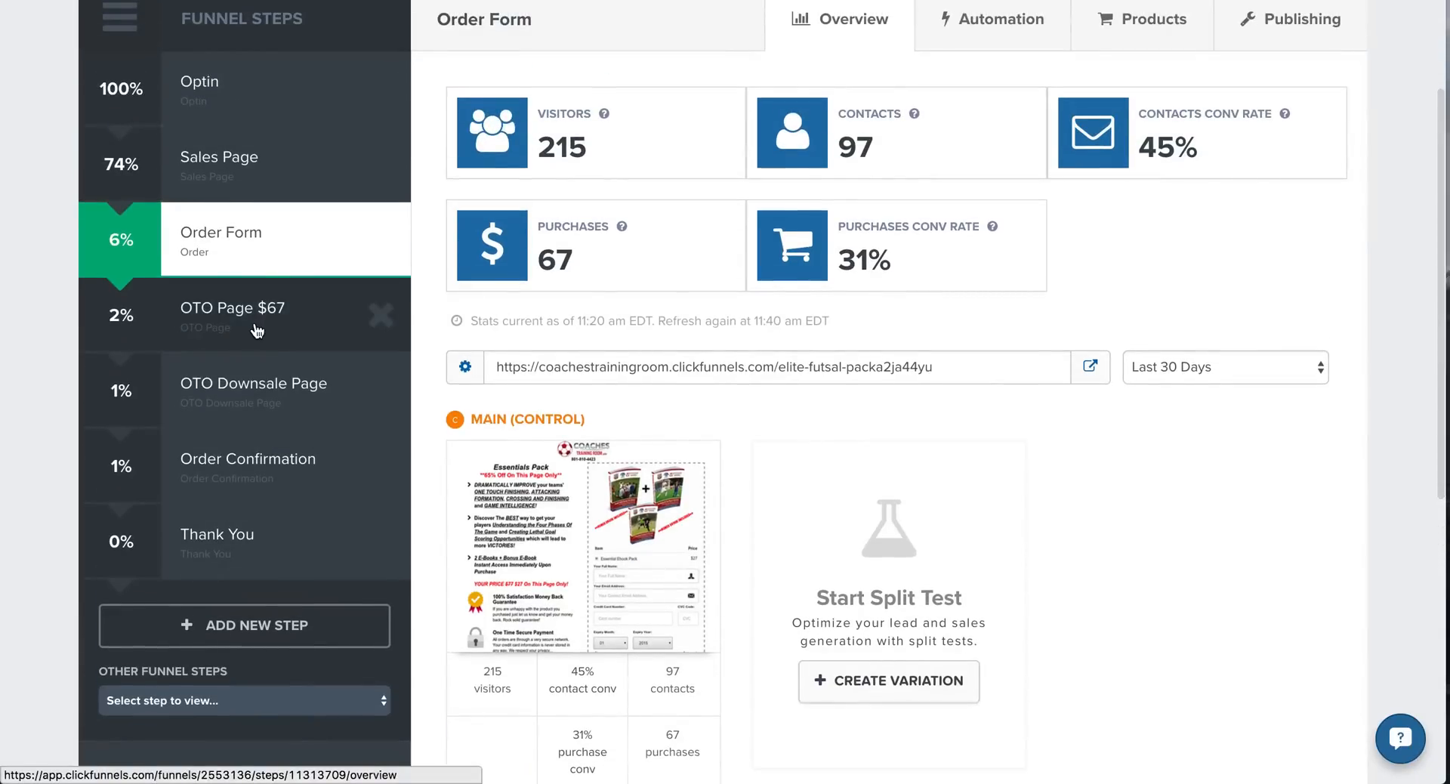
mouse_move(269, 399)
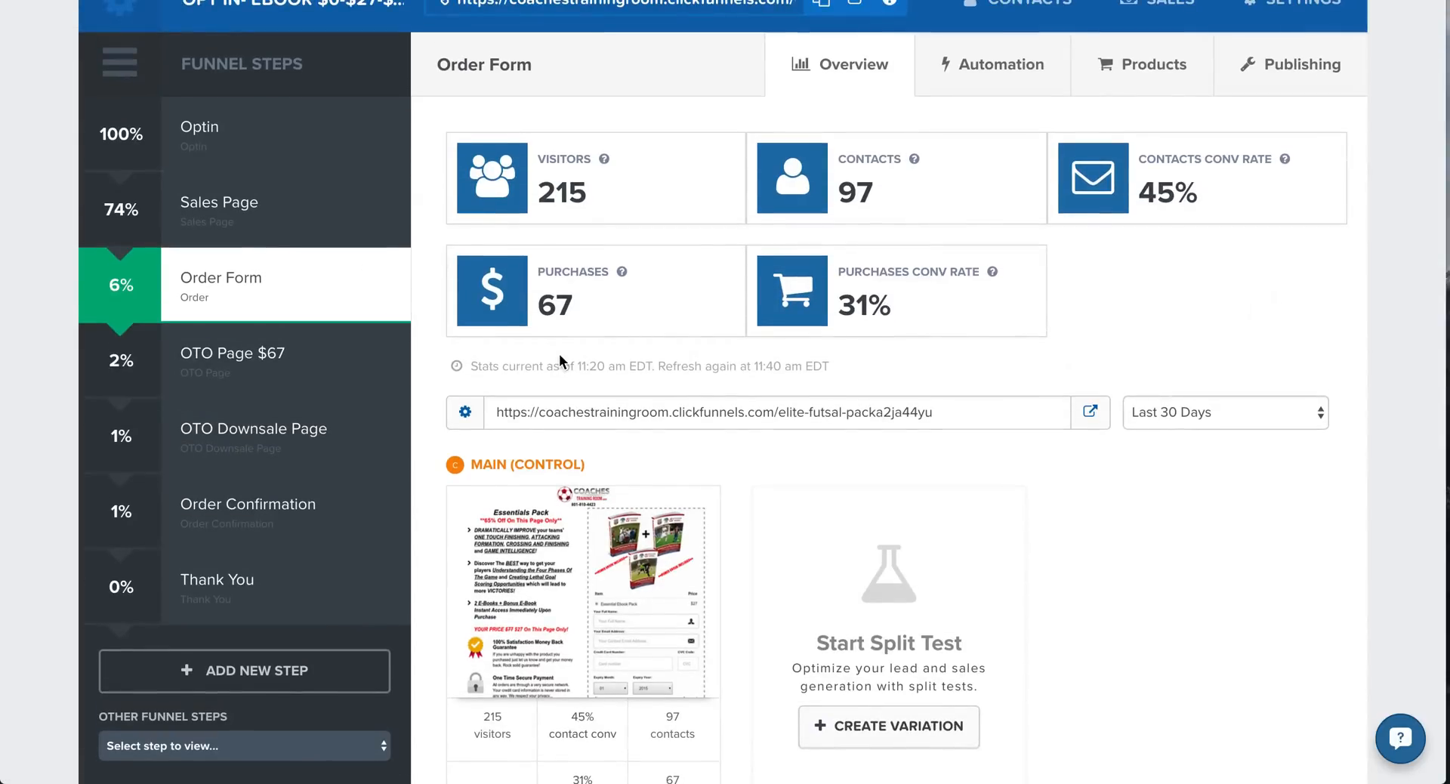
mouse_move(884, 297)
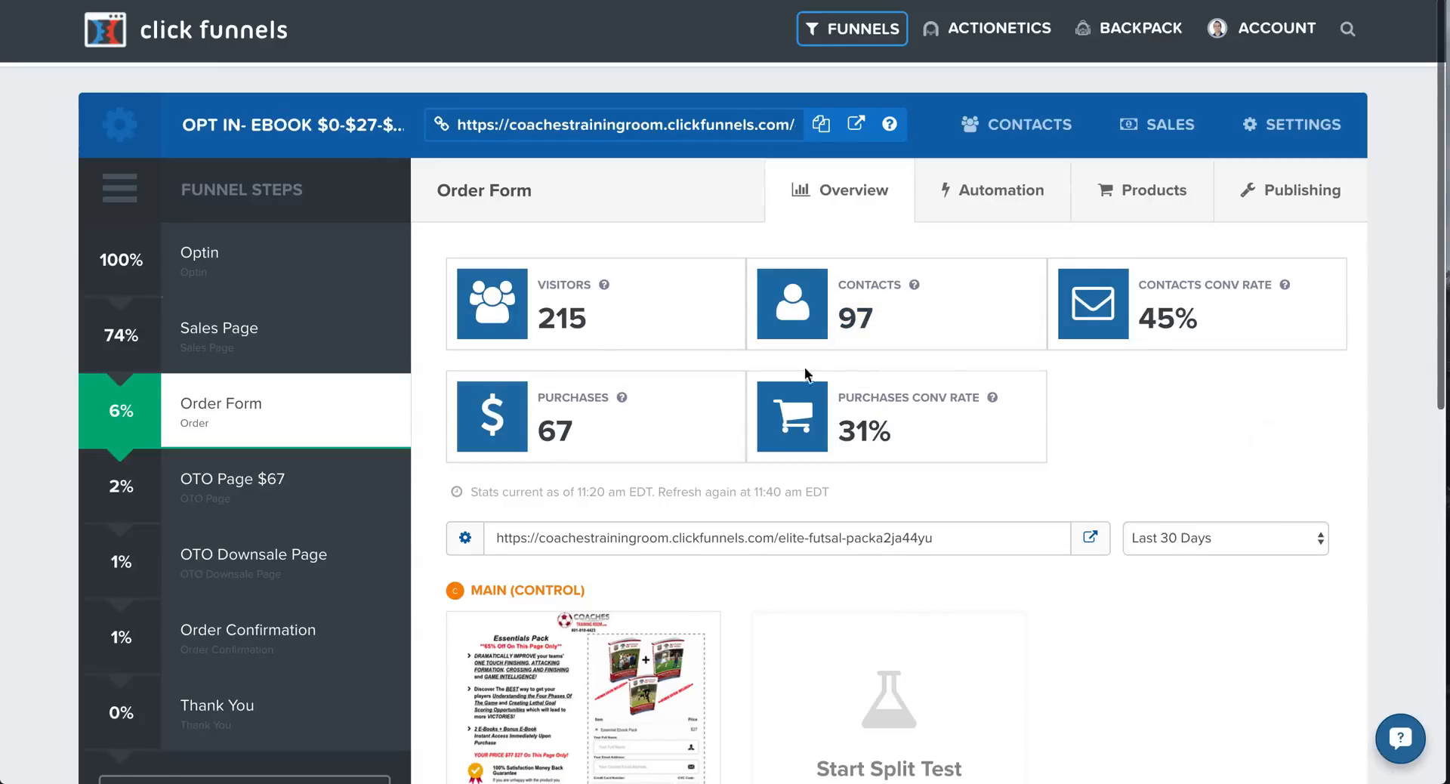
mouse_move(1138, 406)
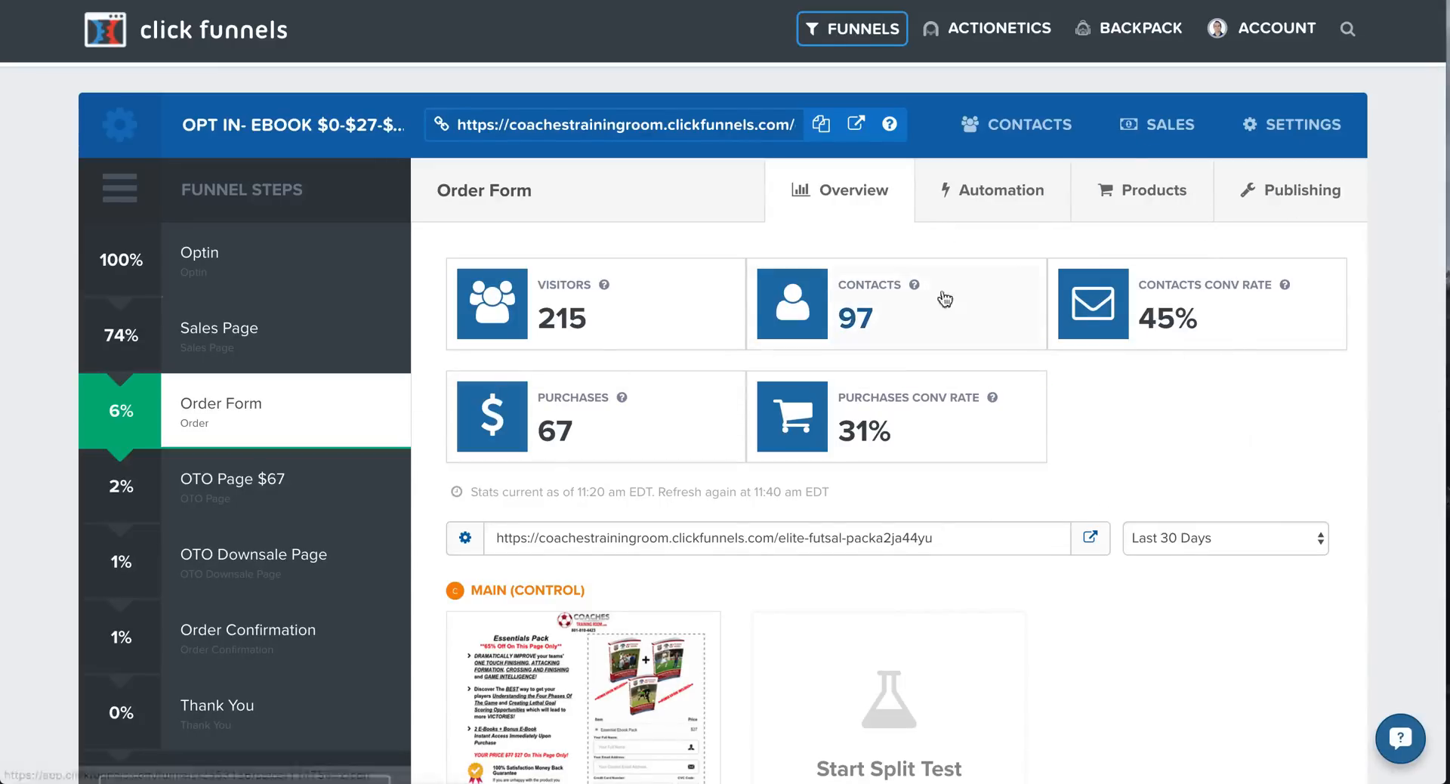
Step: Go via the Actionetics menu to the Contacts profiles list showing lifetime and new contact counts
click(1129, 27)
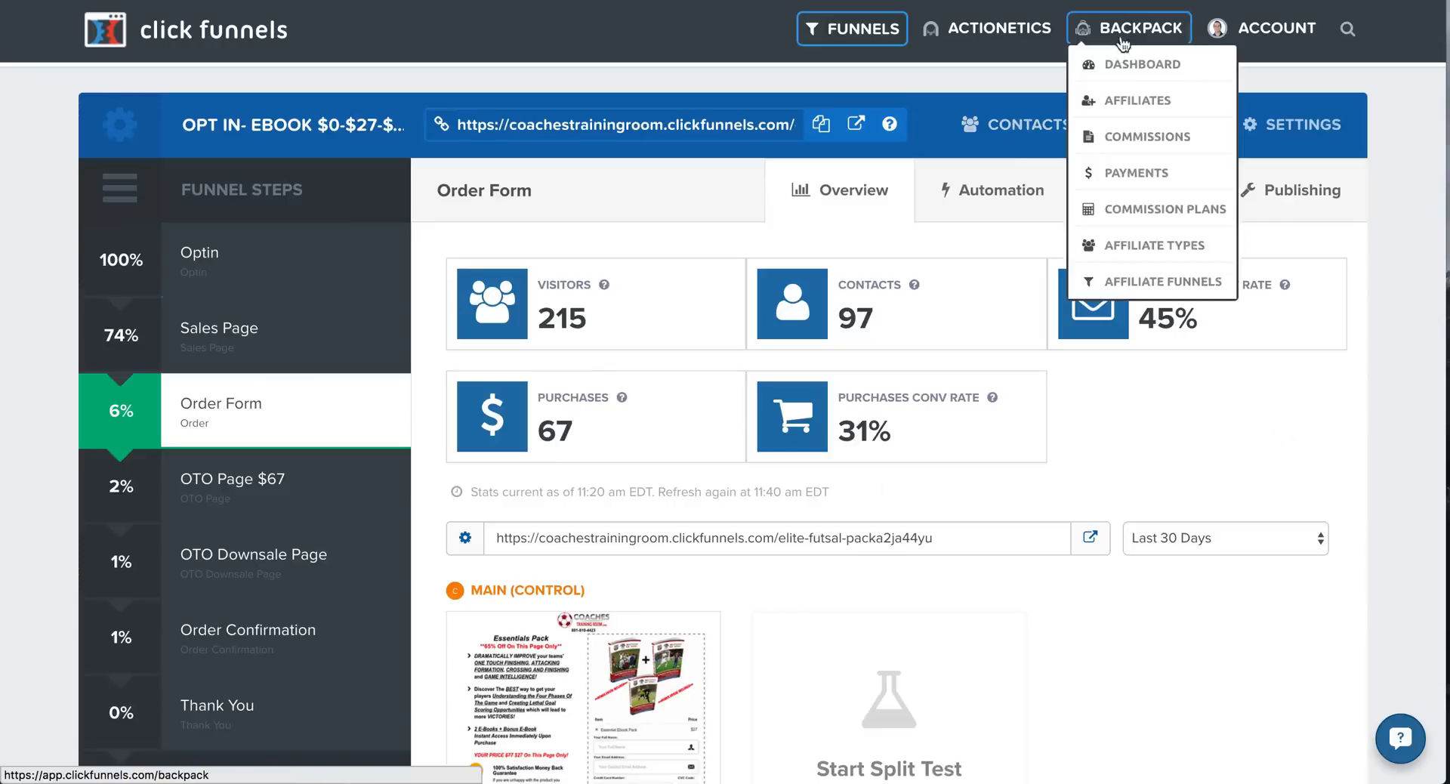
click(988, 27)
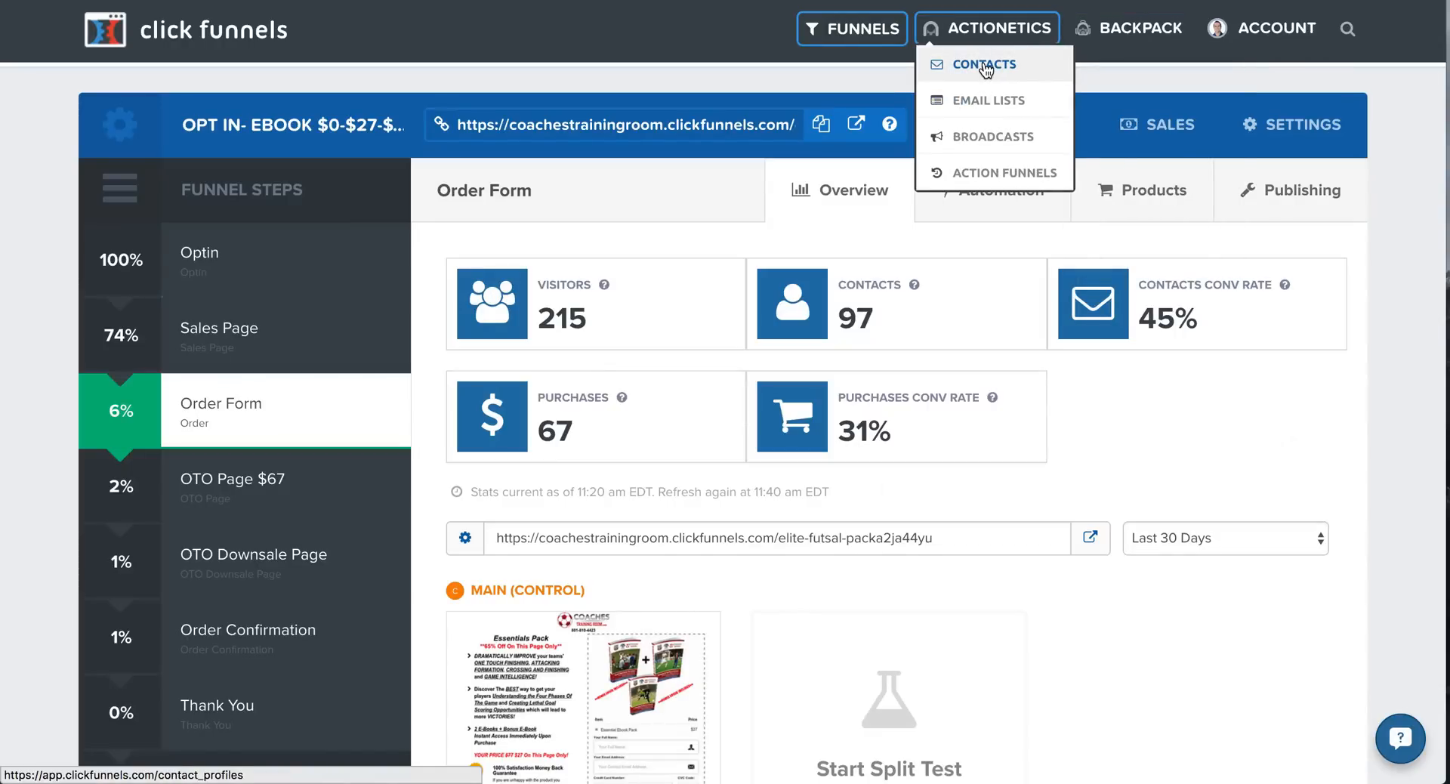
click(979, 63)
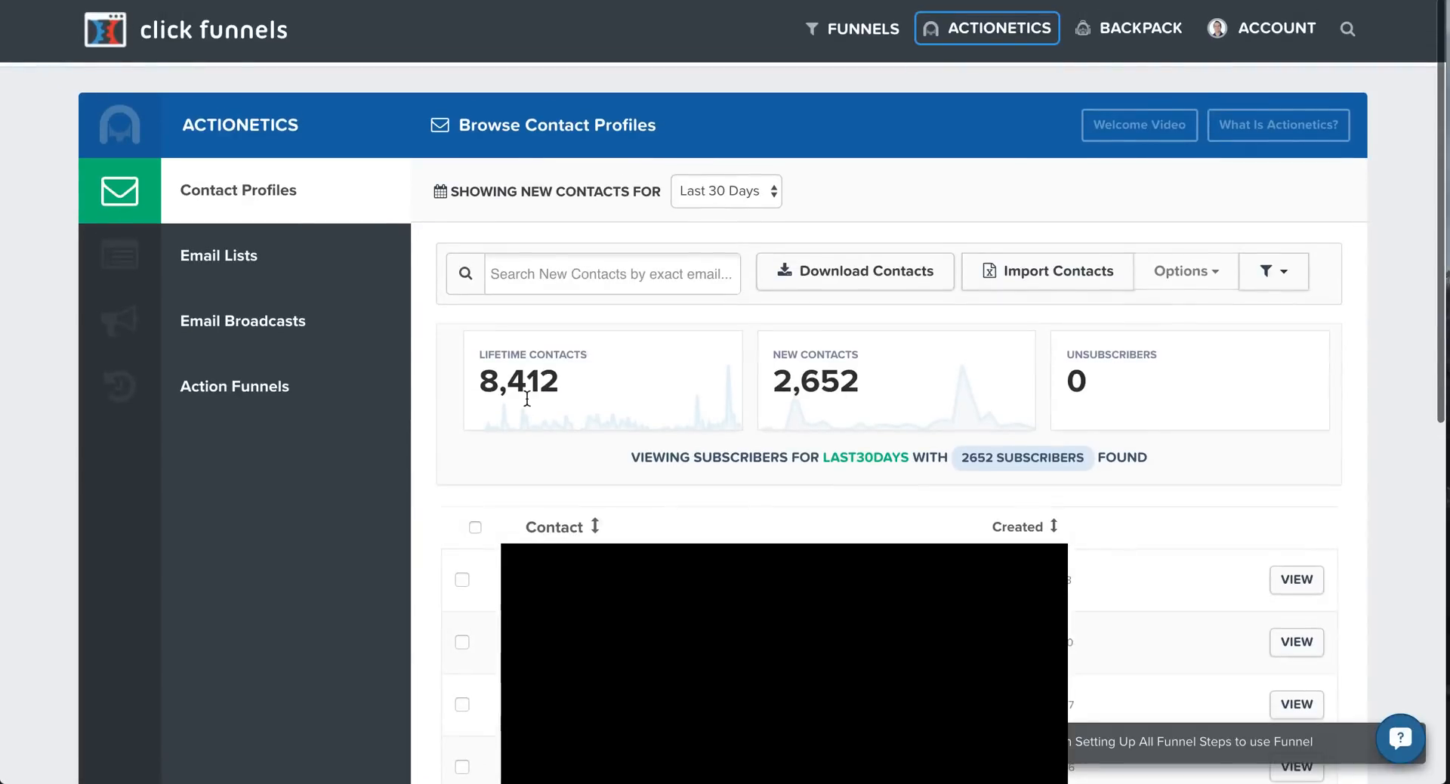
mouse_move(710, 181)
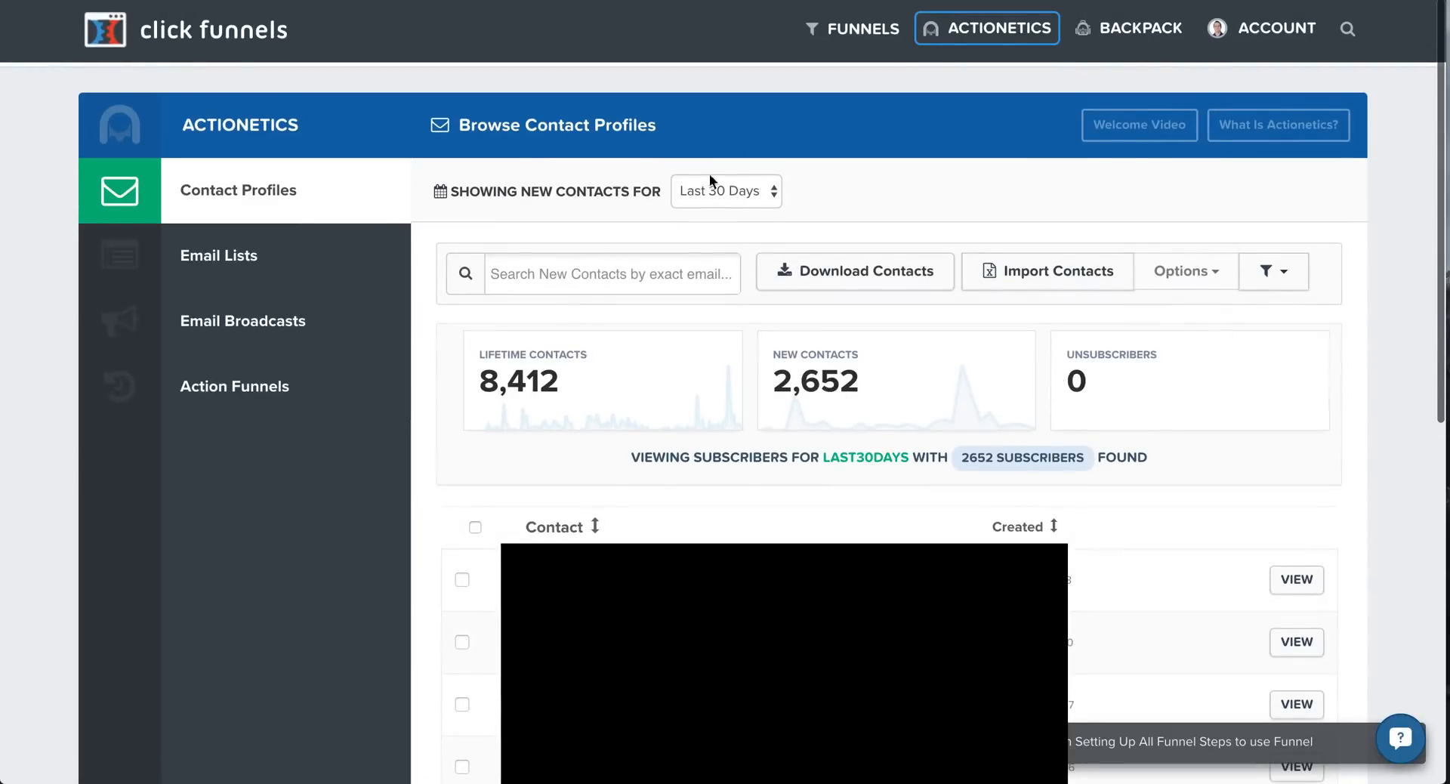
click(851, 27)
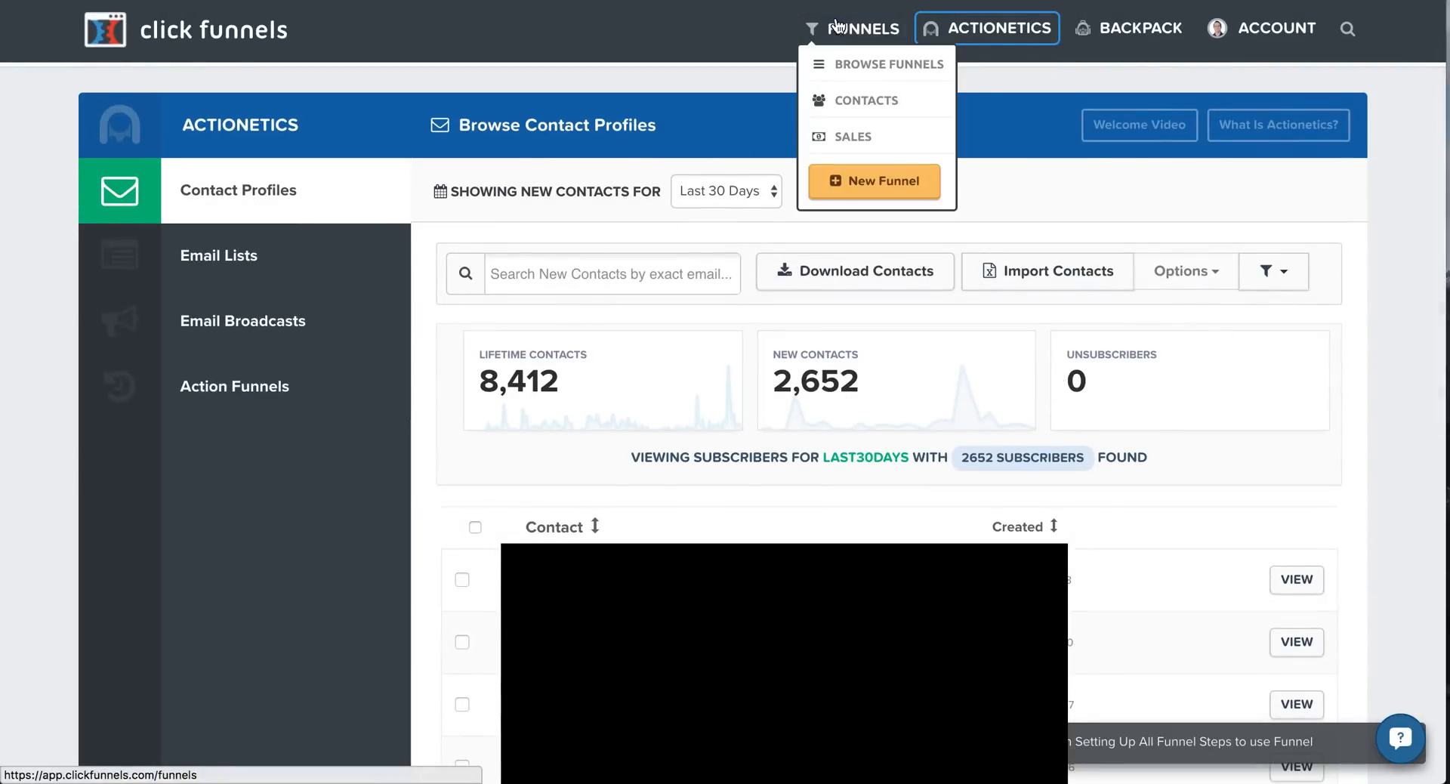
Step: Return to the all-funnels dashboard and collapse the Training: Getting Started 101 Videos panel
click(864, 27)
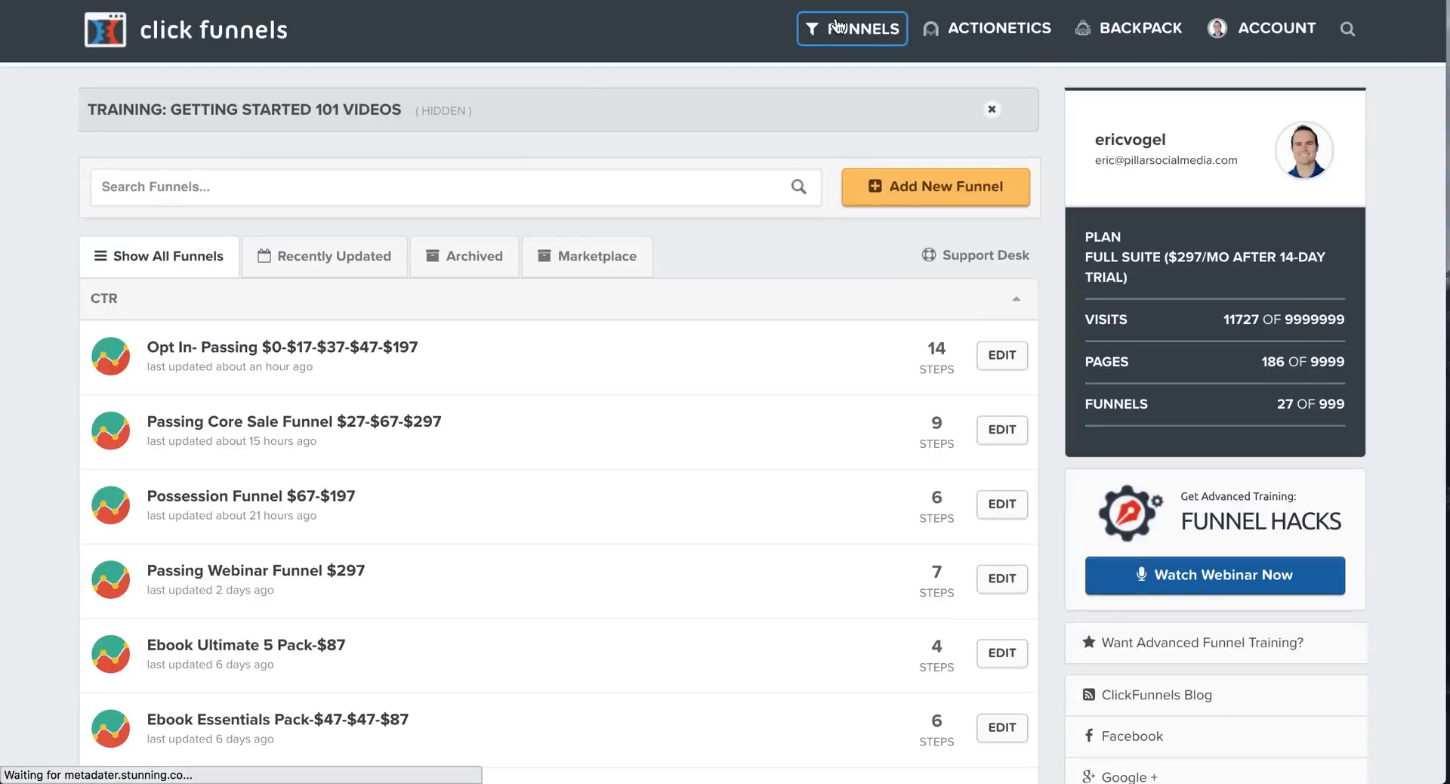
mouse_move(269, 347)
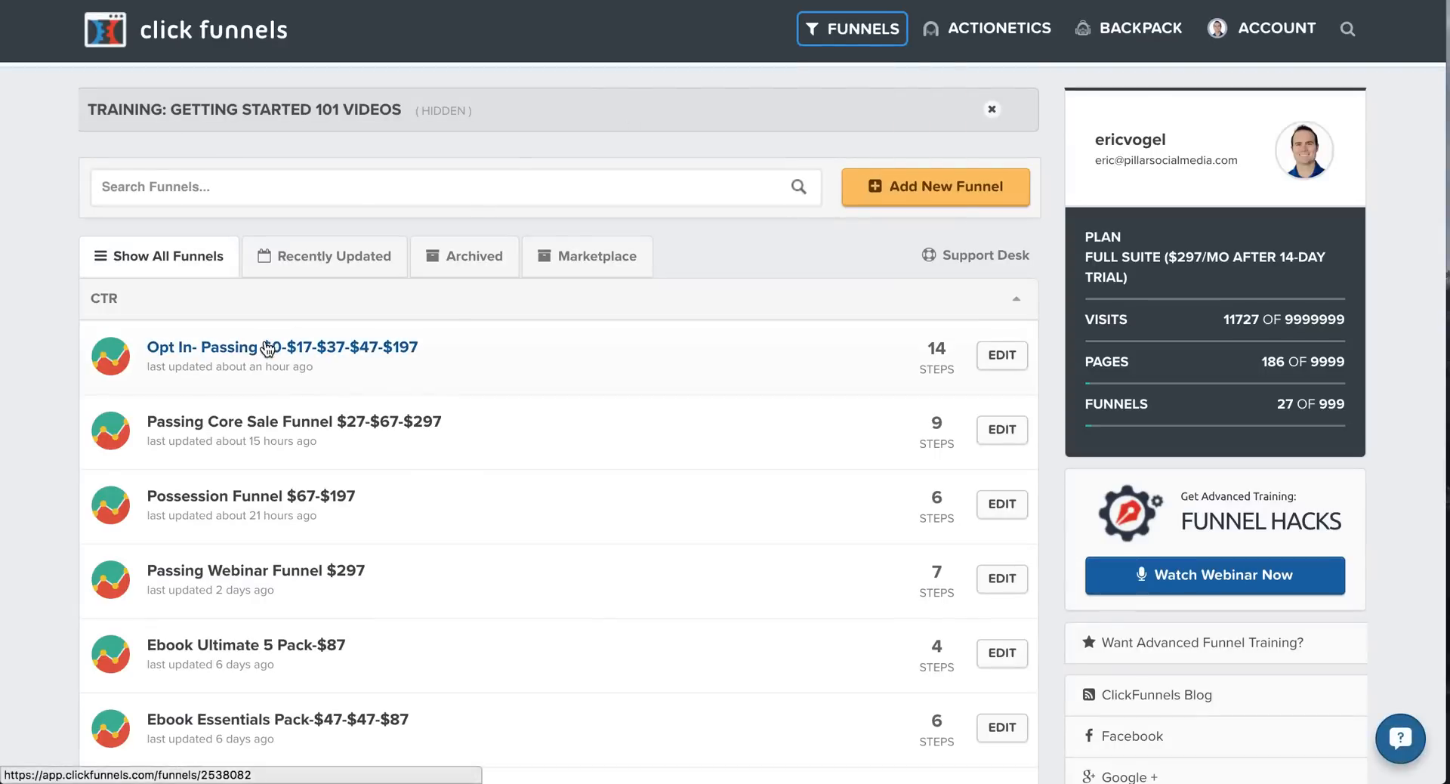
mouse_move(1412, 280)
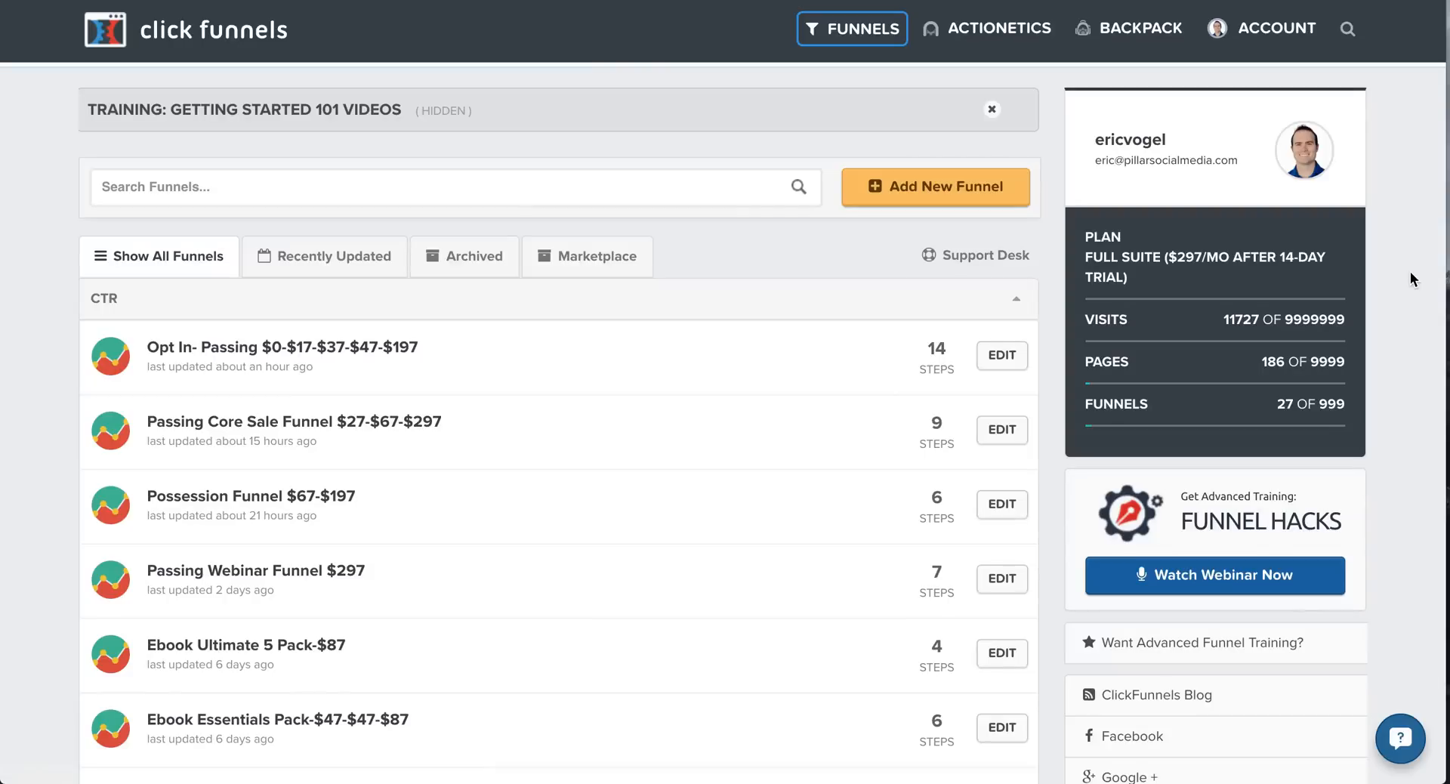
scroll(down, 3)
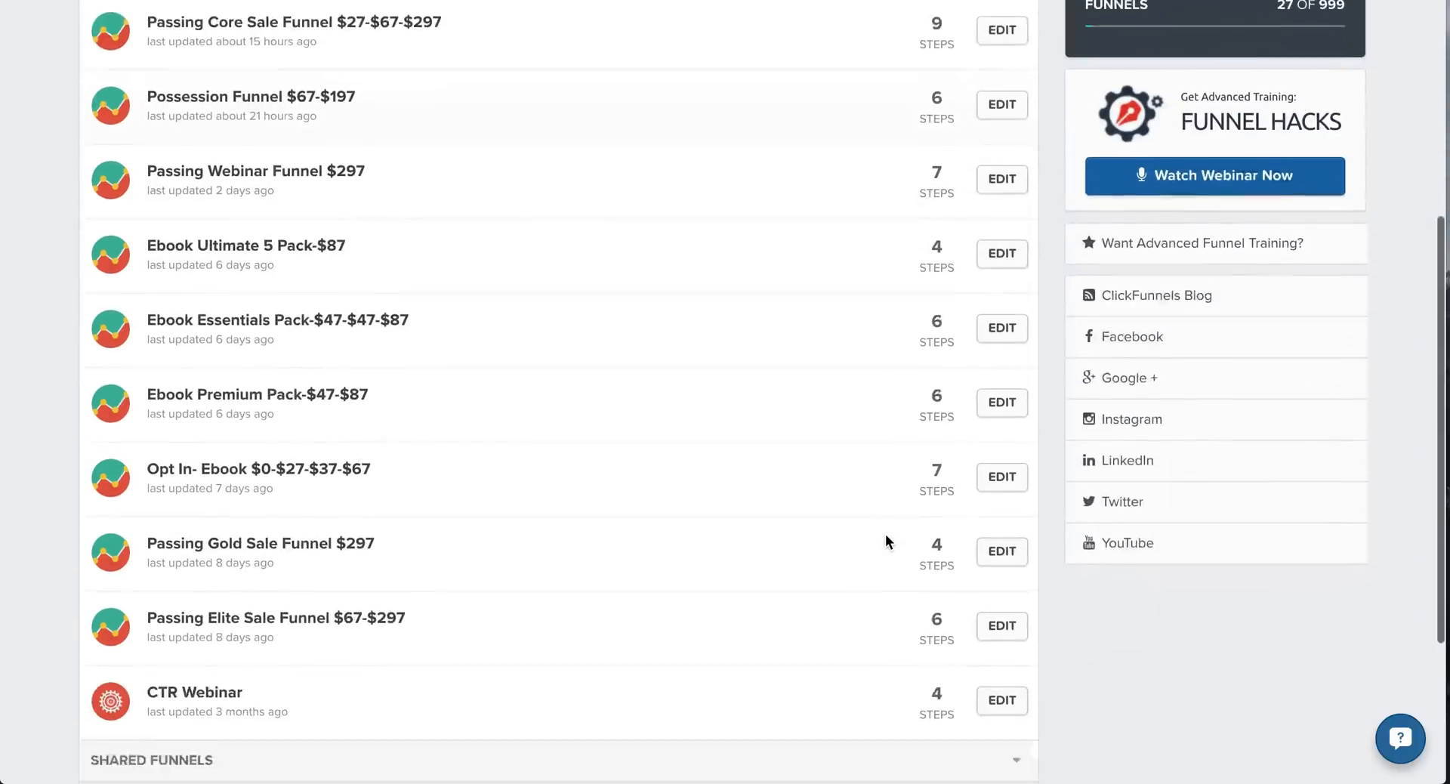
scroll(up, 3)
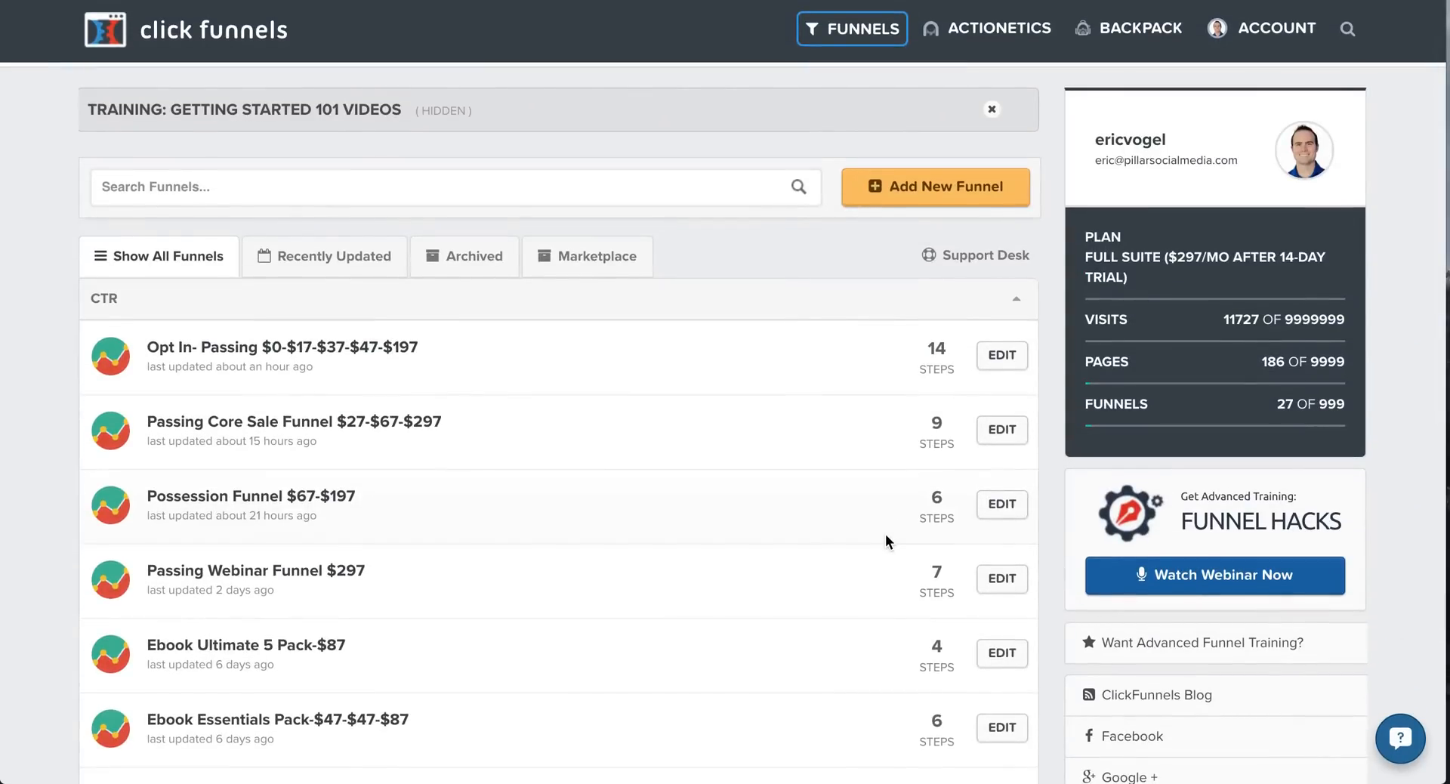
mouse_move(828, 172)
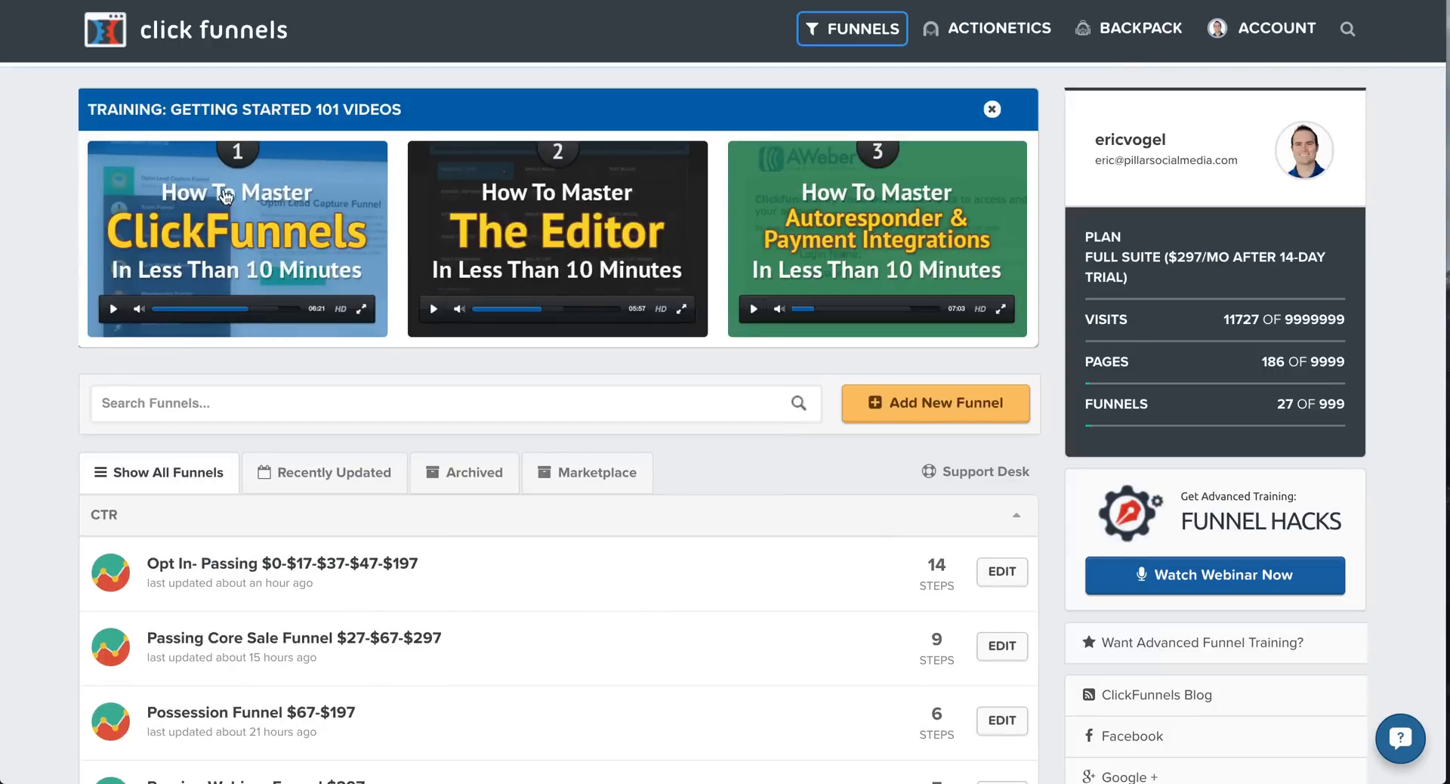
mouse_move(727, 218)
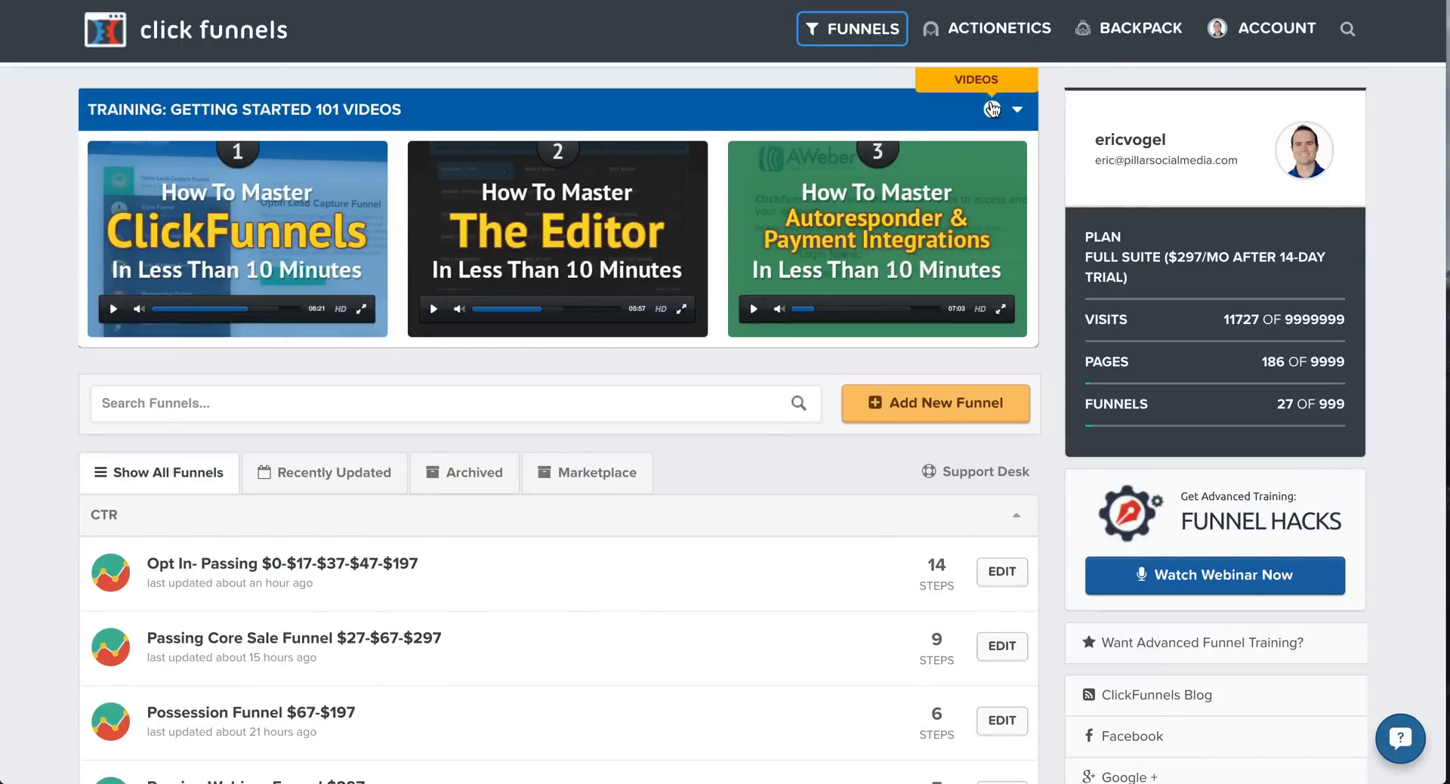
click(1017, 109)
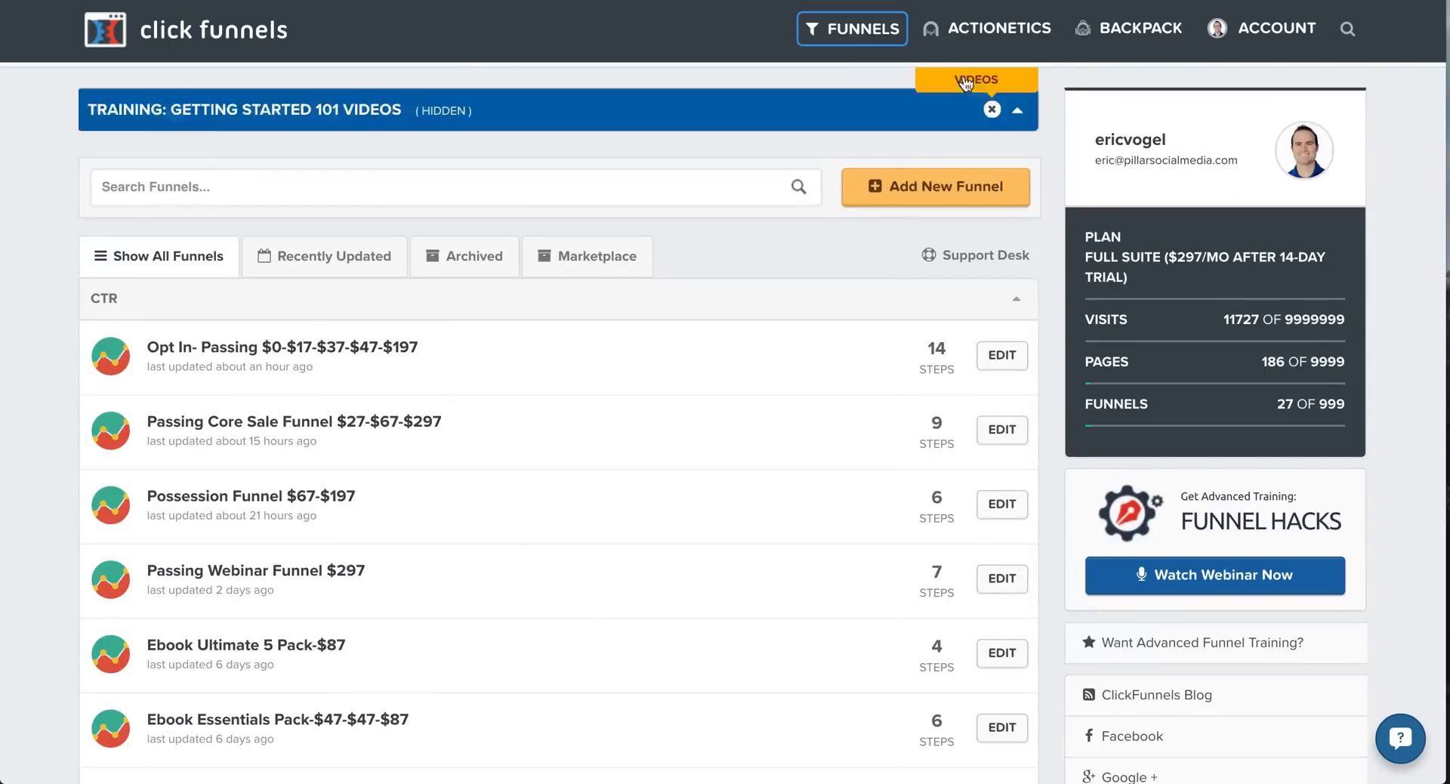
click(1139, 28)
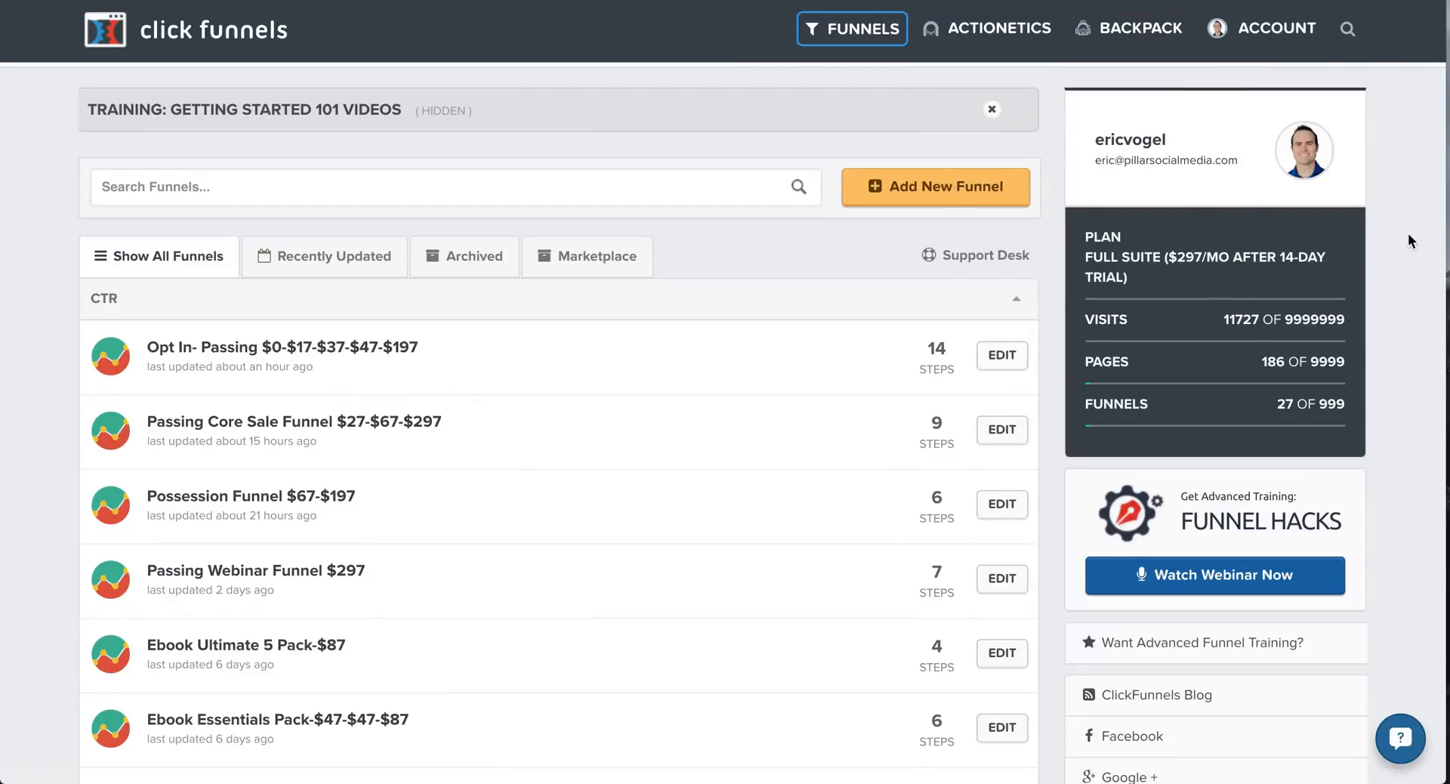
mouse_move(1270, 266)
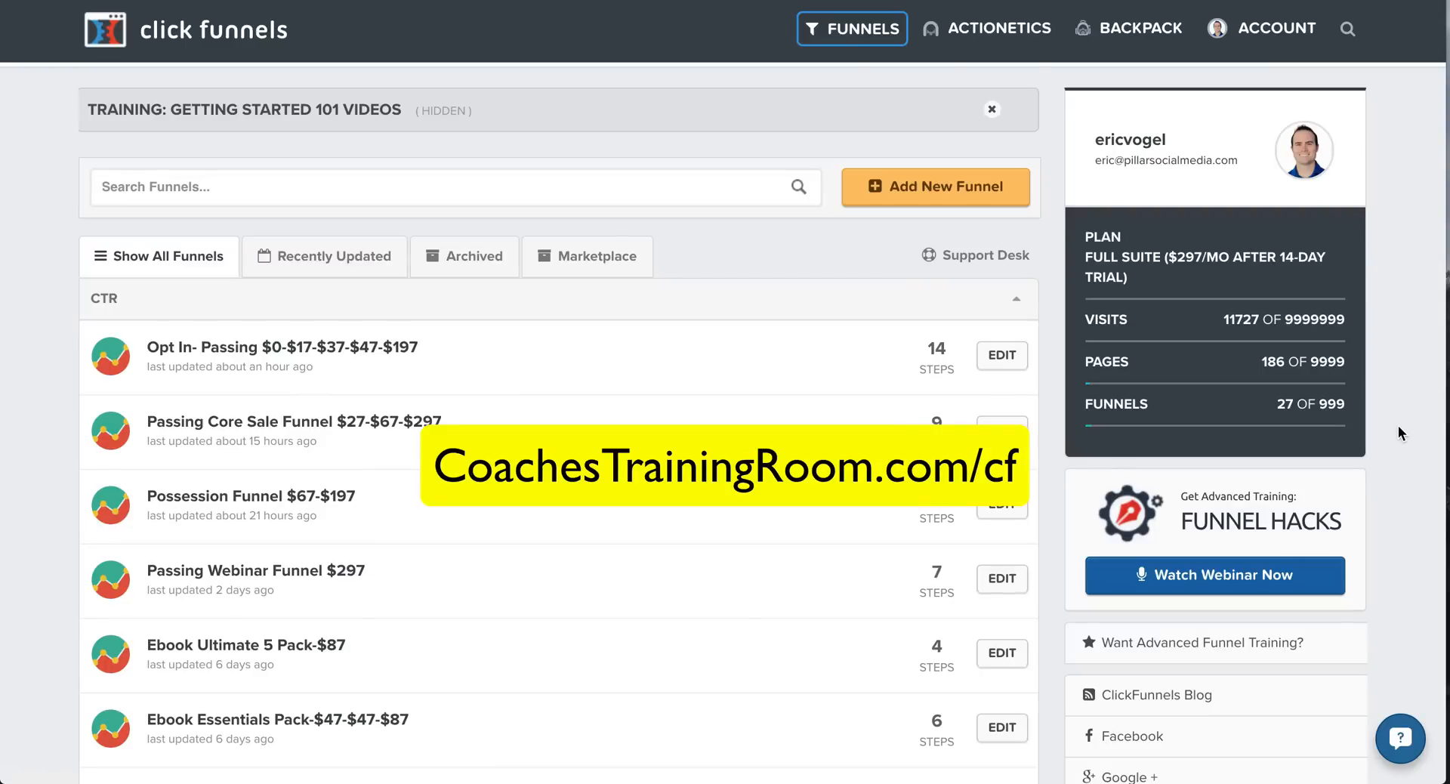
click(859, 27)
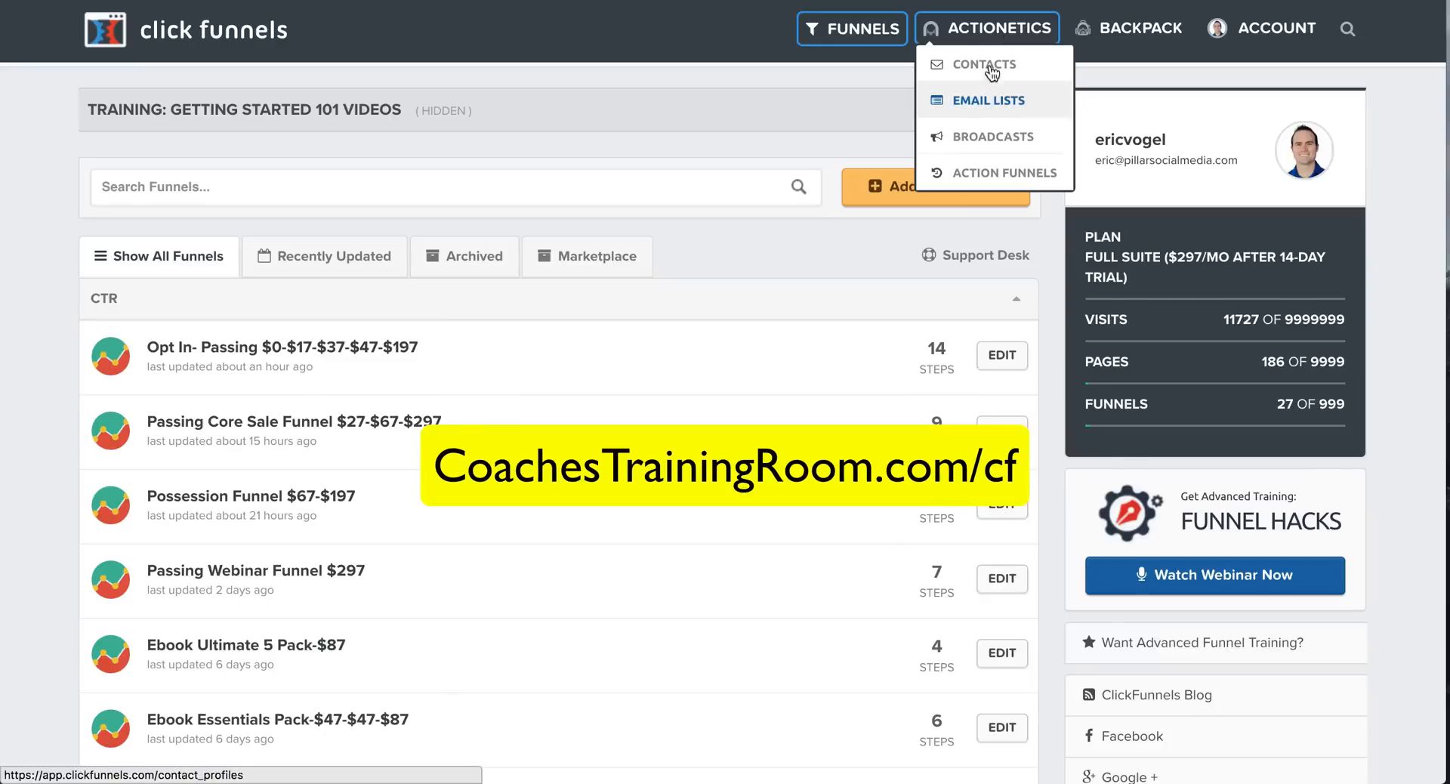
click(1129, 27)
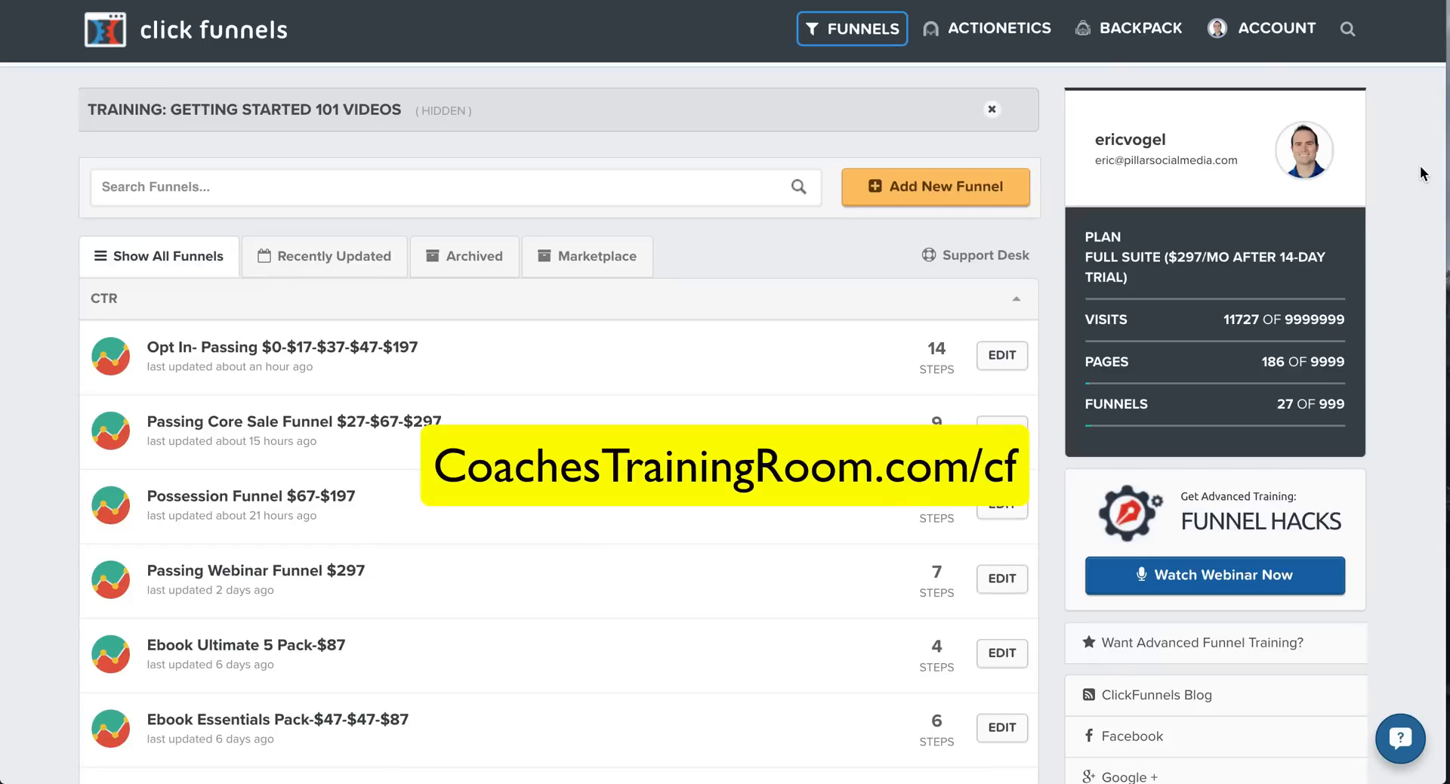
scroll(down, 3)
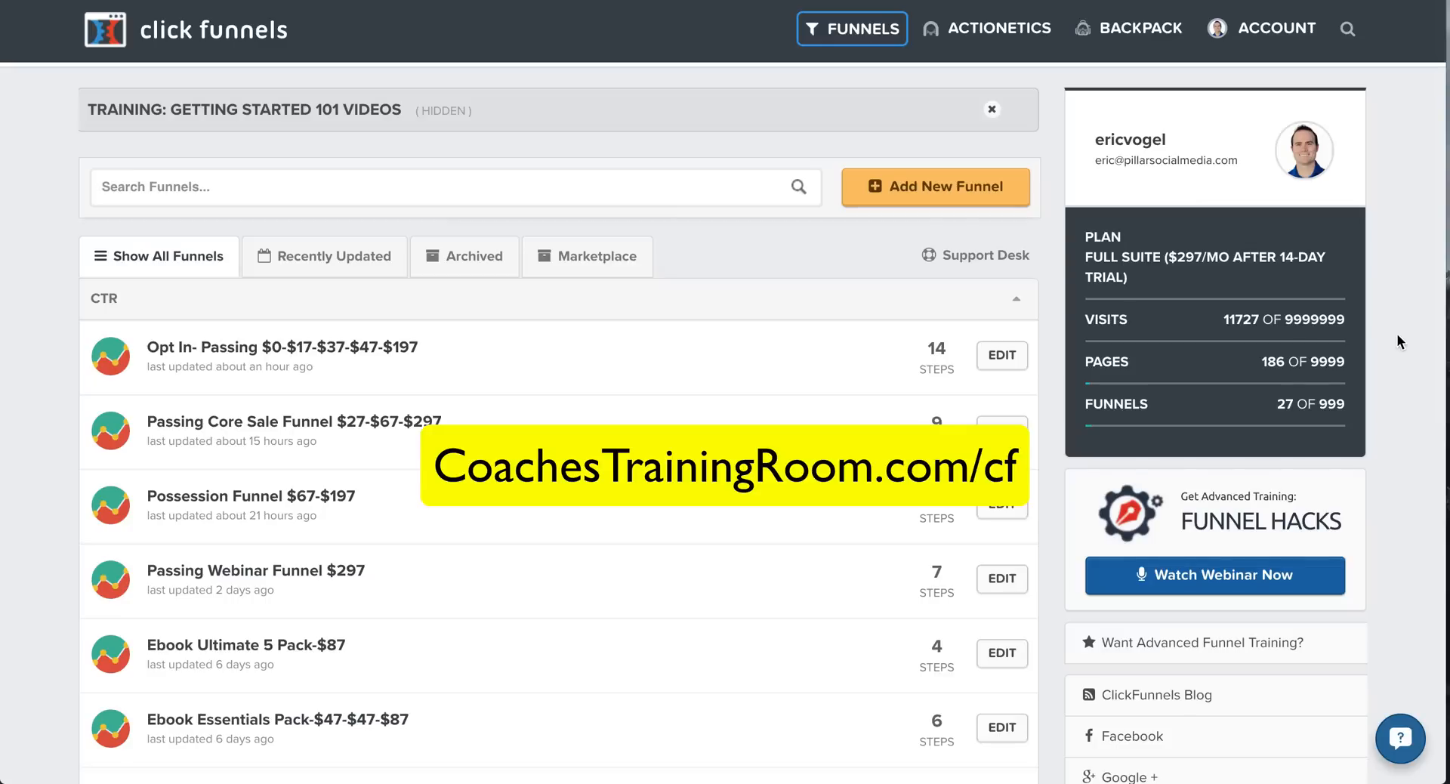
mouse_move(336, 444)
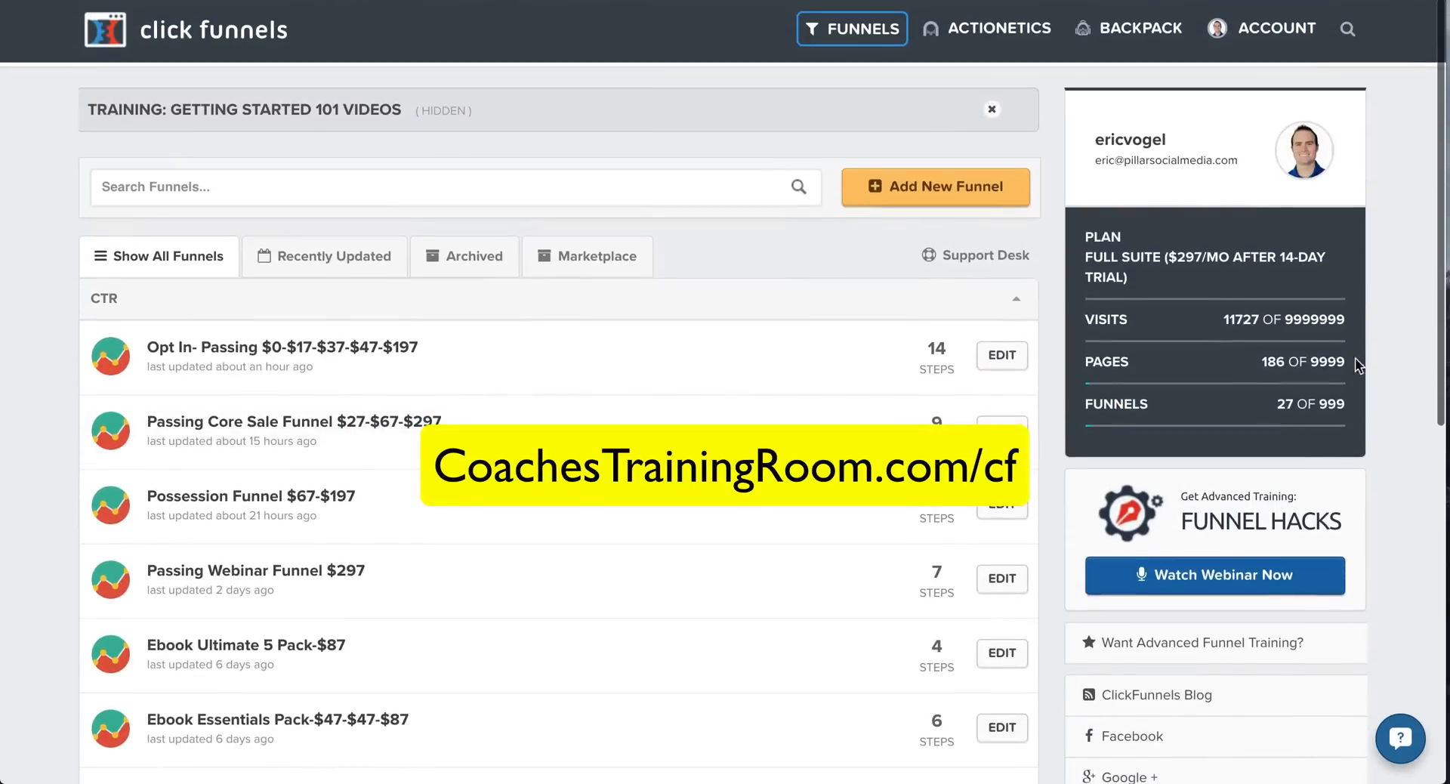
mouse_move(1305, 383)
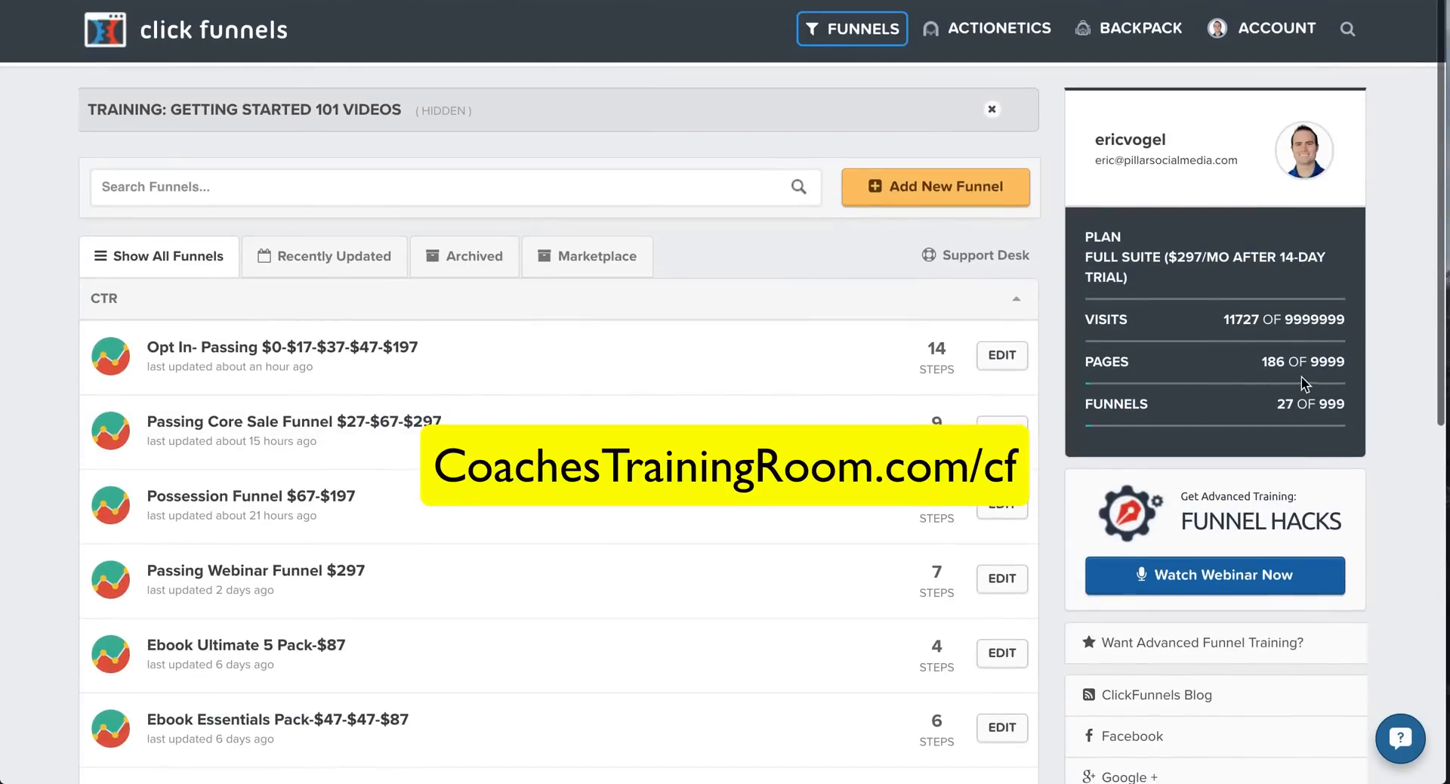
mouse_move(1229, 361)
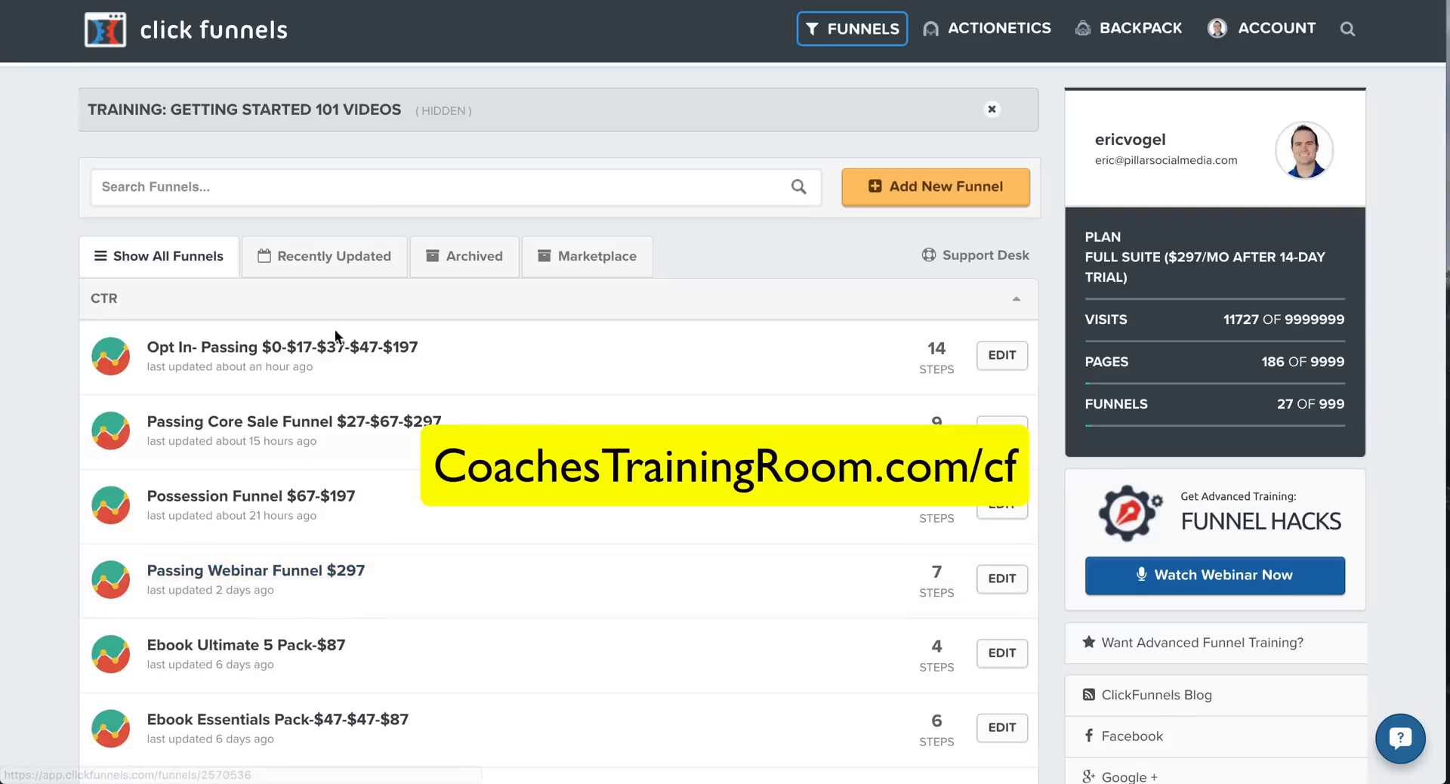
mouse_move(282, 348)
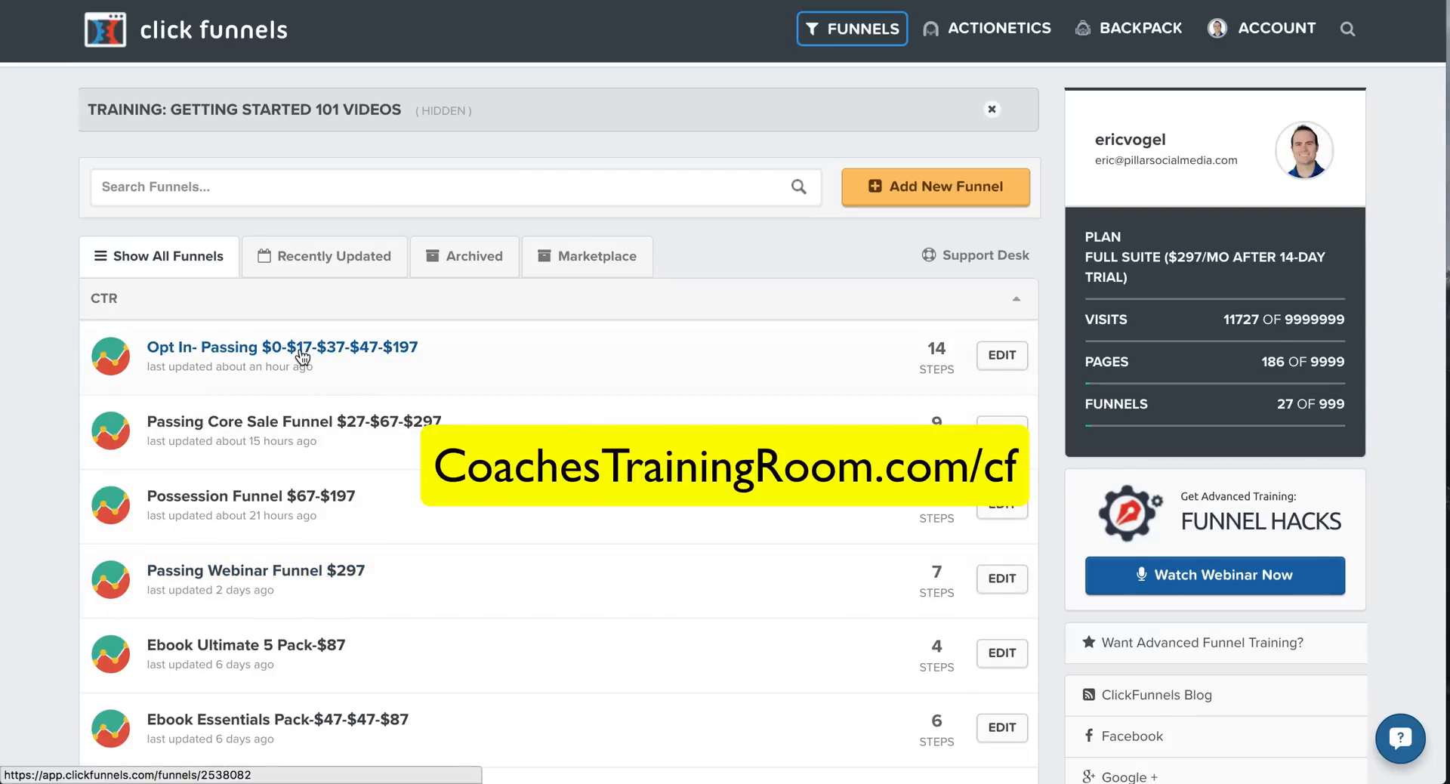
scroll(down, 3)
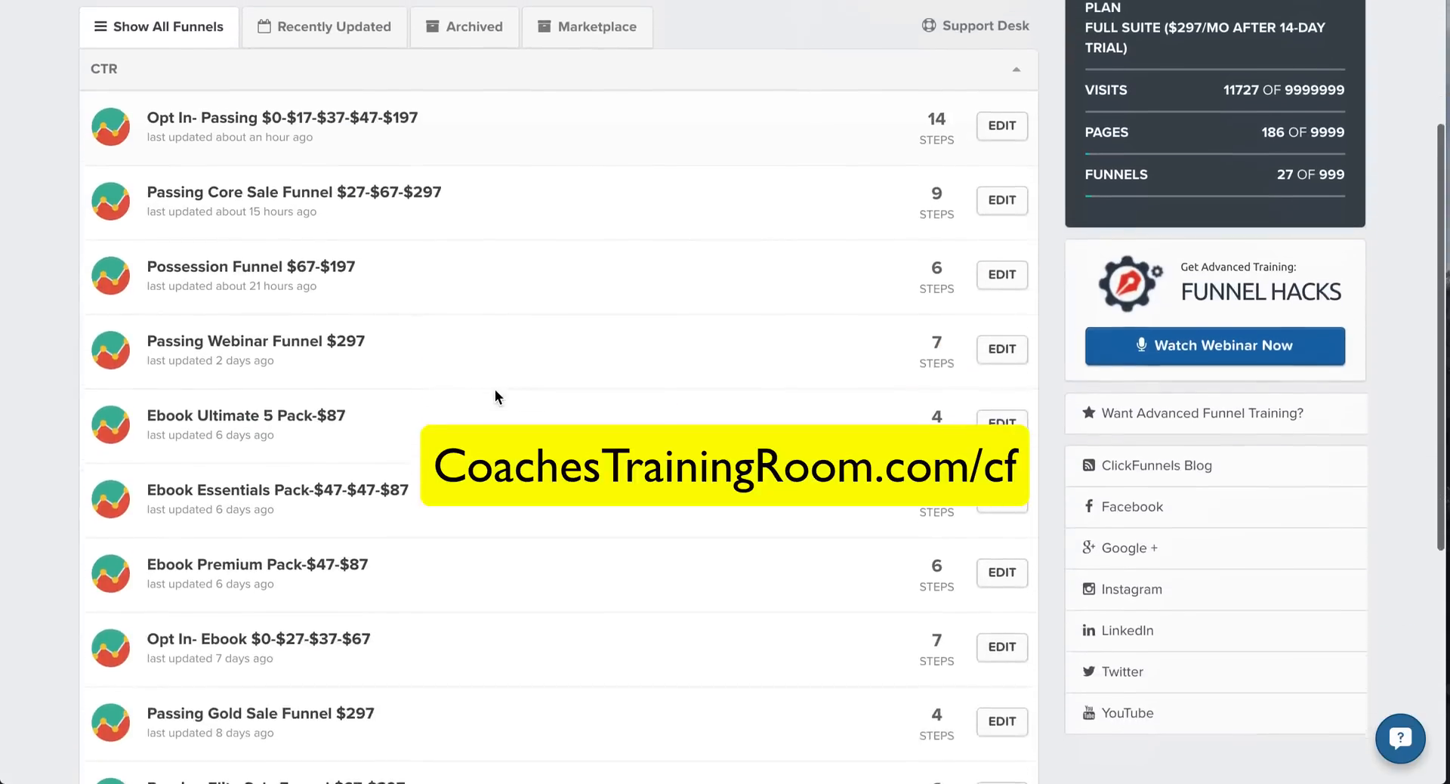